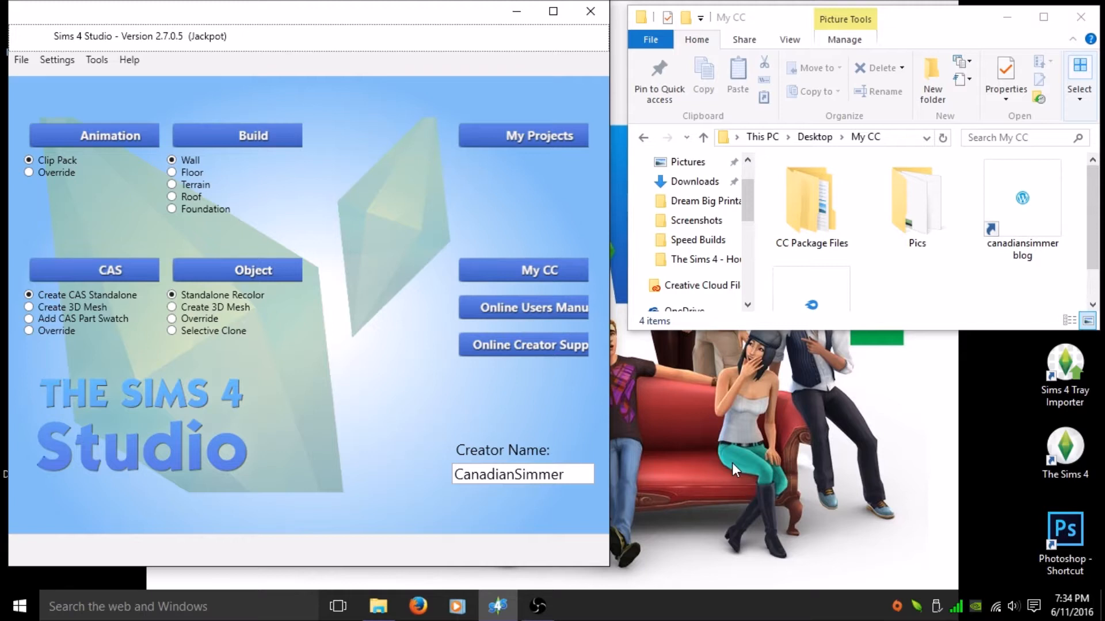
pyautogui.moveTo(415, 206)
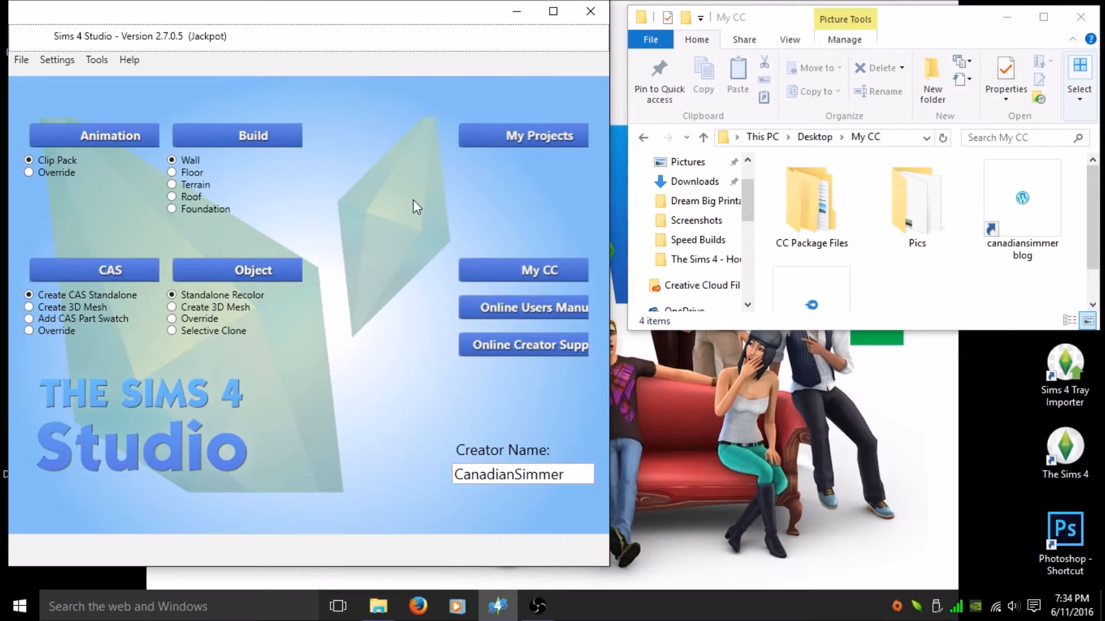
pyautogui.moveTo(309, 81)
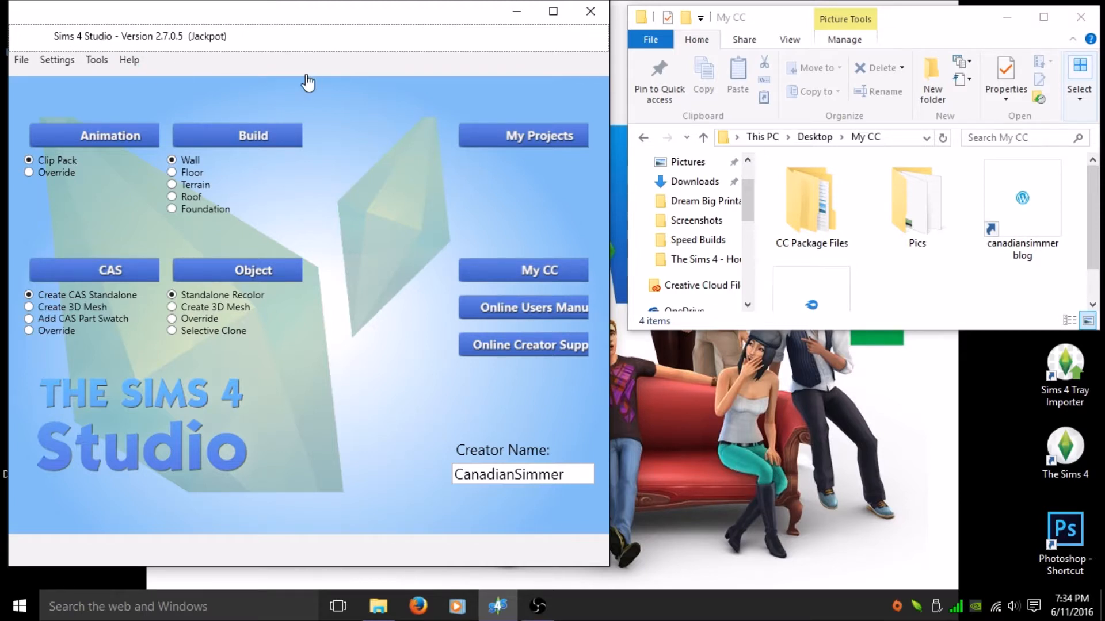
pyautogui.moveTo(362, 115)
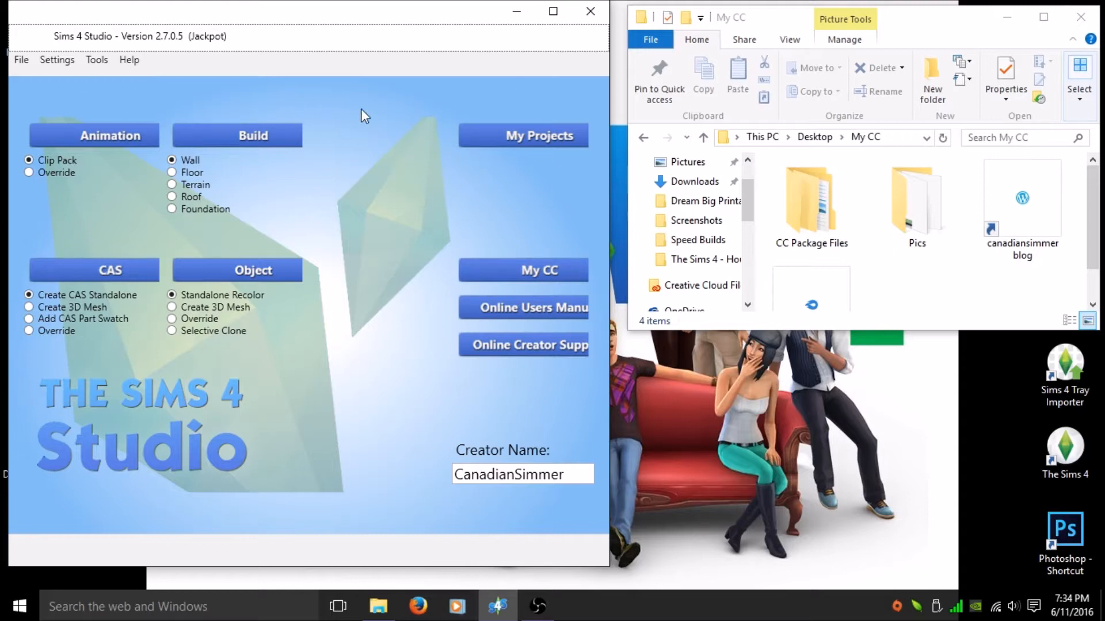
pyautogui.moveTo(114, 373)
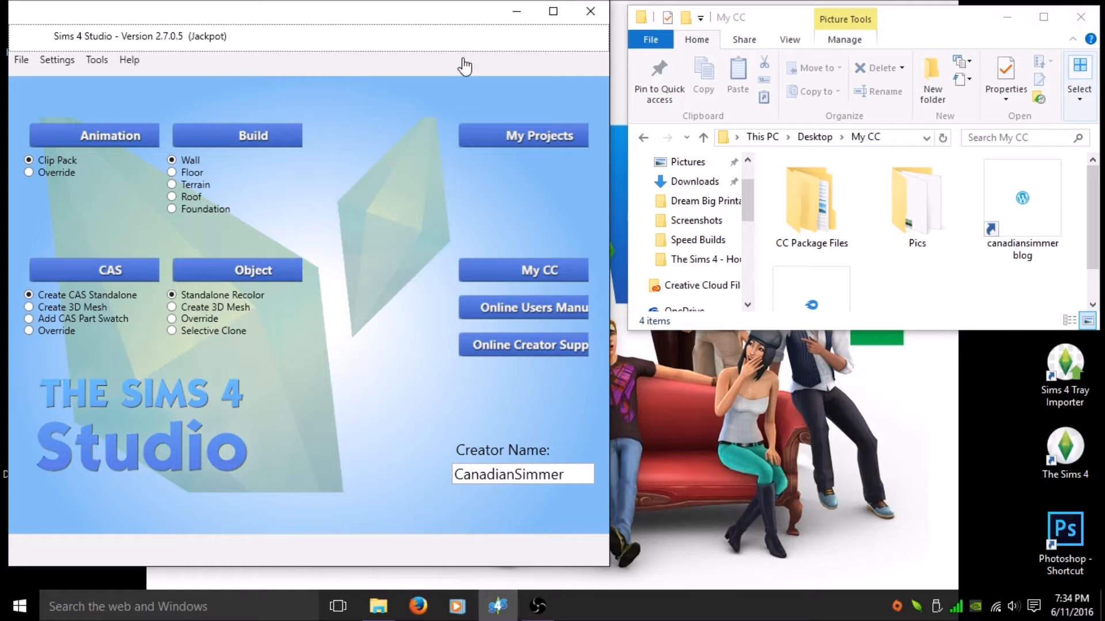
pyautogui.moveTo(499, 57)
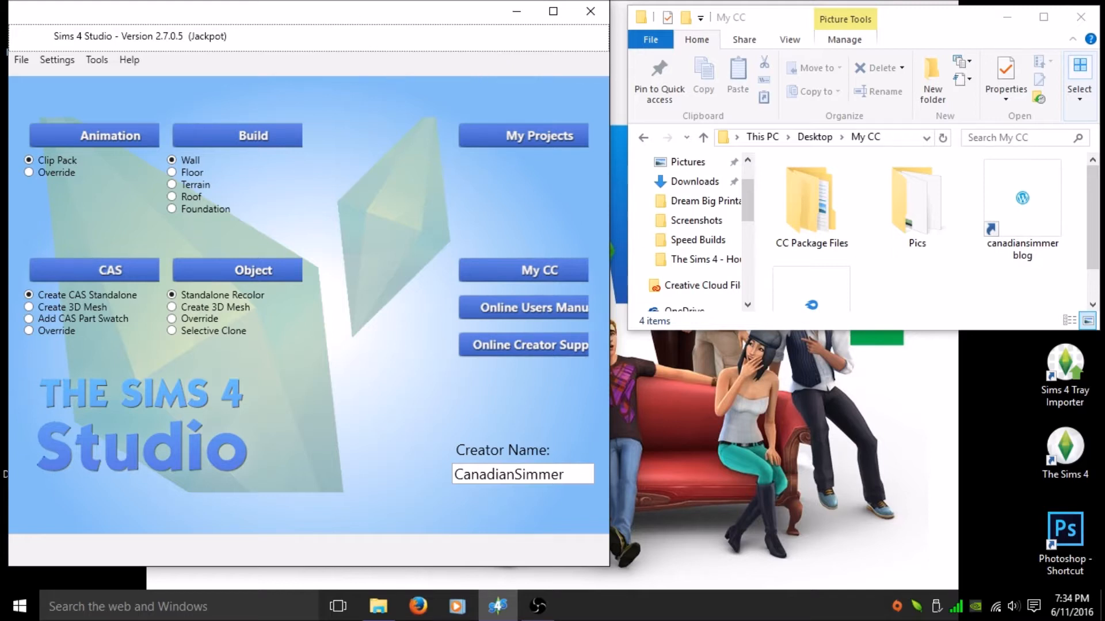
pyautogui.moveTo(365, 14)
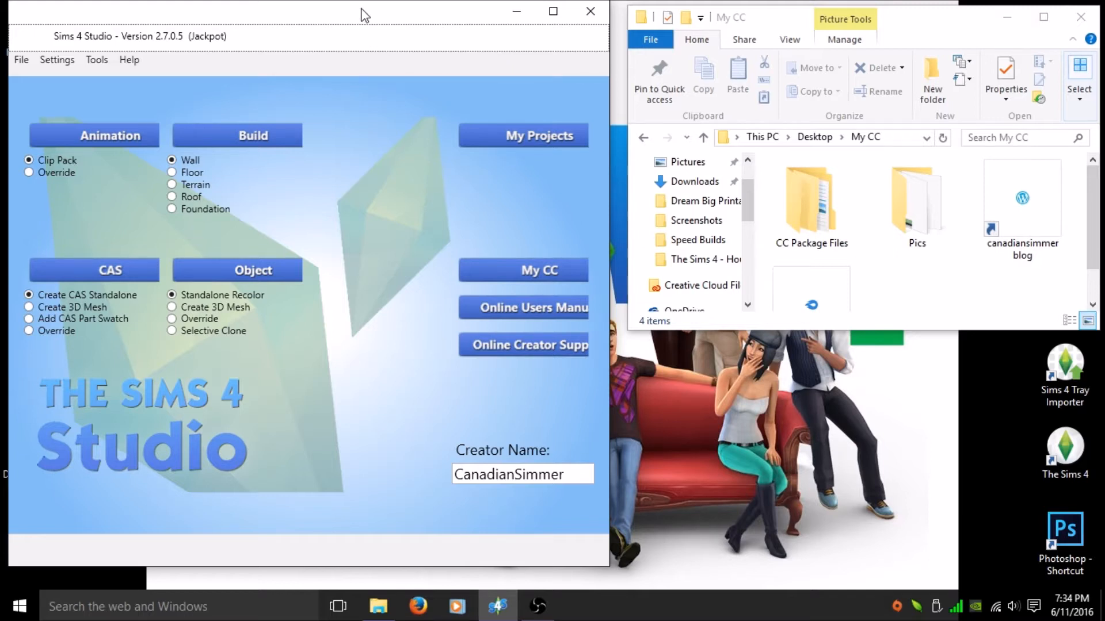
pyautogui.moveTo(380, 217)
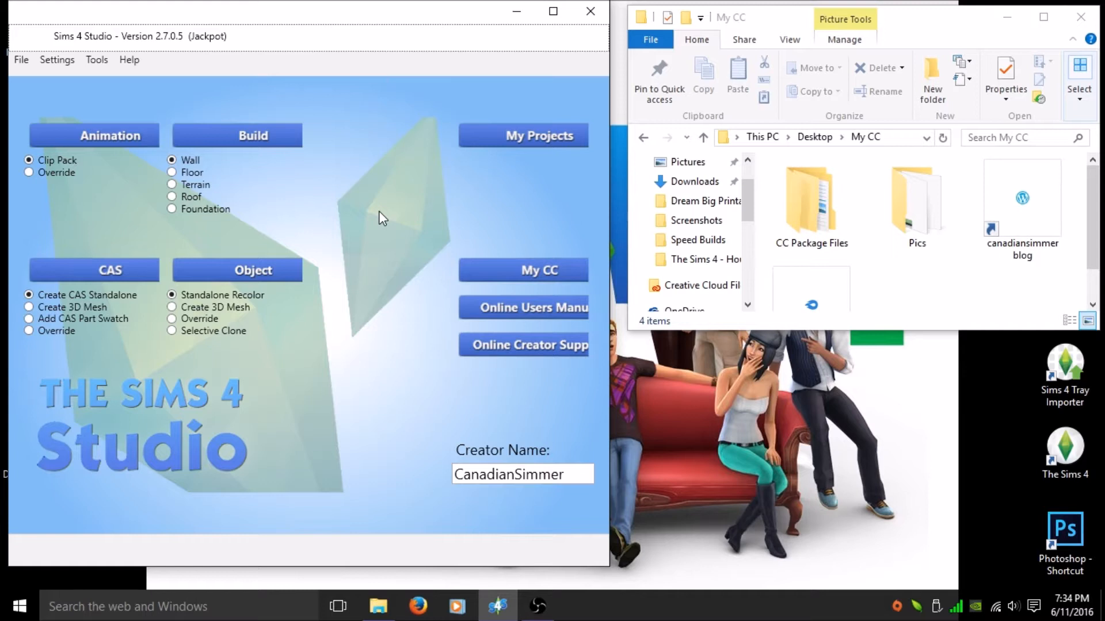
pyautogui.moveTo(192, 112)
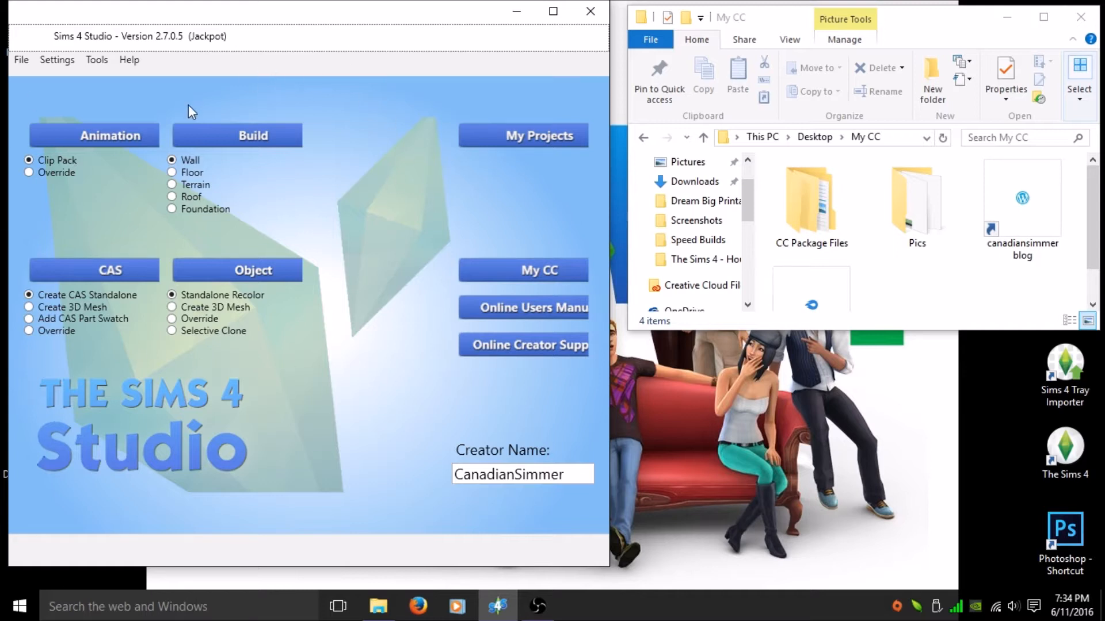
pyautogui.moveTo(83, 56)
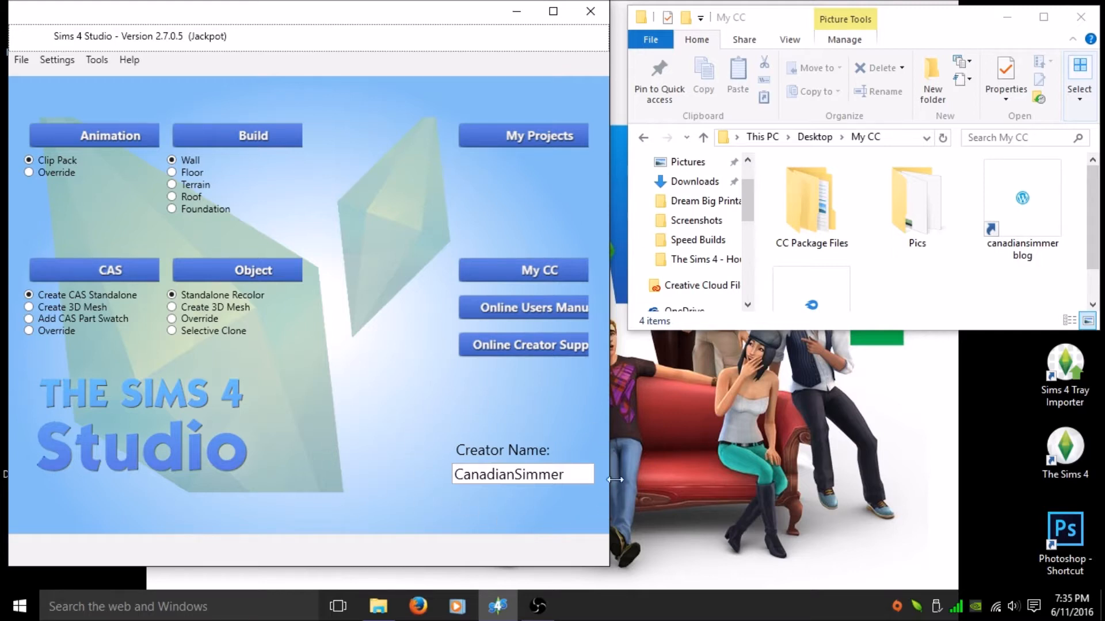
pyautogui.moveTo(371, 470)
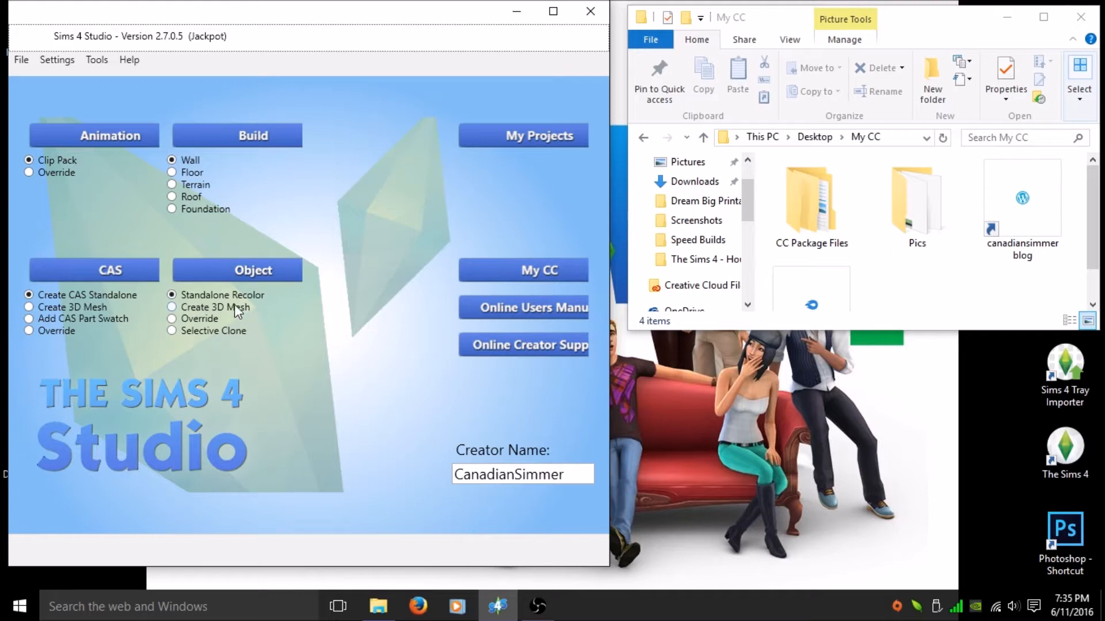
pyautogui.moveTo(239, 274)
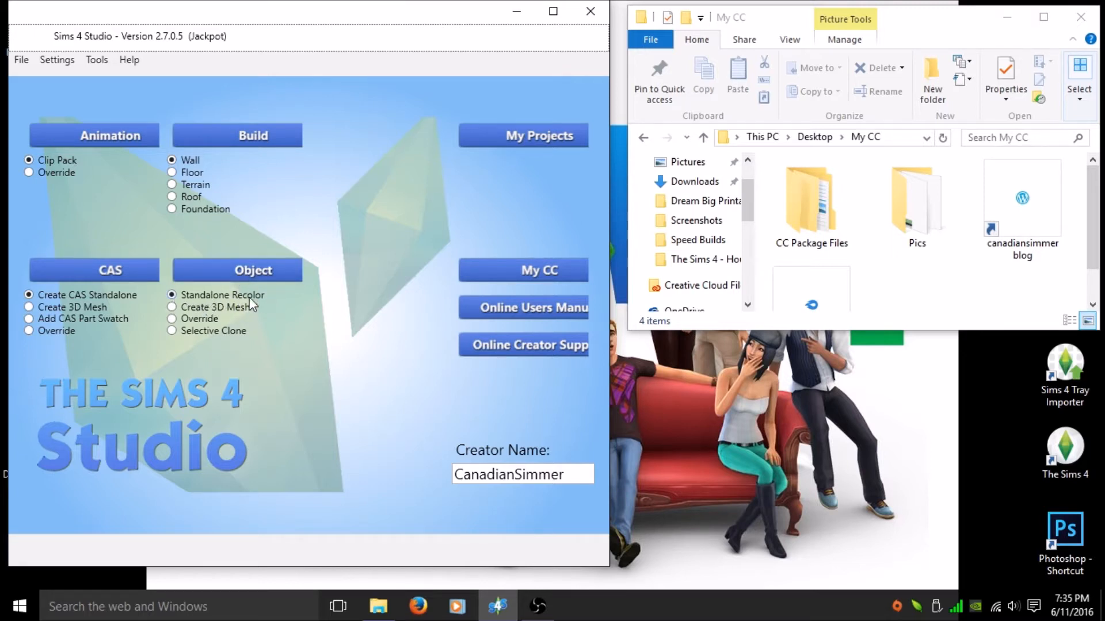
# Start a standalone object recolour cloning a framed movie poster painting from the catalog
pyautogui.click(252, 270)
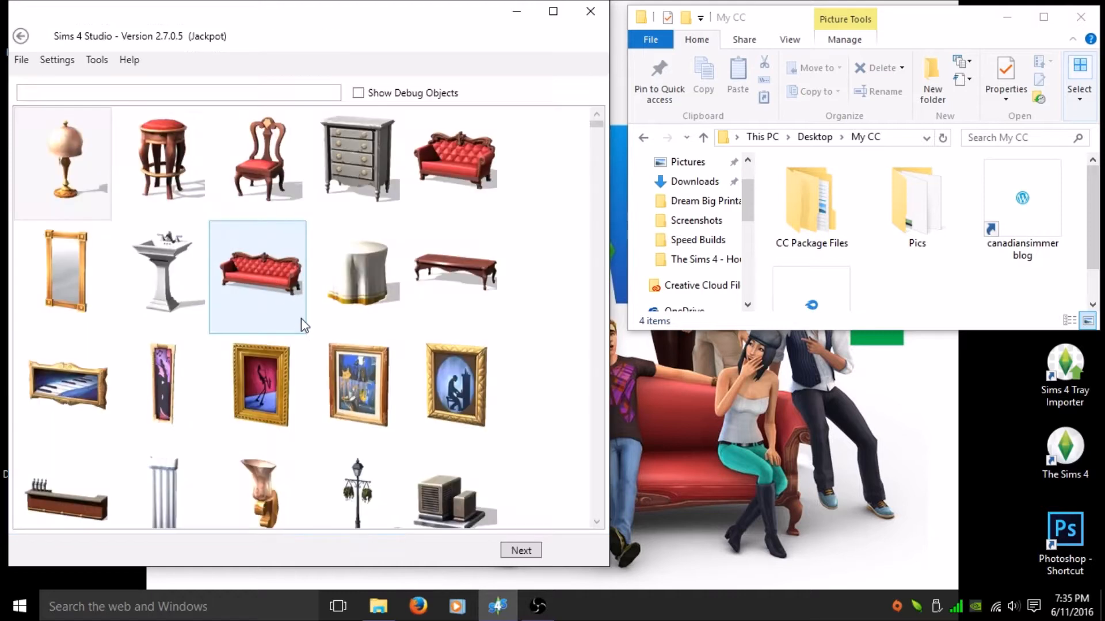
pyautogui.click(162, 488)
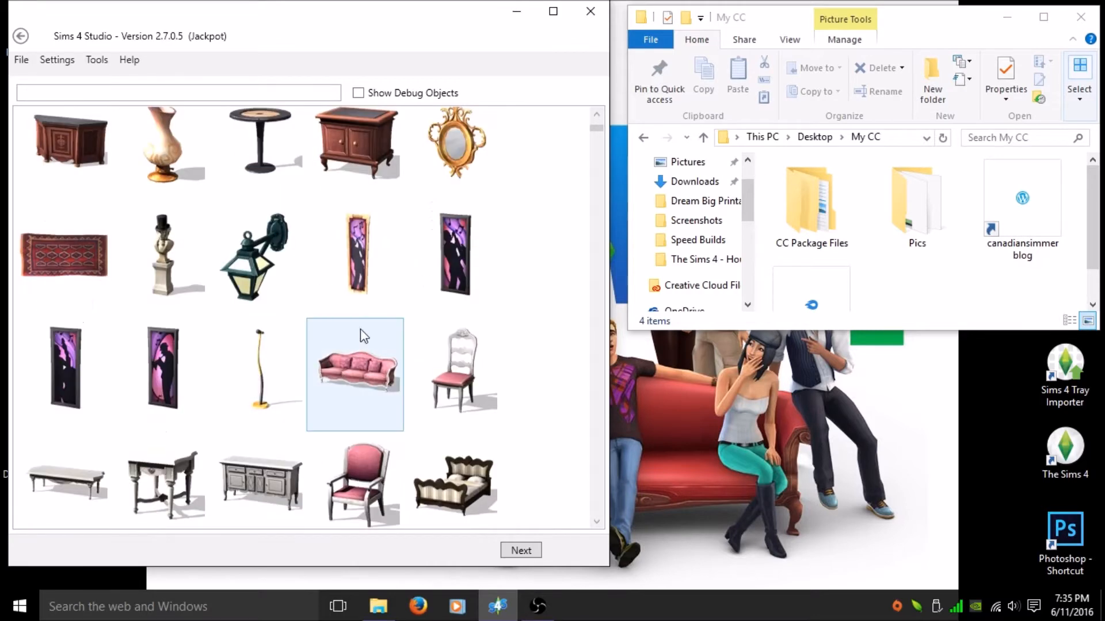
pyautogui.scroll(-3)
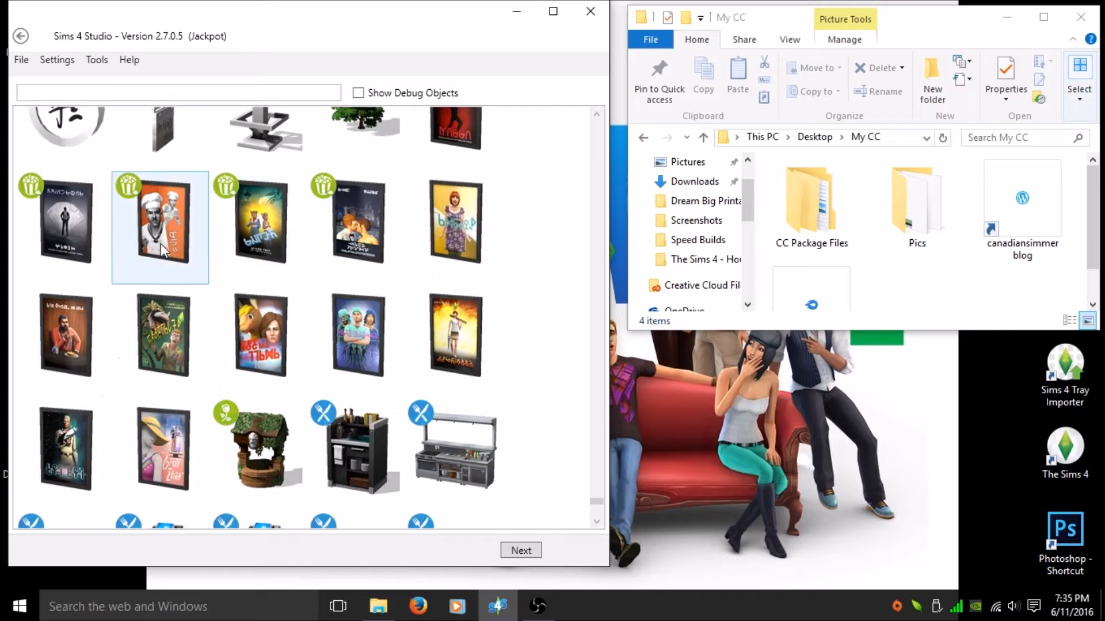
pyautogui.click(258, 225)
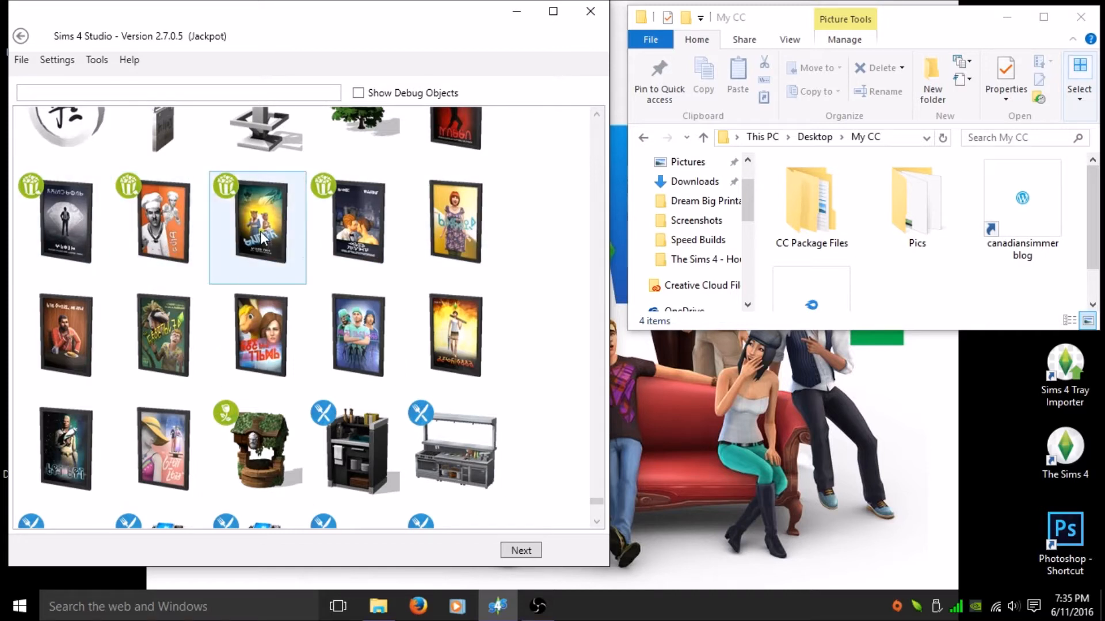
pyautogui.moveTo(257, 226)
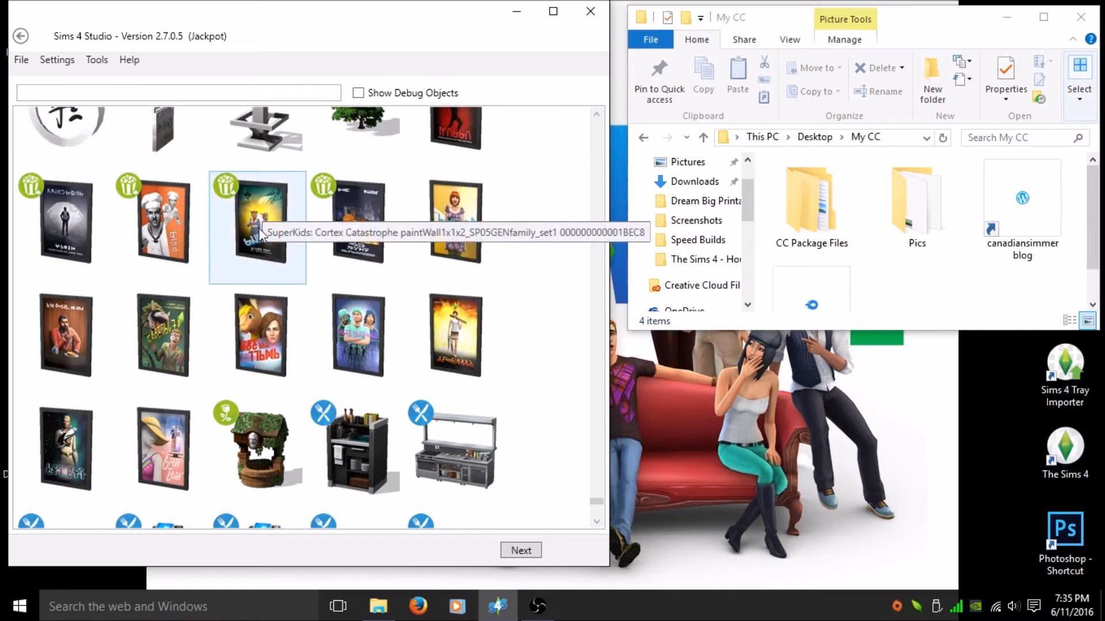
pyautogui.click(355, 225)
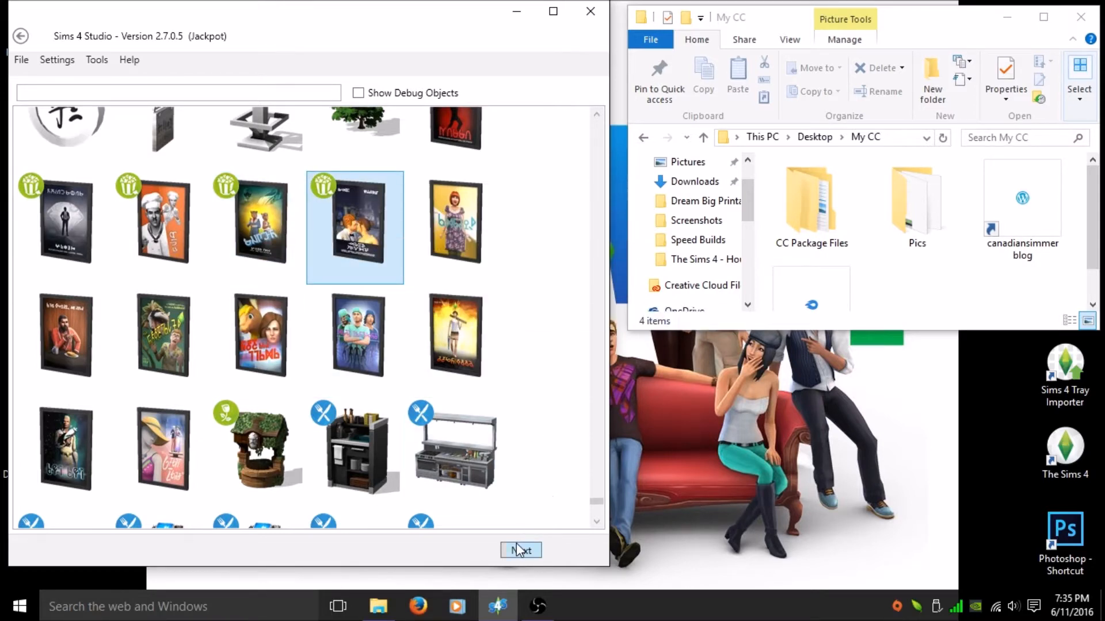
pyautogui.click(521, 550)
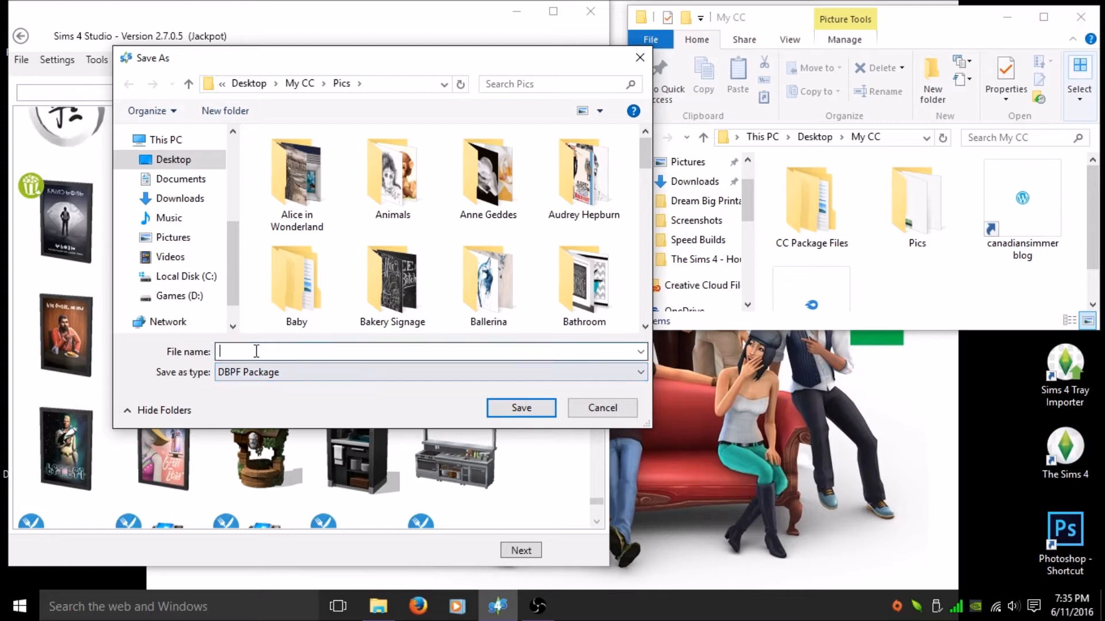
# Save the package as CanadianSimmer_Test_Painting in My CC\Pics
pyautogui.write('Cand')
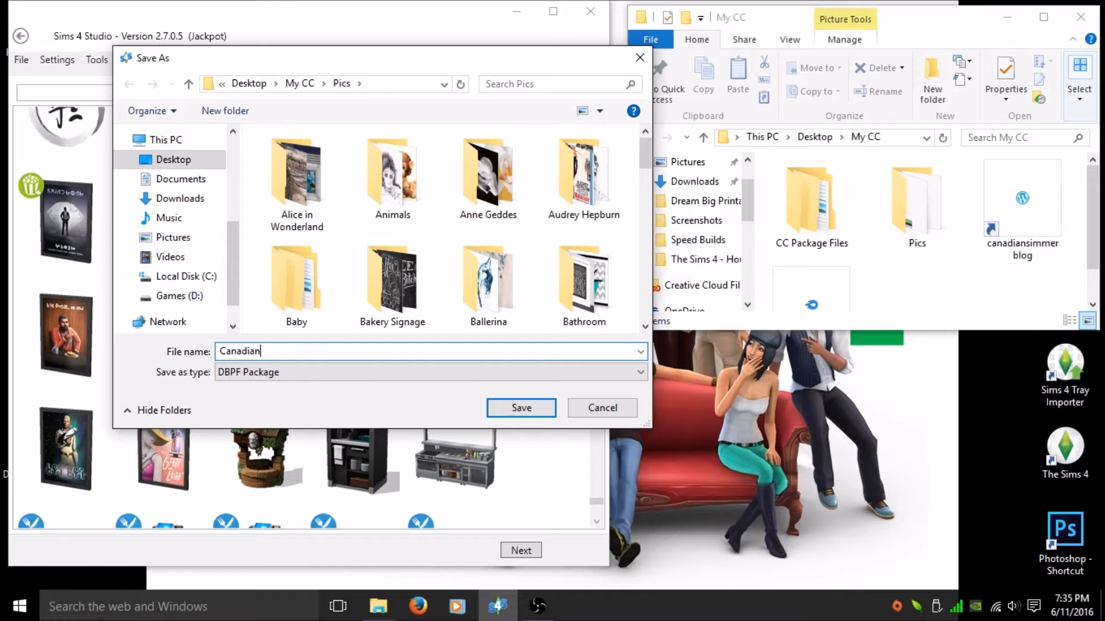
pyautogui.write('Simmer_')
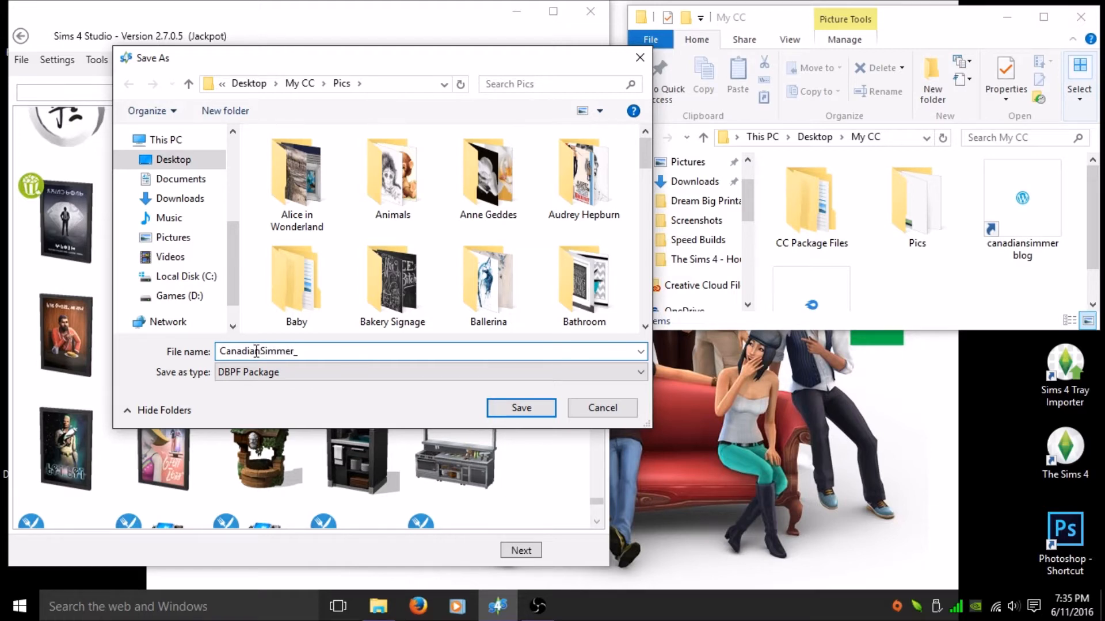
pyautogui.write('Test')
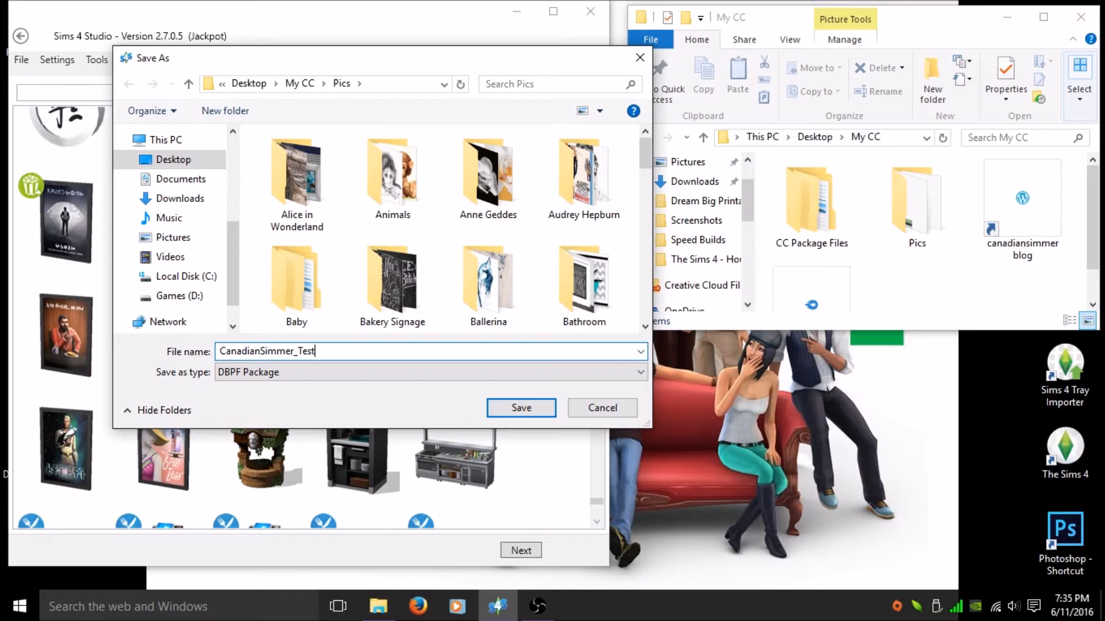
pyautogui.write('_Pain')
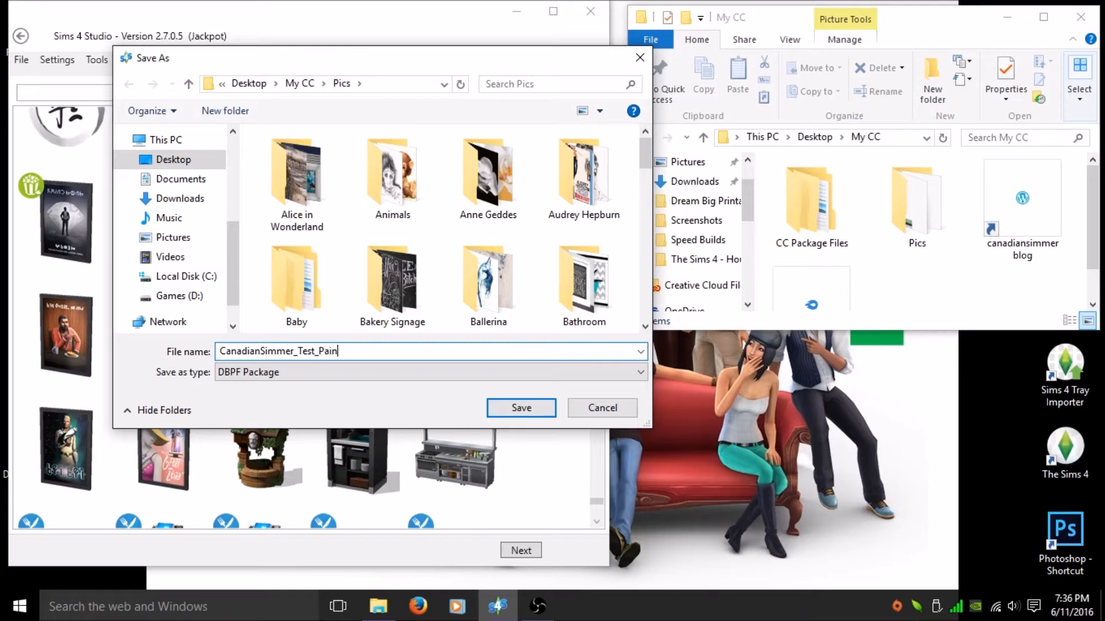
pyautogui.write('ting')
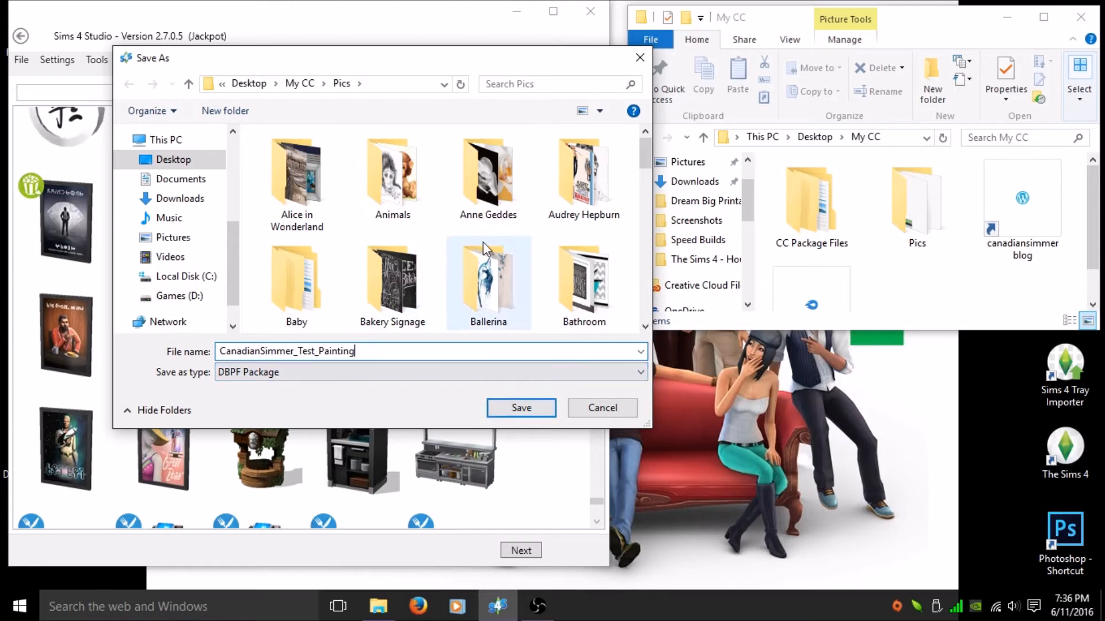
pyautogui.scroll(-3)
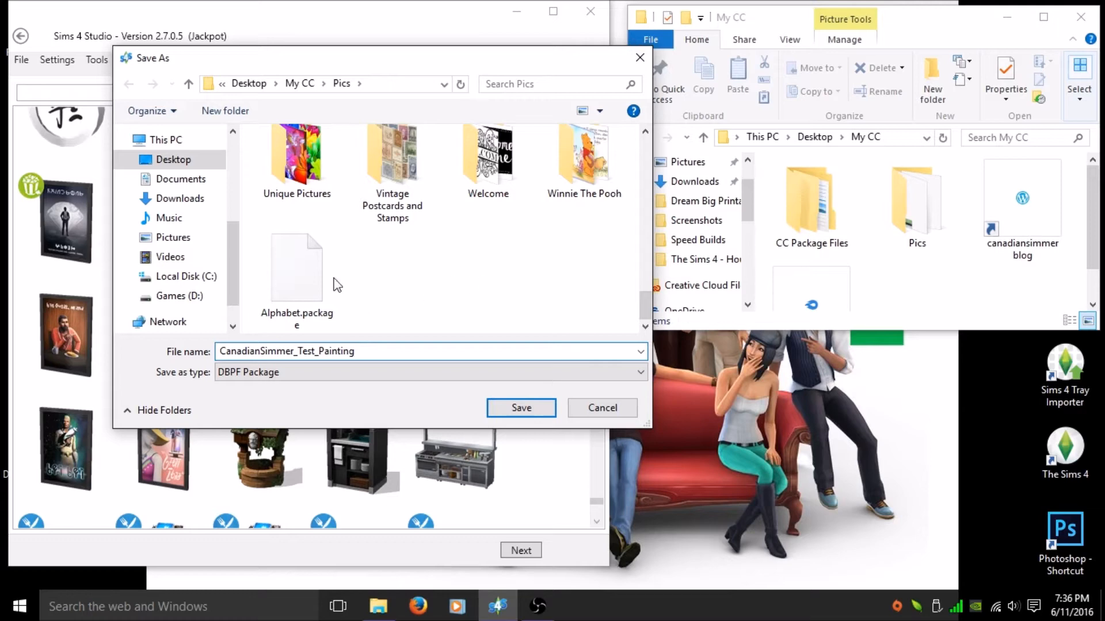
pyautogui.click(521, 408)
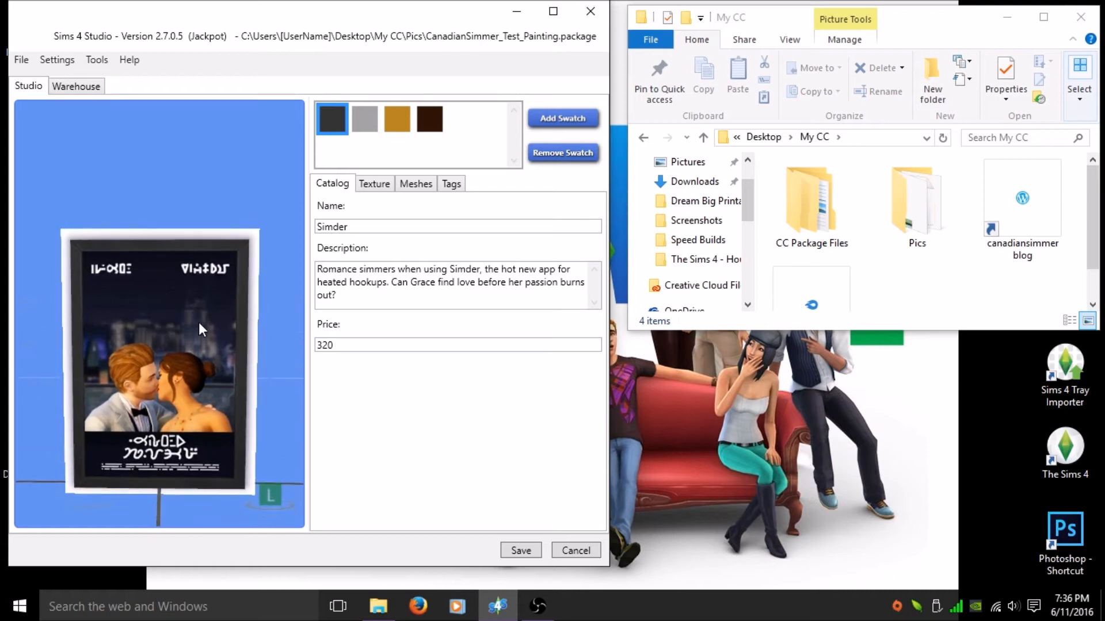
pyautogui.moveTo(196, 410)
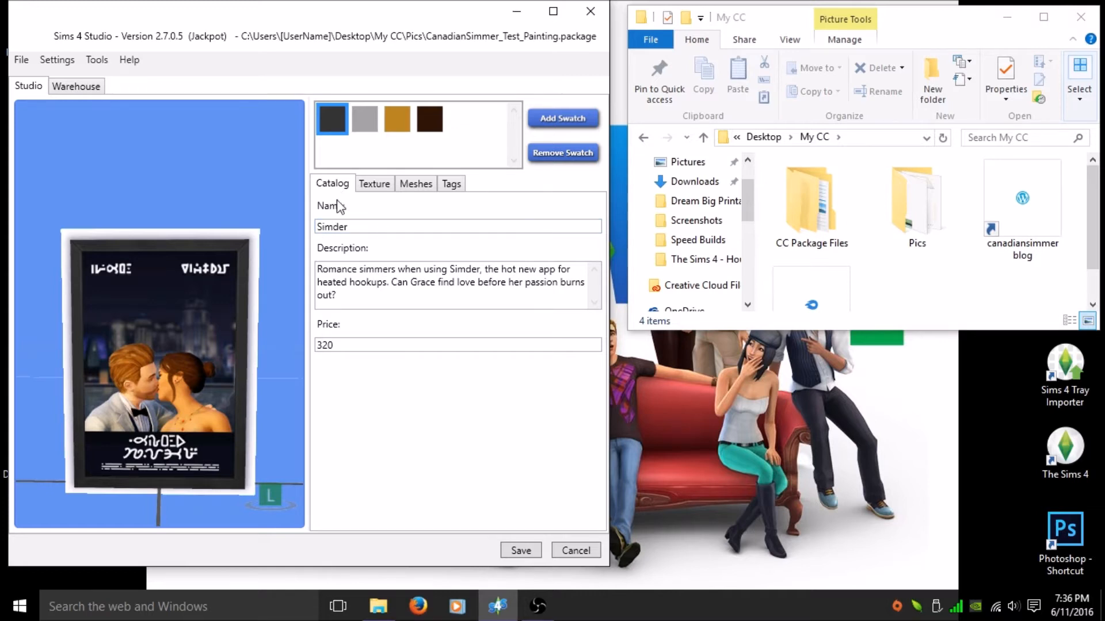
# Set both the catalog Name and Description to CanadianSimmer_Test_Painting
pyautogui.tripleClick(451, 282)
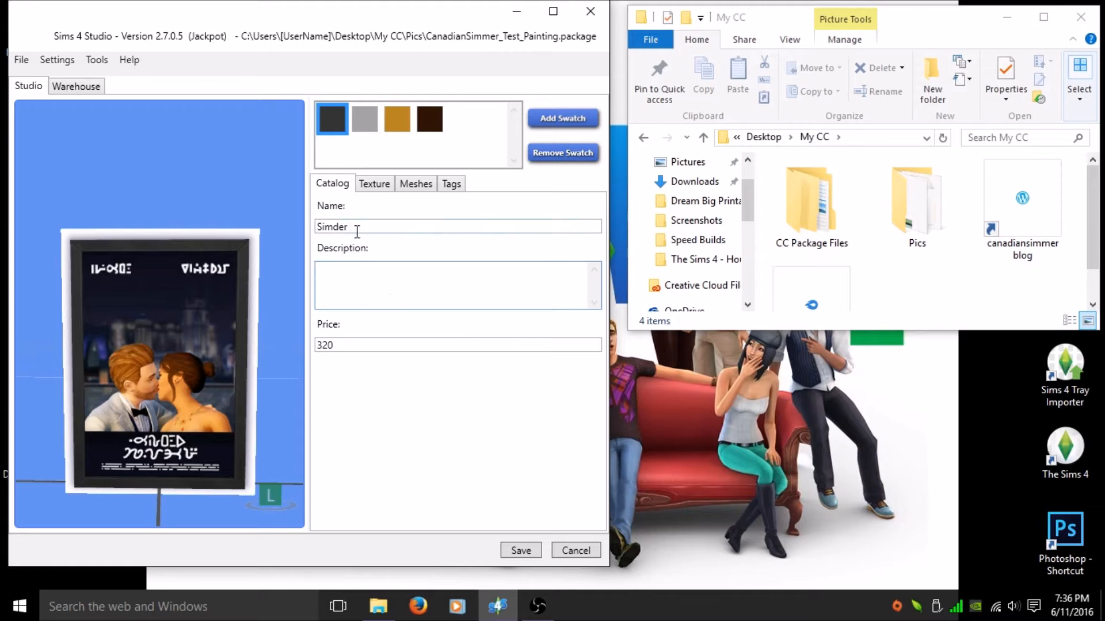
pyautogui.write('Cana')
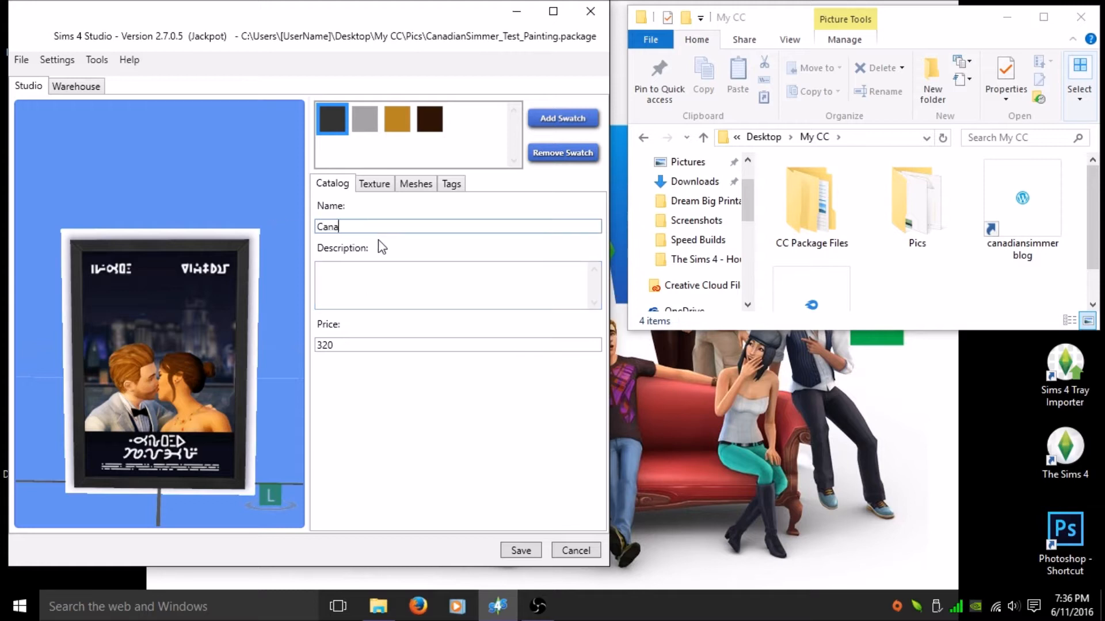
pyautogui.write('dianSimmer_')
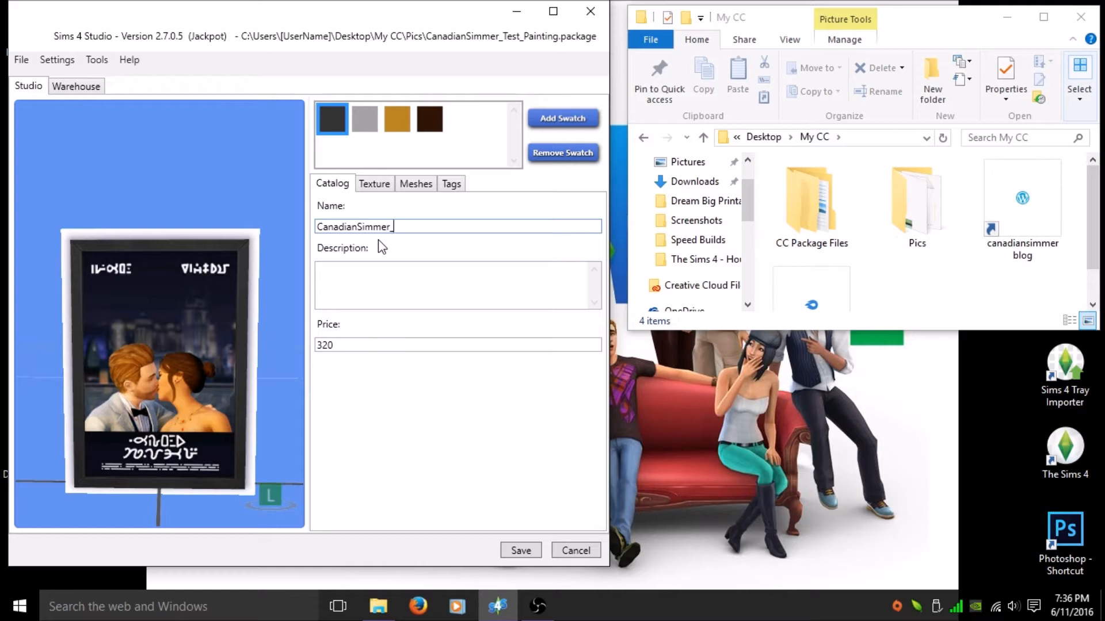
pyautogui.write('Test_Painting')
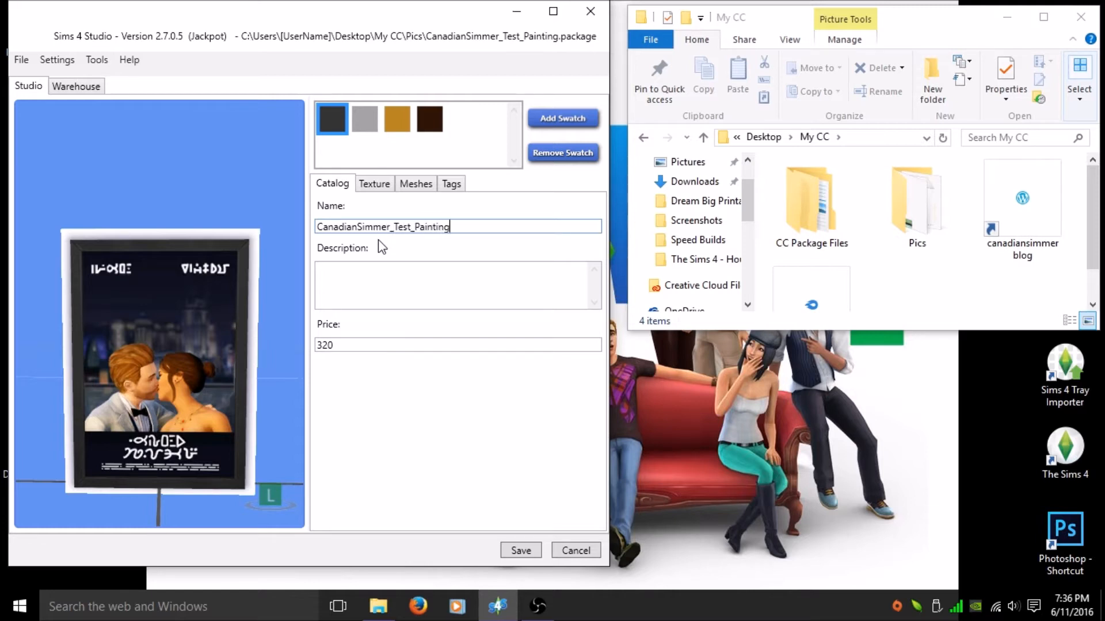
pyautogui.tripleClick(383, 226)
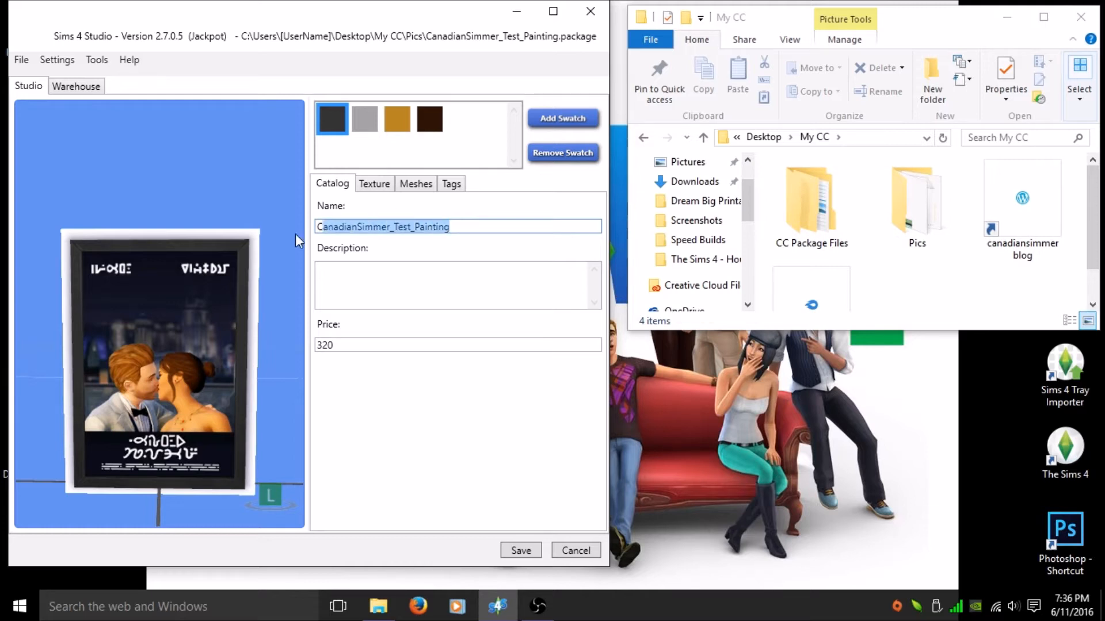
pyautogui.rightClick(384, 226)
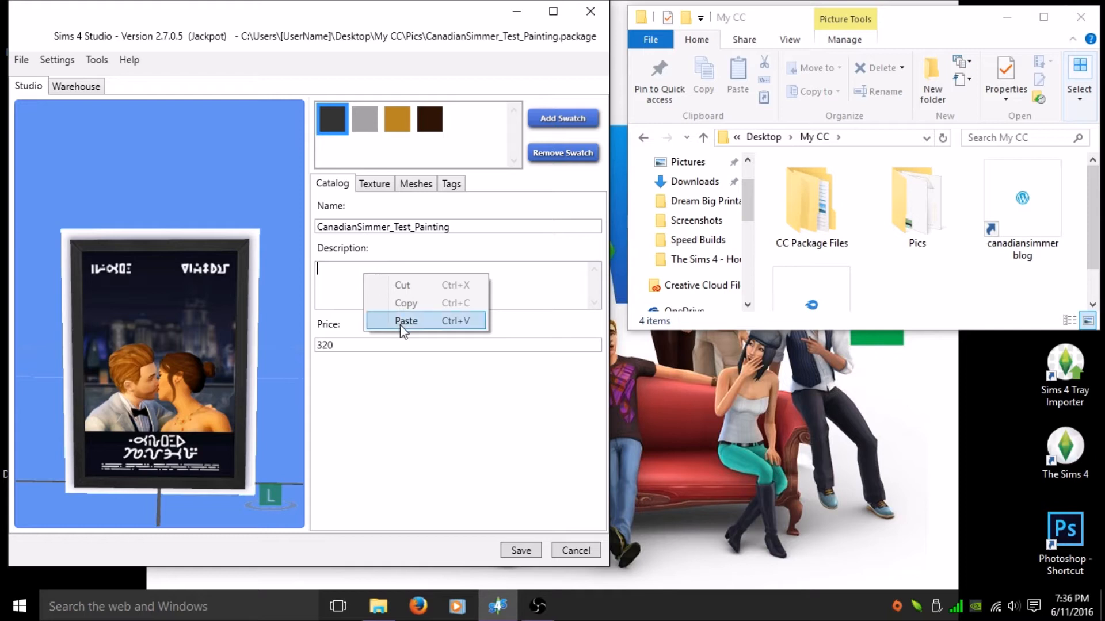
pyautogui.click(405, 321)
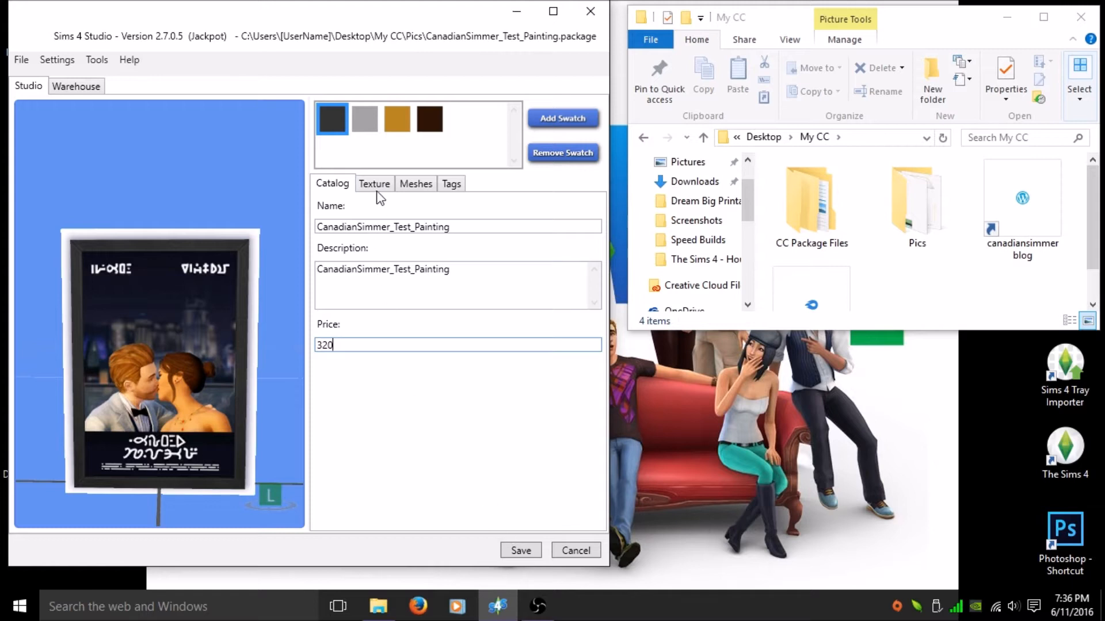
# On the Texture tab, remove the gold and brown swatches and select the black one
pyautogui.click(374, 184)
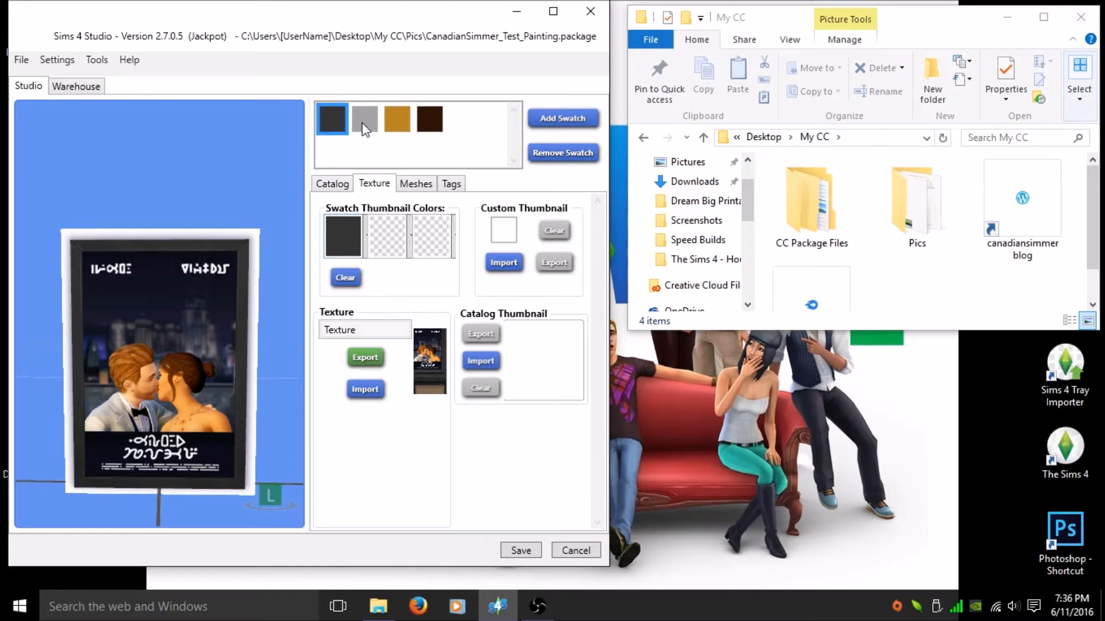
pyautogui.click(365, 119)
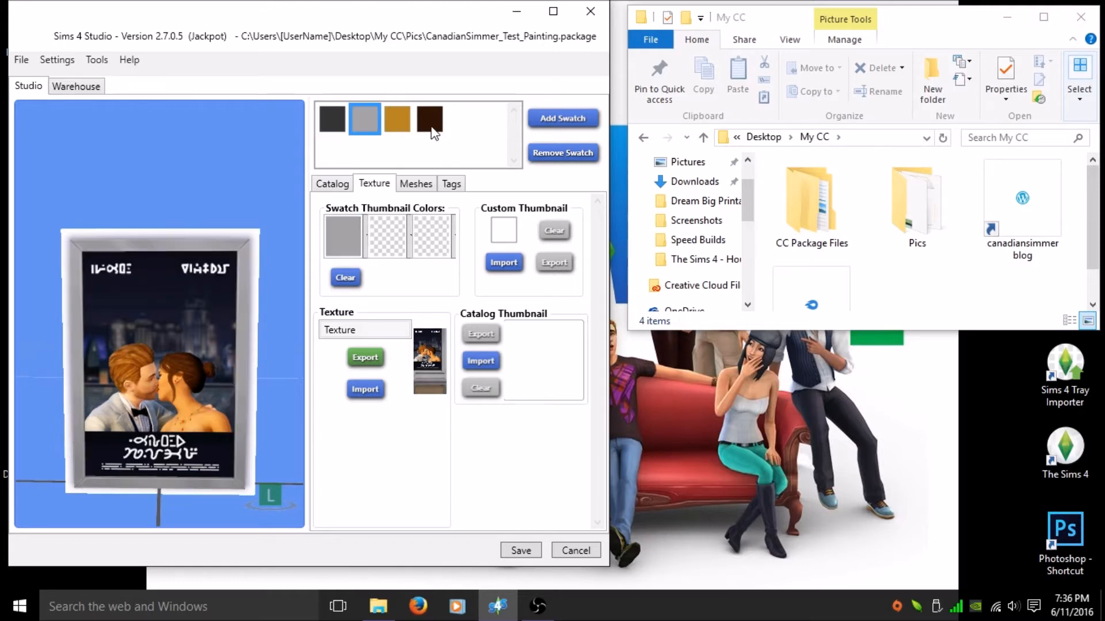
pyautogui.click(429, 119)
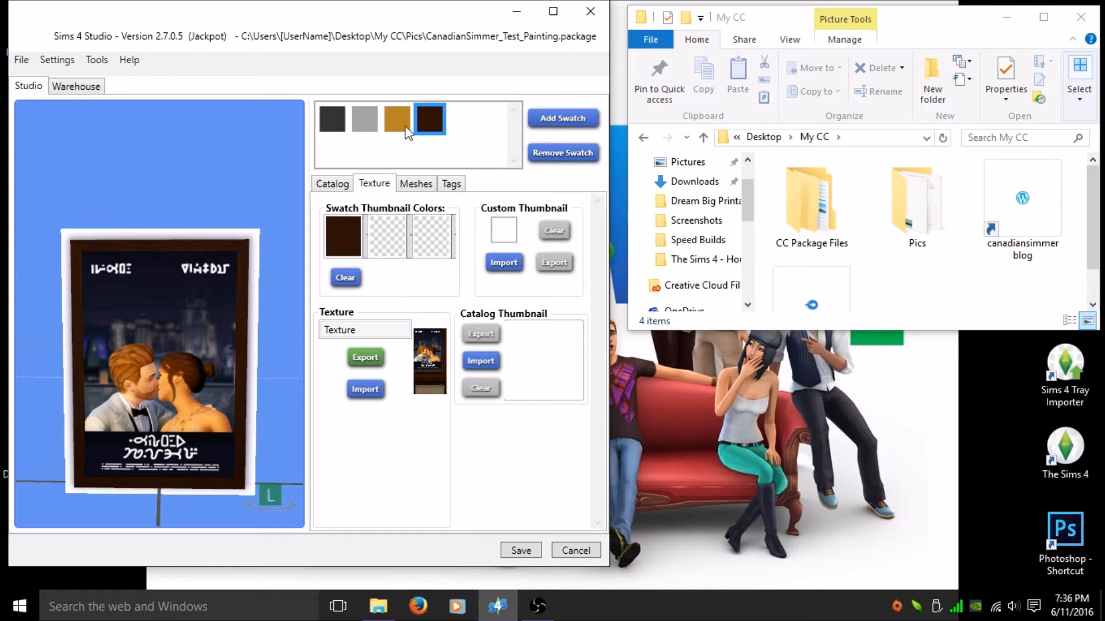
pyautogui.click(364, 117)
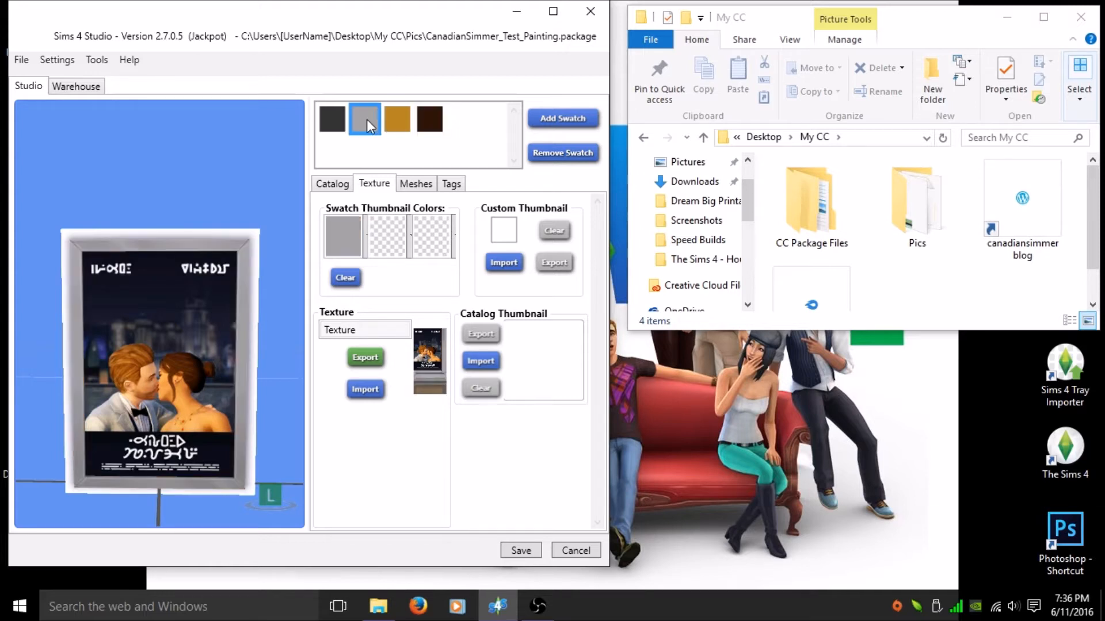
pyautogui.click(429, 119)
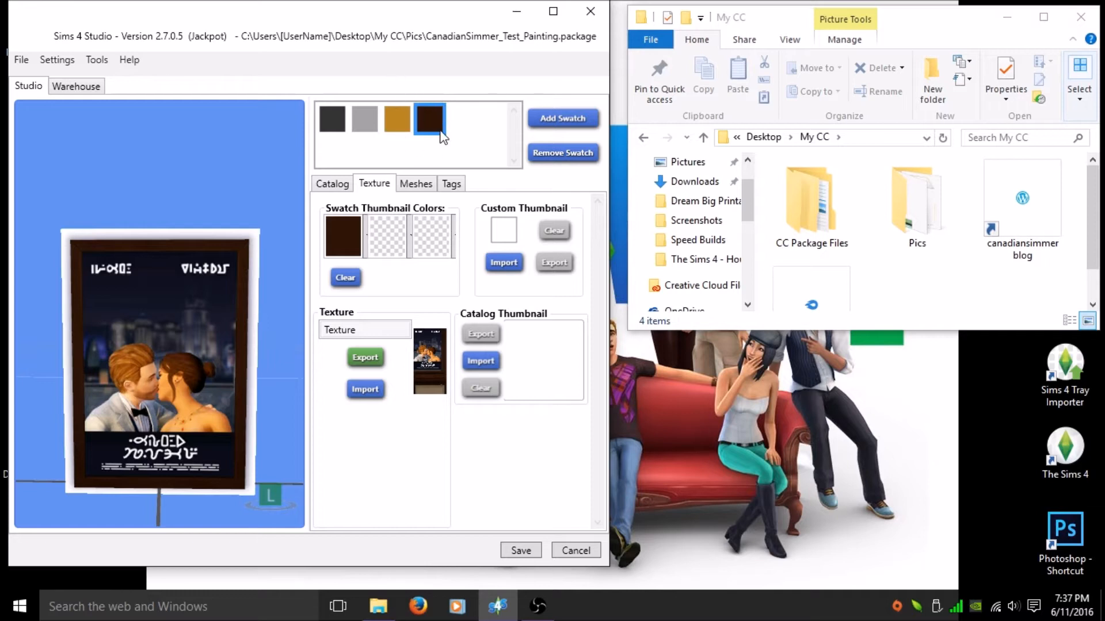
pyautogui.click(396, 119)
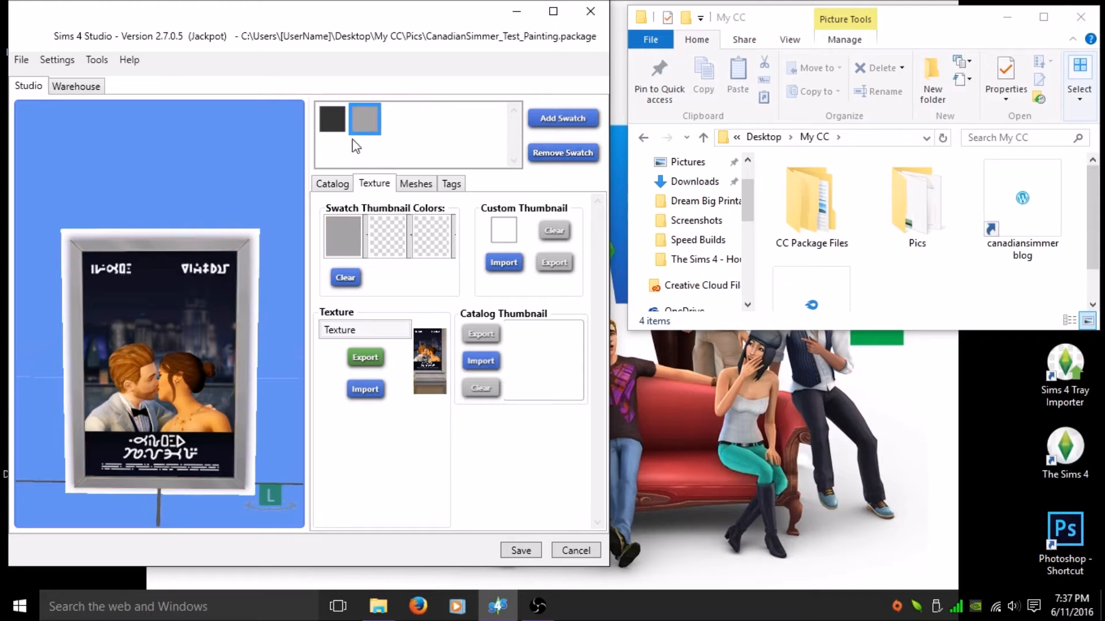
pyautogui.click(331, 119)
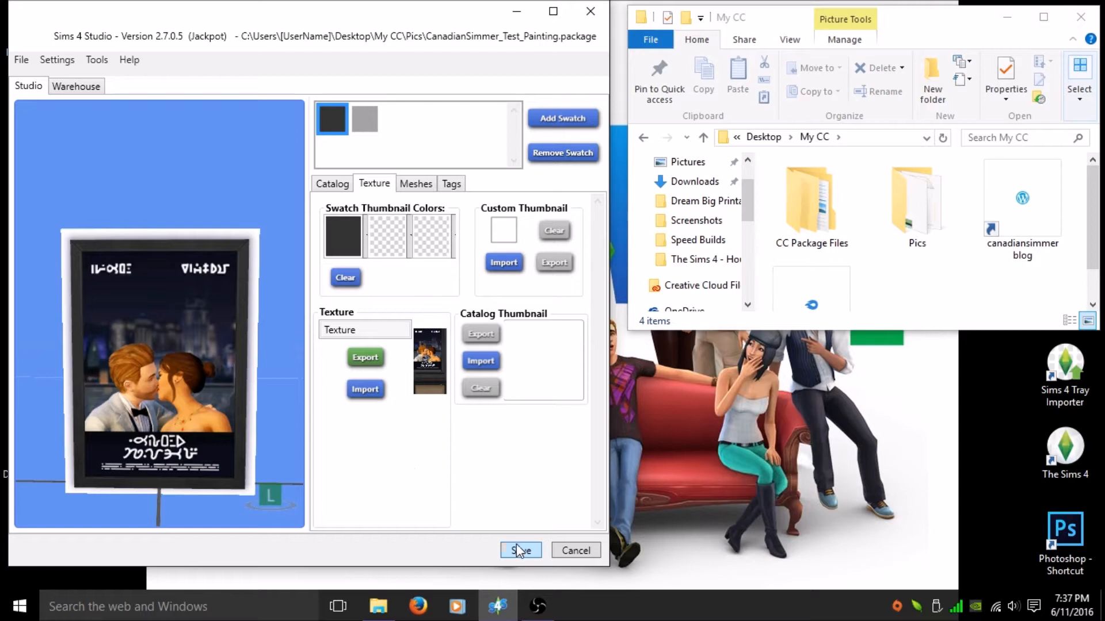
pyautogui.moveTo(584, 362)
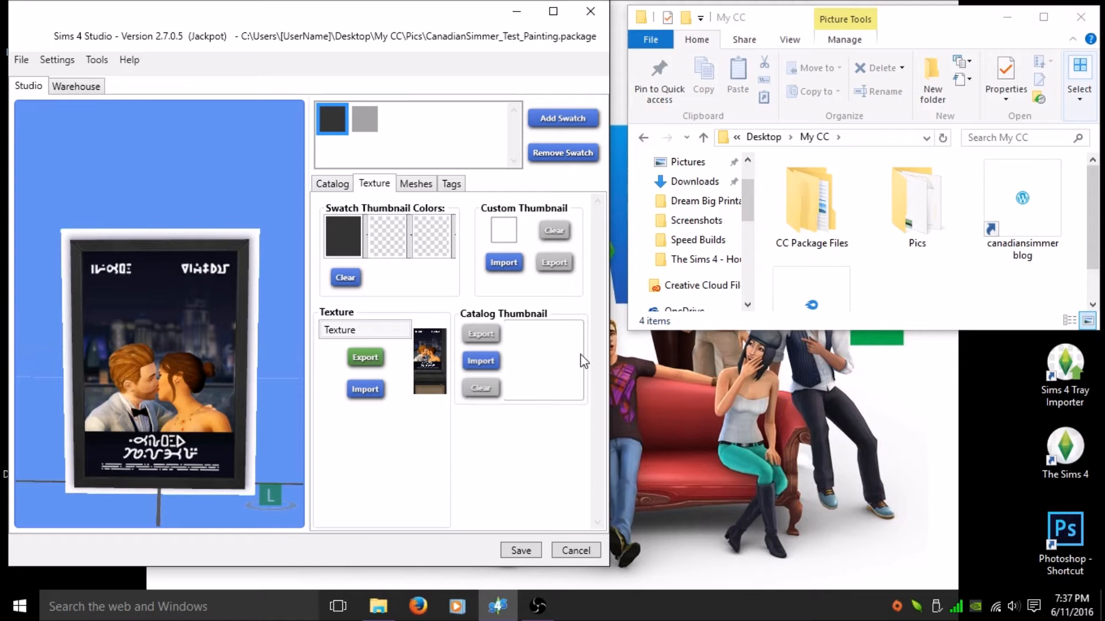
pyautogui.moveTo(380, 320)
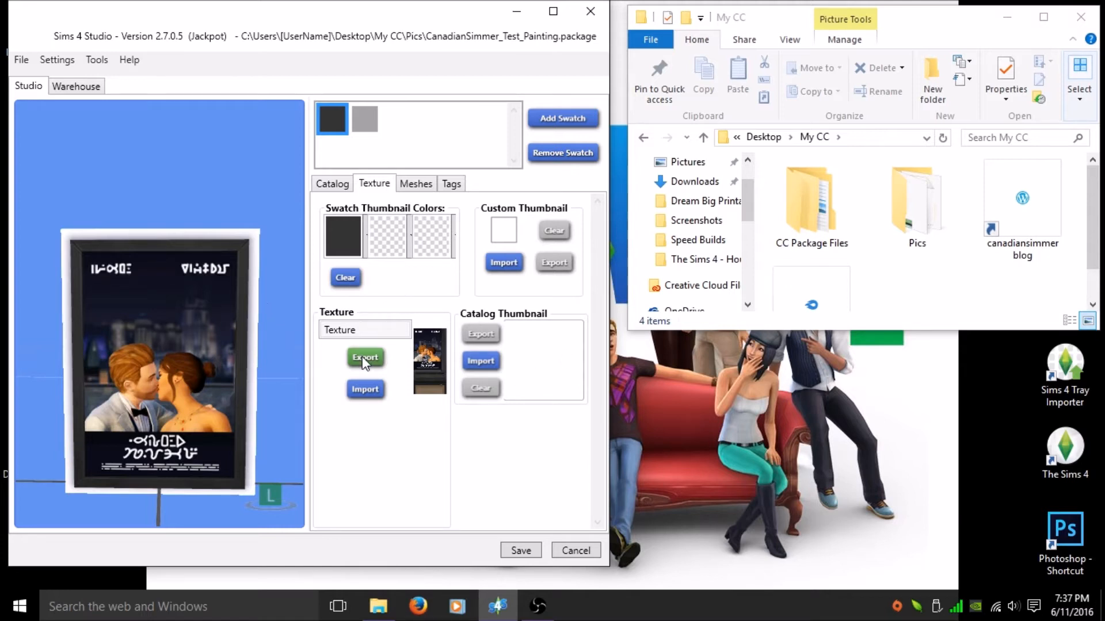
# Export the black frame's texture as file 1 in Pics, declining to overwrite CCDRESSTESTER
pyautogui.click(365, 359)
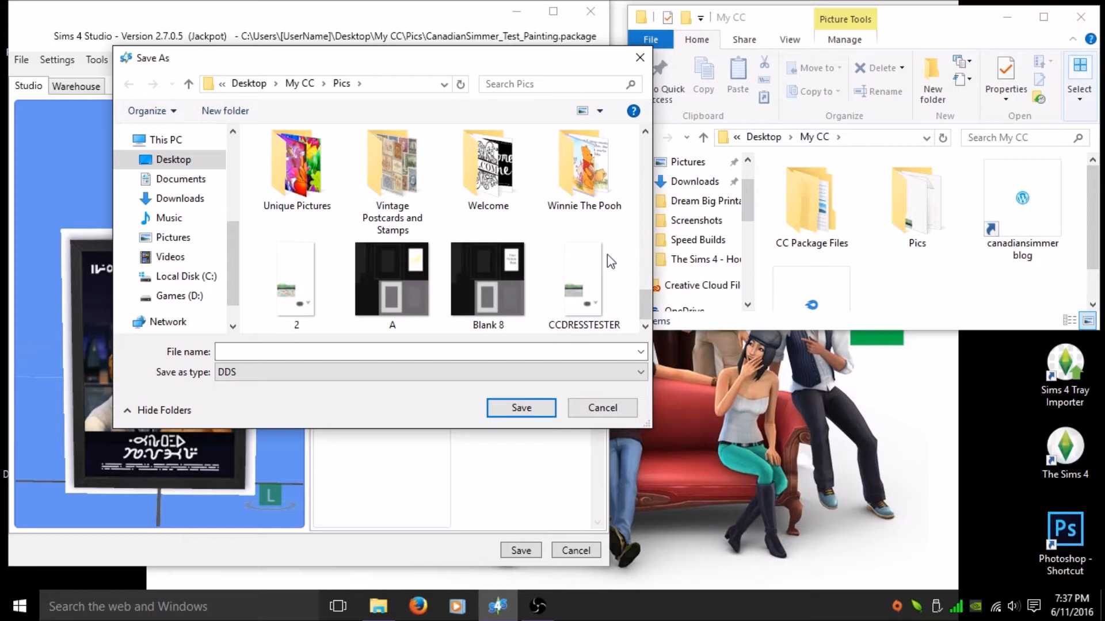
pyautogui.click(584, 282)
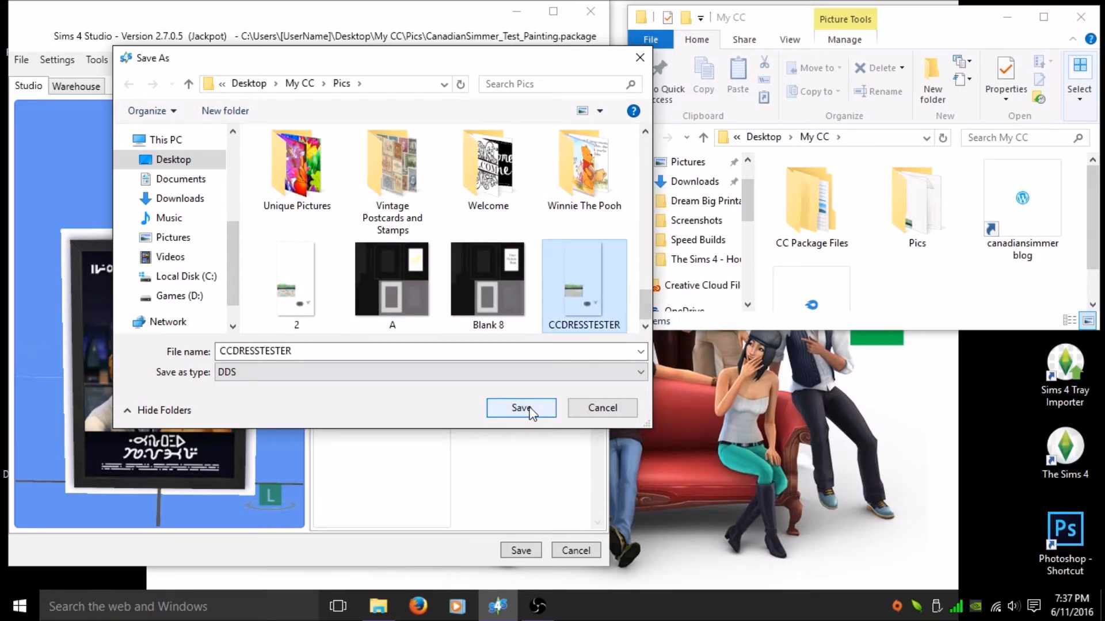
pyautogui.click(521, 408)
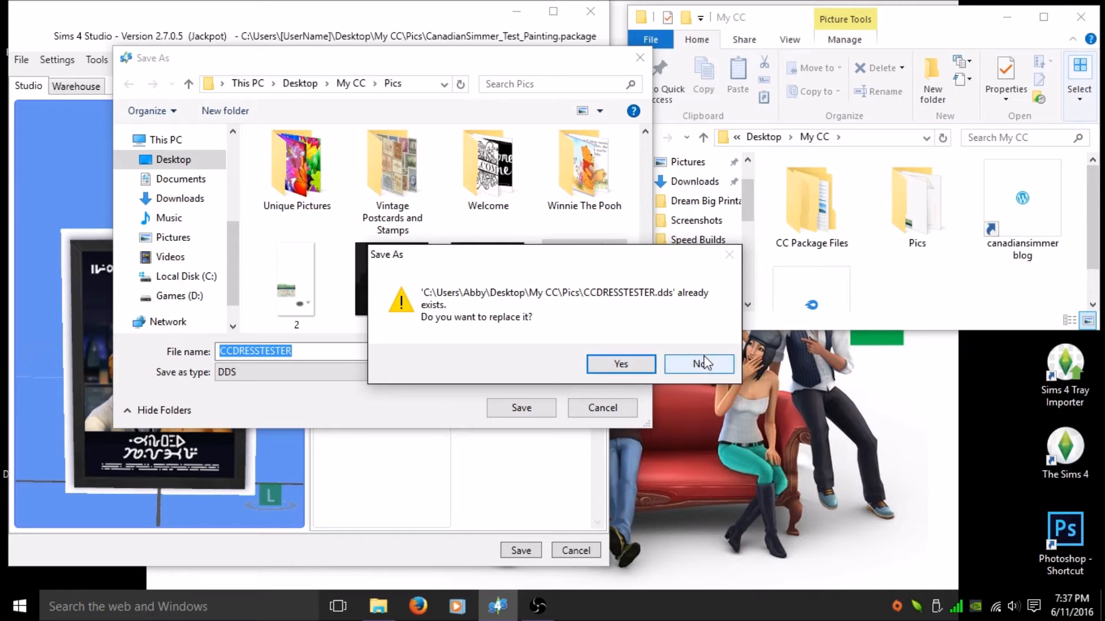
pyautogui.click(698, 364)
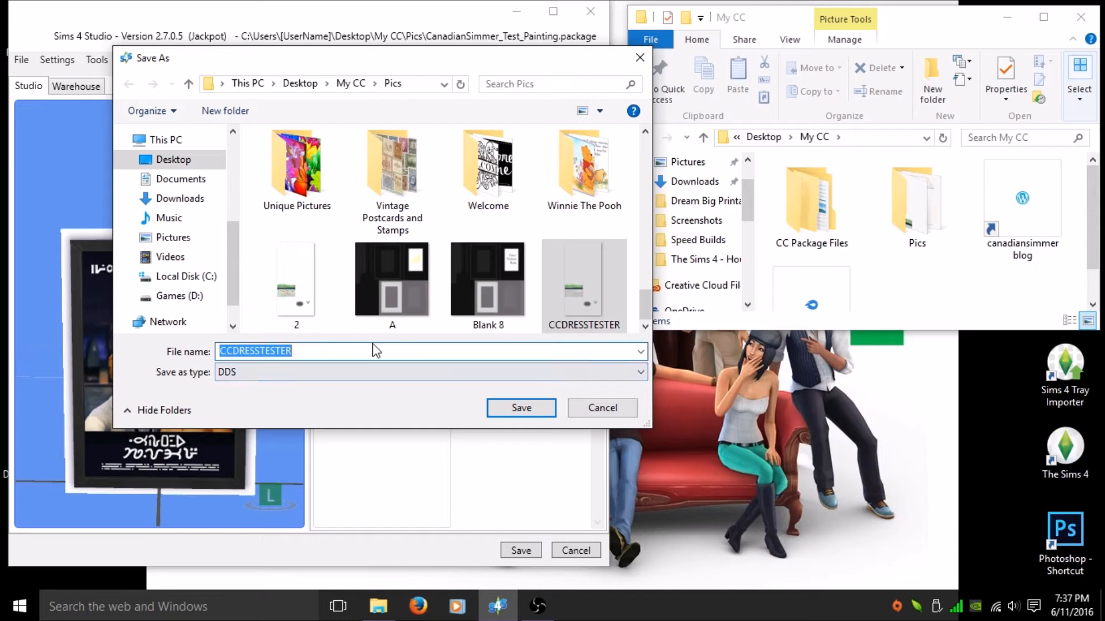
pyautogui.write('1')
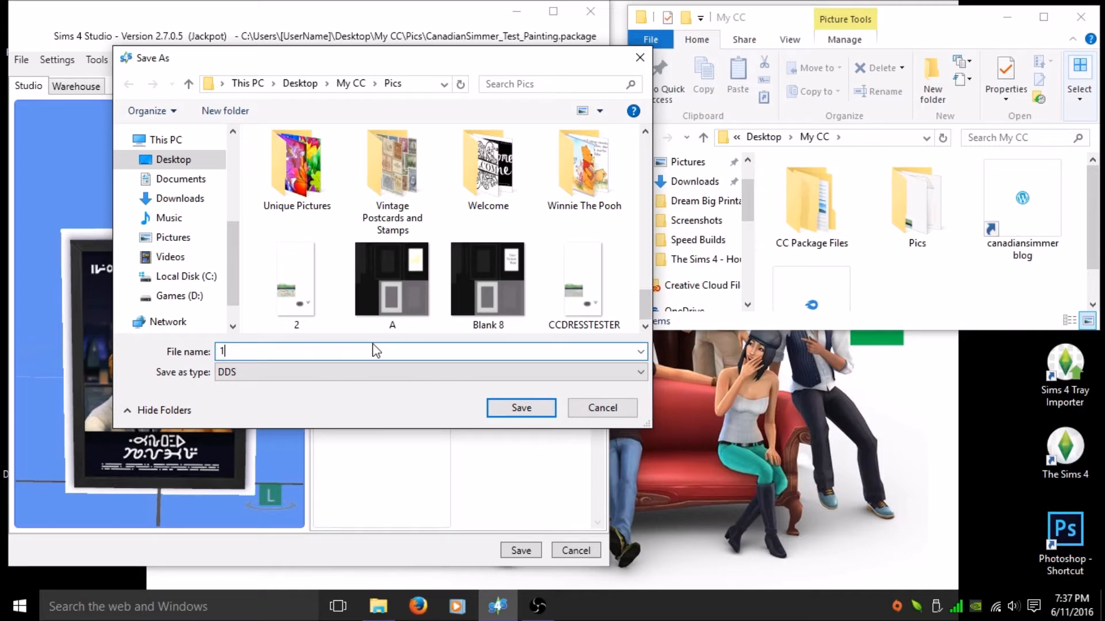
pyautogui.click(520, 408)
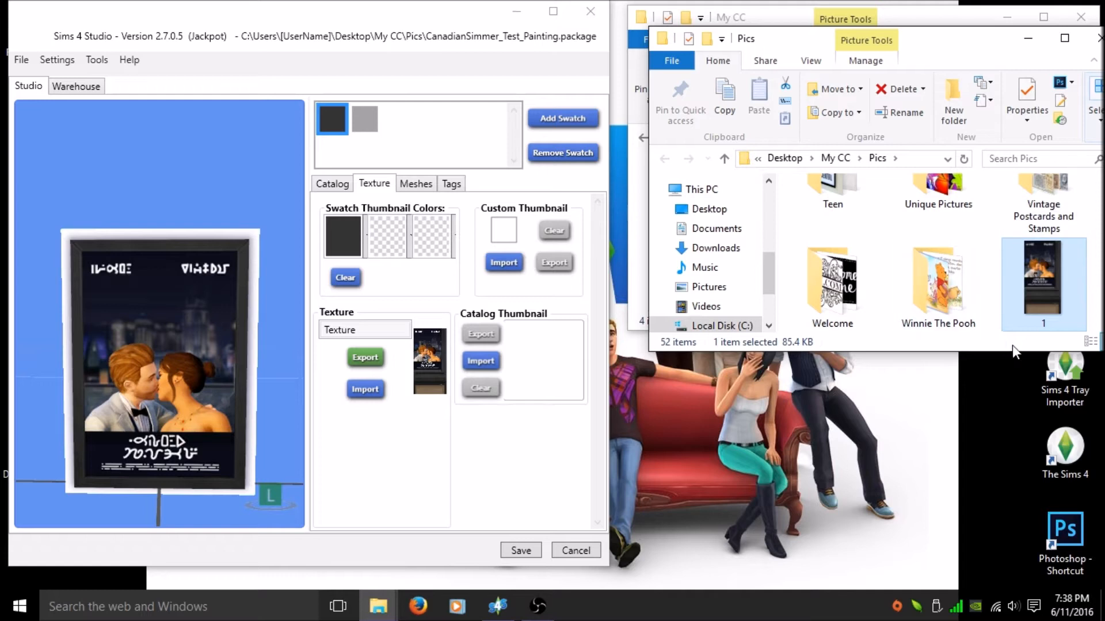
# Export the silver frame swatch's texture as DDS file 5 in Pics
pyautogui.click(364, 119)
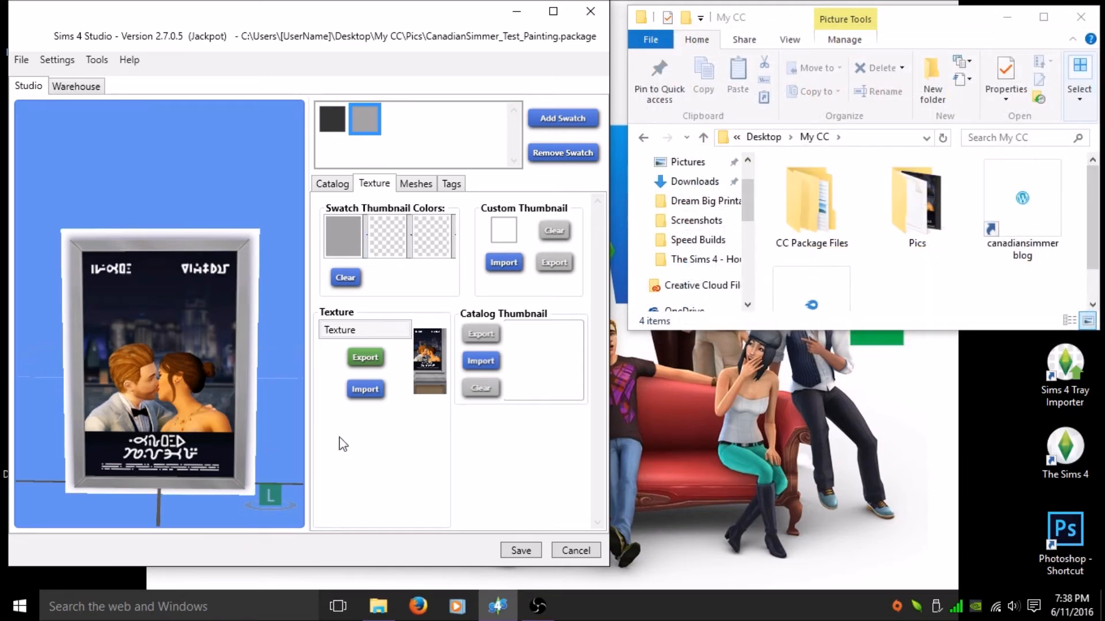
pyautogui.click(364, 357)
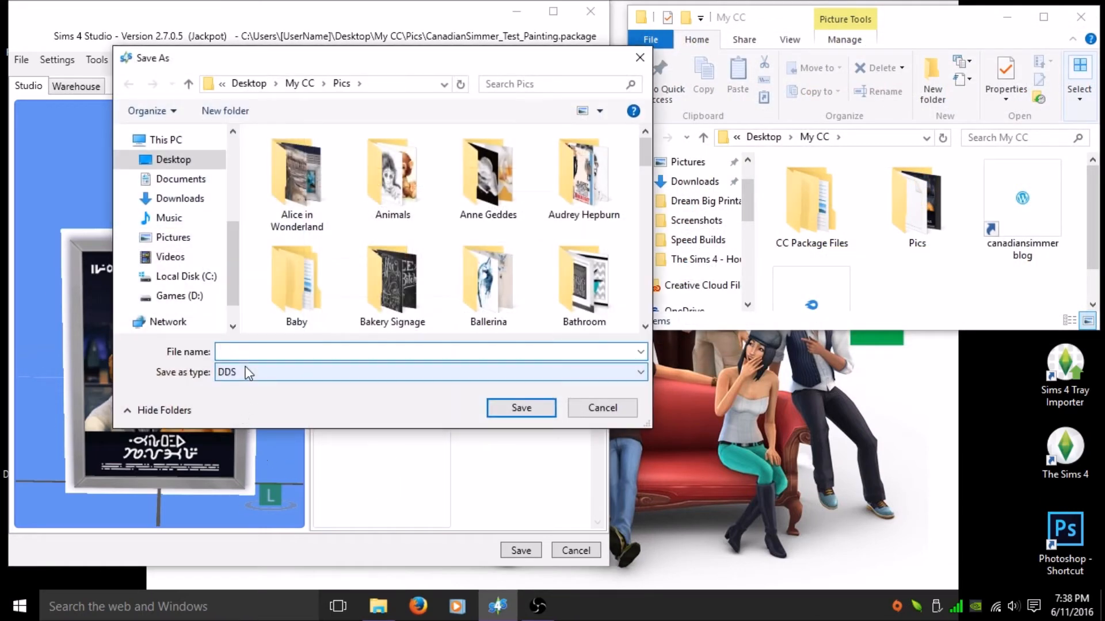
pyautogui.write('2')
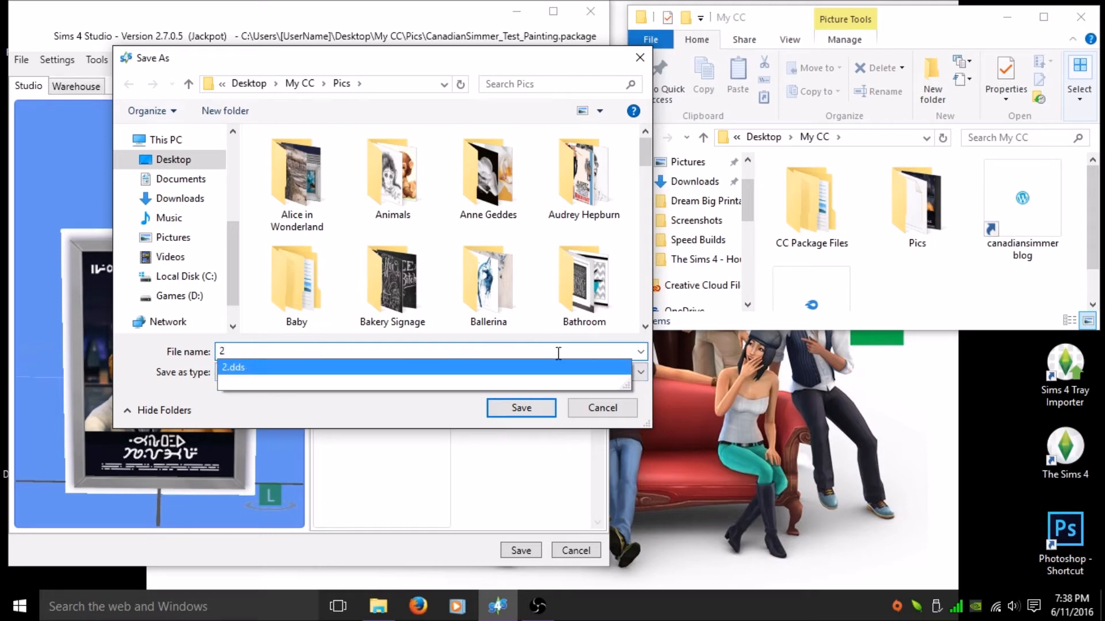
pyautogui.click(640, 352)
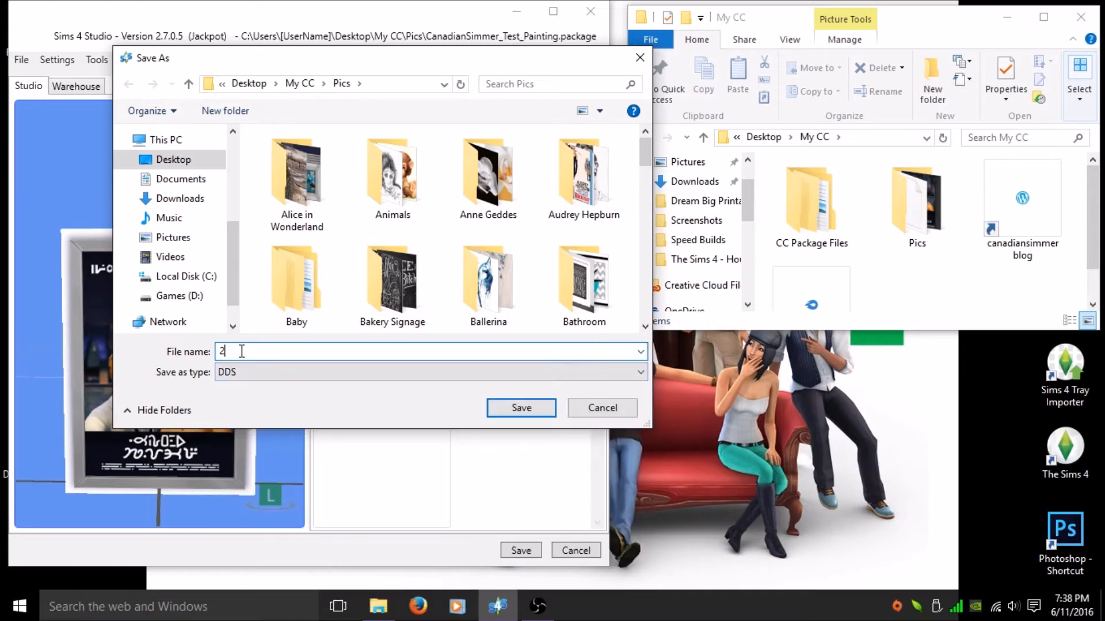
pyautogui.write('5')
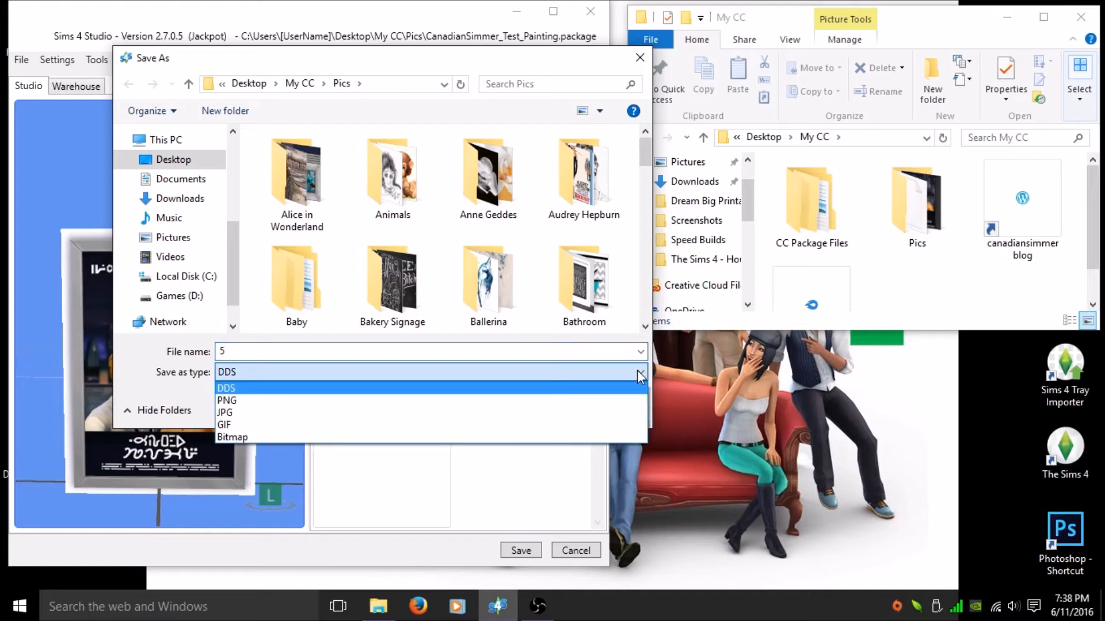
pyautogui.click(226, 387)
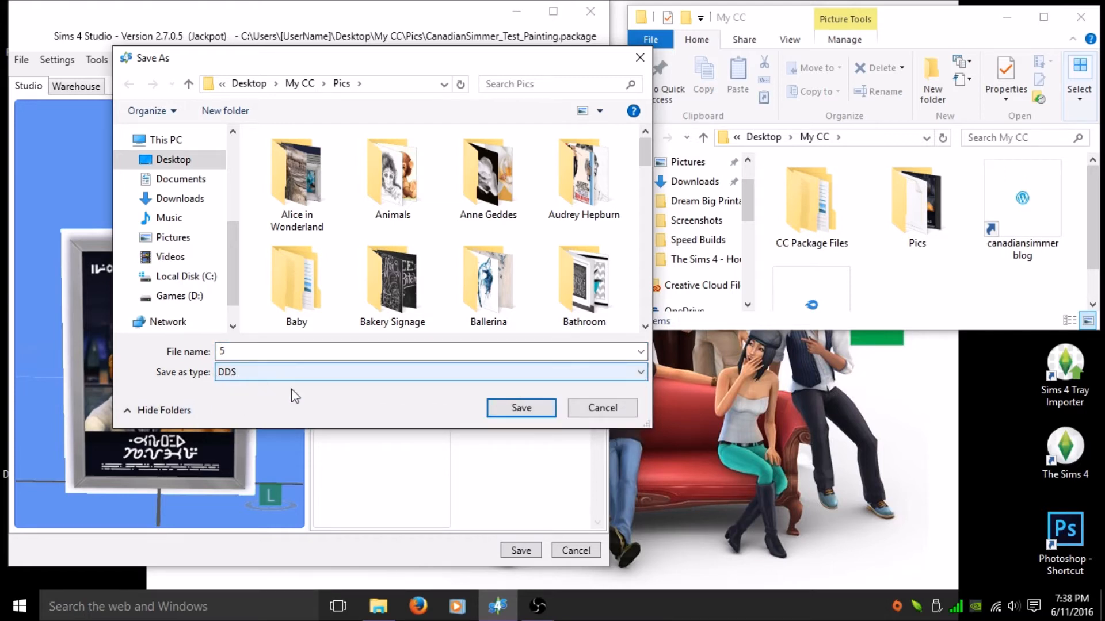
pyautogui.click(521, 407)
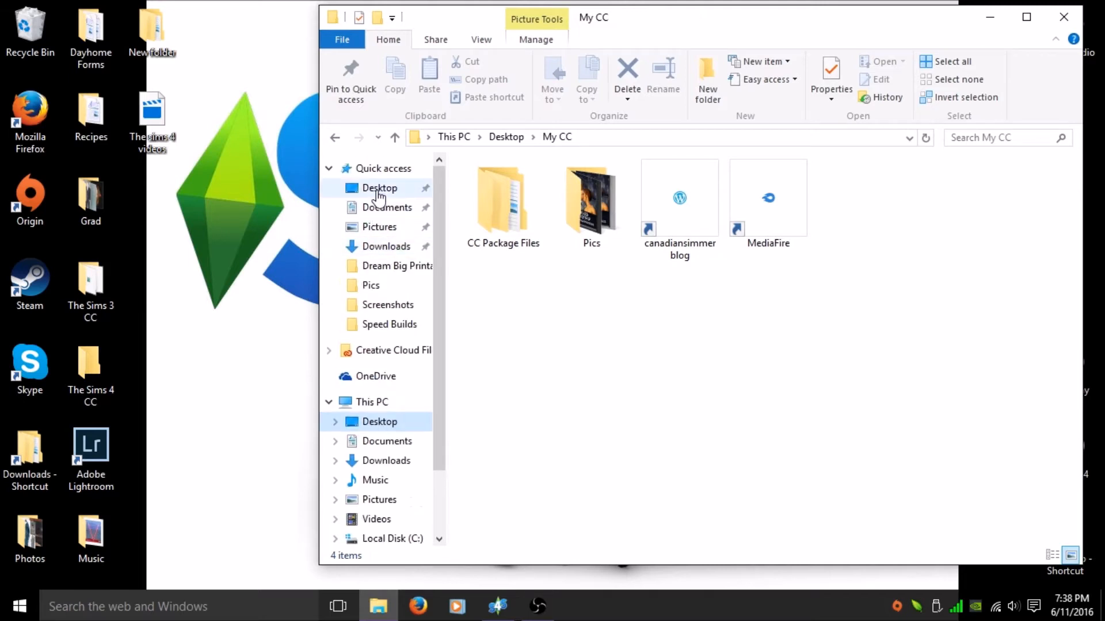
# Browse to Desktop > My CC > Pics and select the leftover old files
pyautogui.click(379, 187)
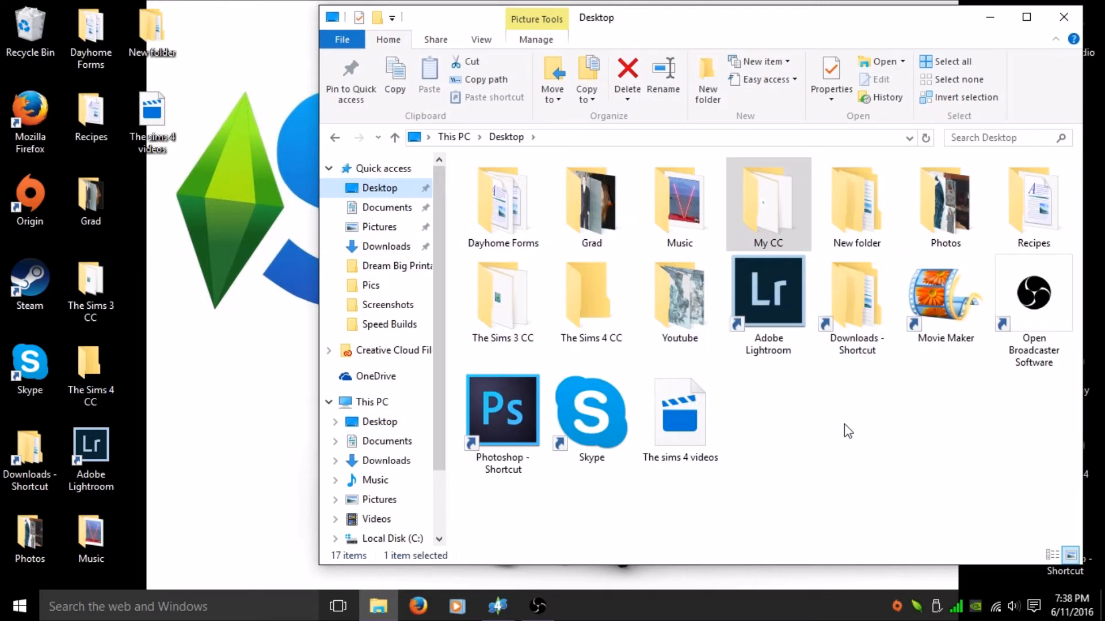
pyautogui.doubleClick(768, 203)
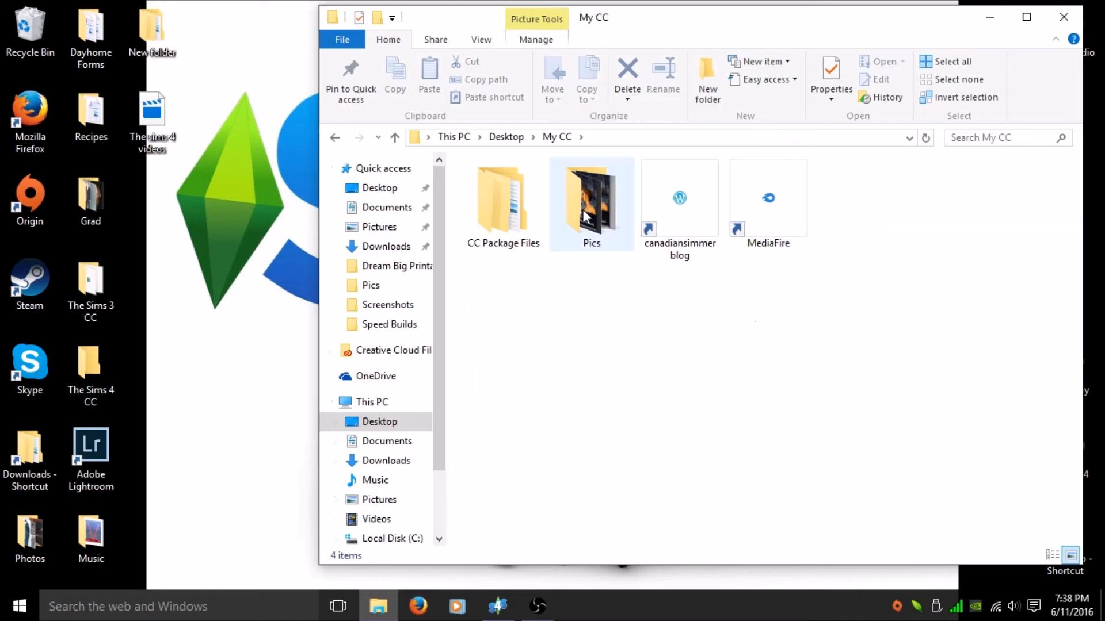
pyautogui.doubleClick(591, 197)
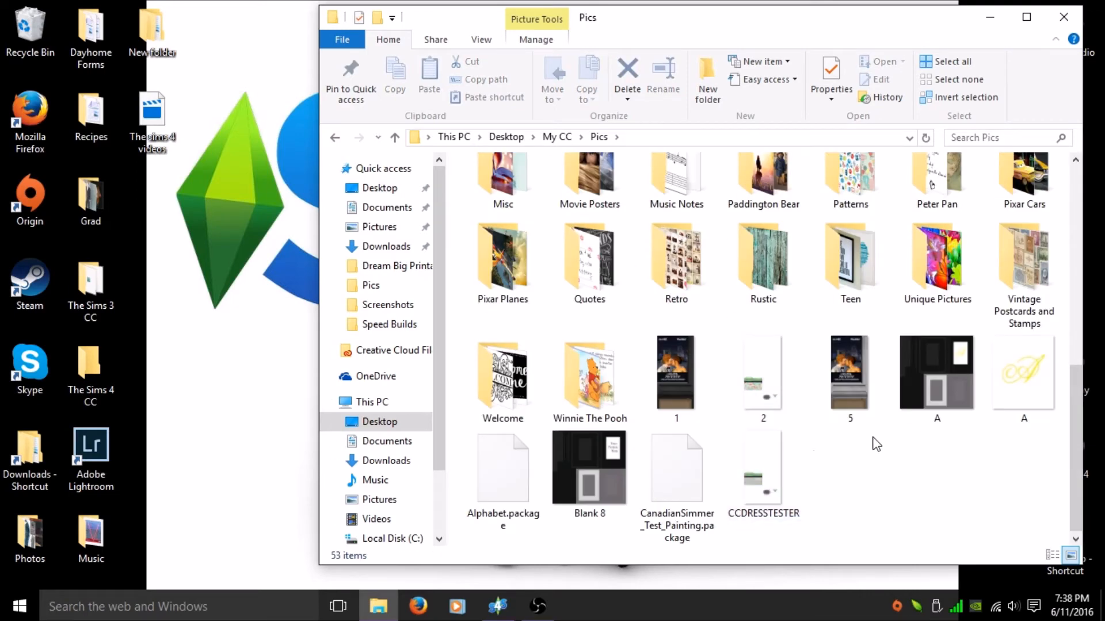
pyautogui.moveTo(1033, 460)
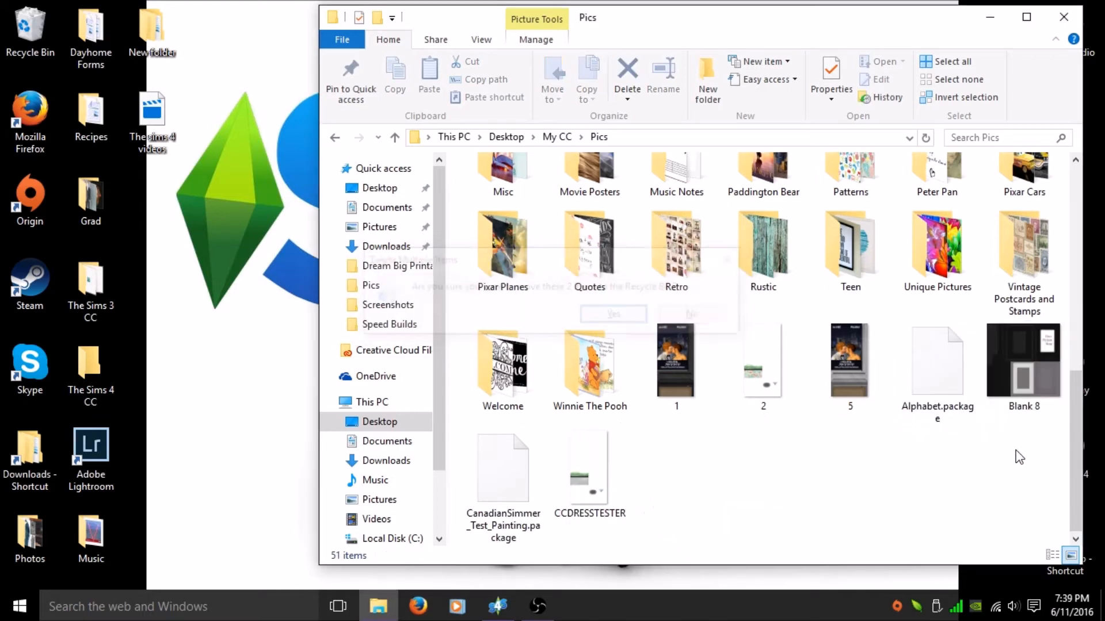
pyautogui.click(612, 313)
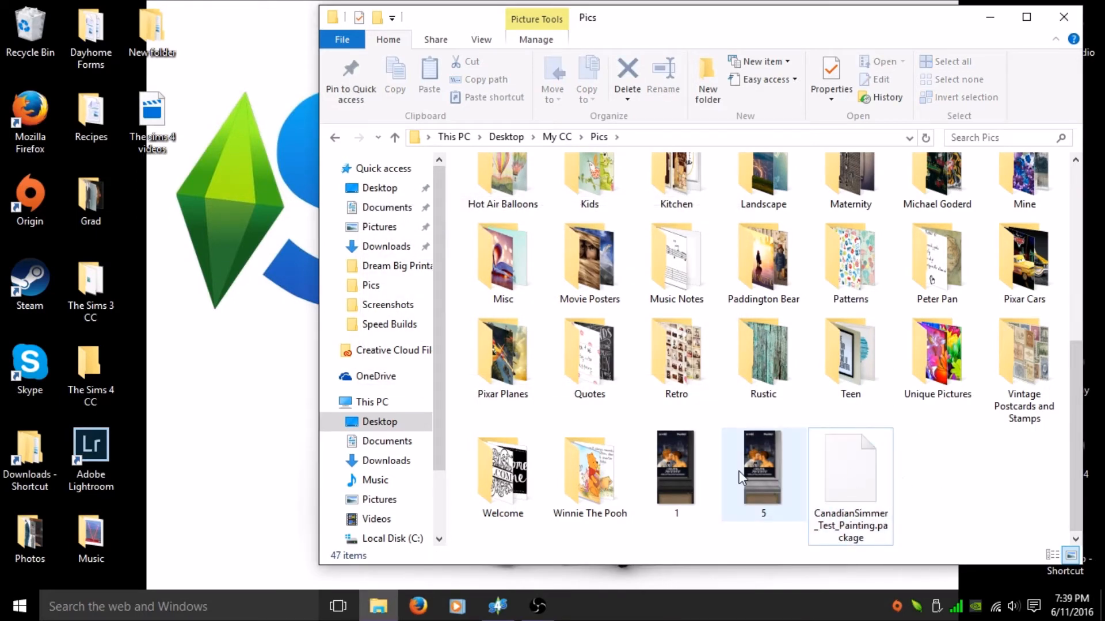
# Open textures 1 and 5 with Adobe Photoshop CC 2015
pyautogui.click(675, 467)
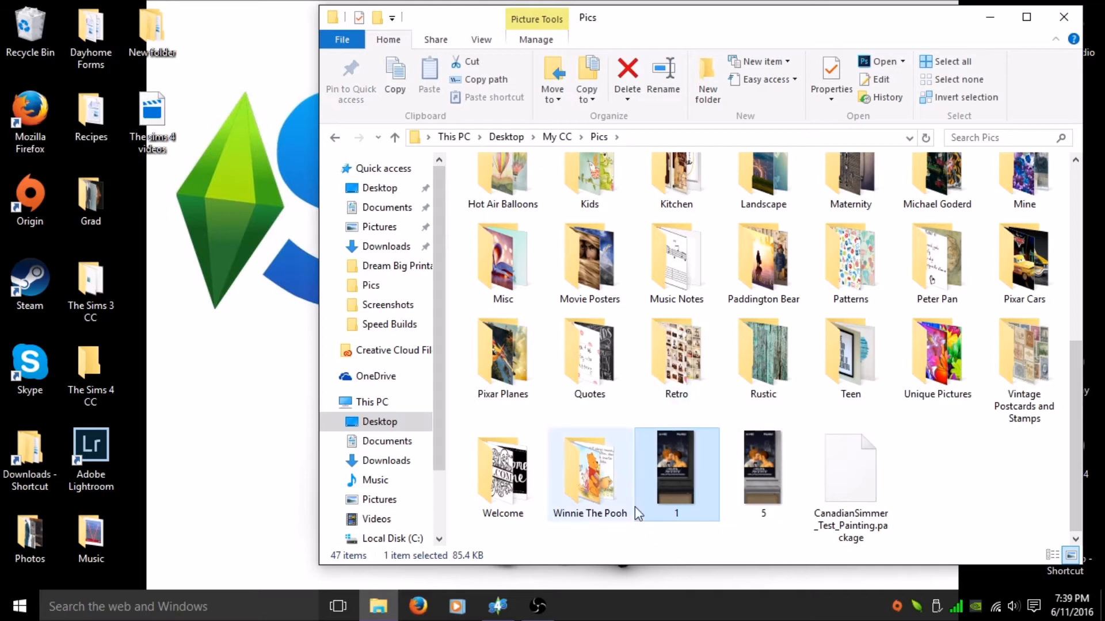
pyautogui.rightClick(675, 472)
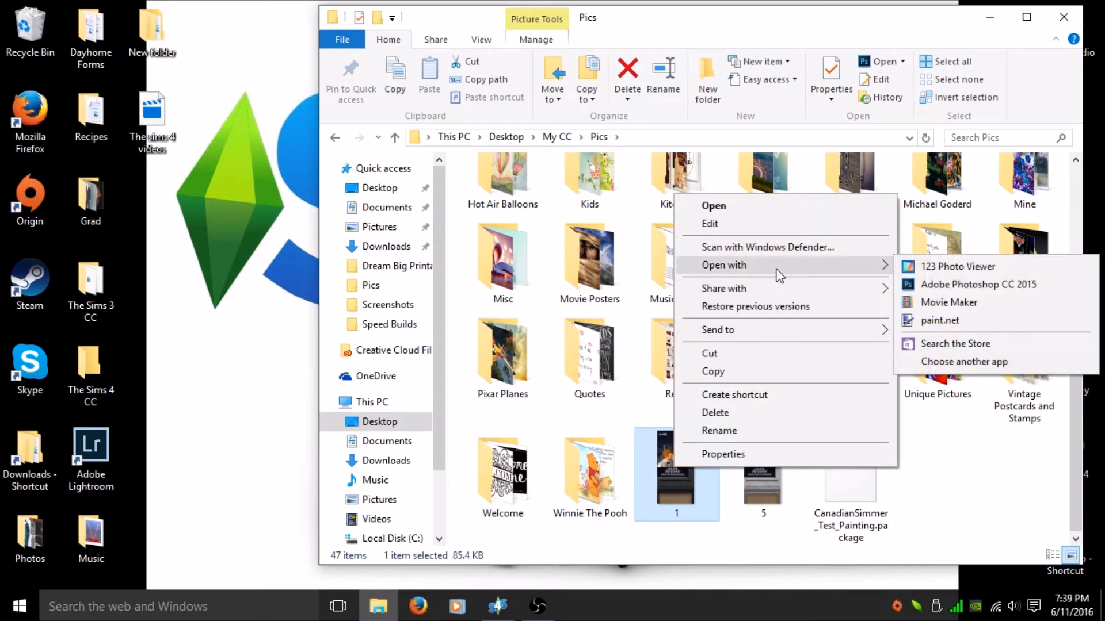
pyautogui.click(977, 284)
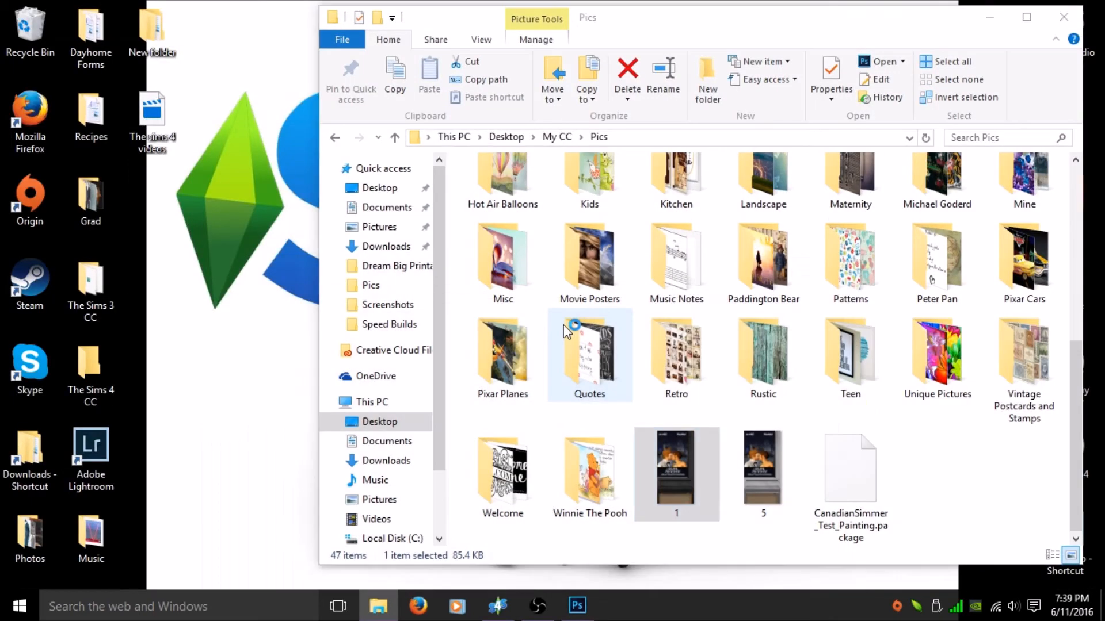
pyautogui.rightClick(762, 471)
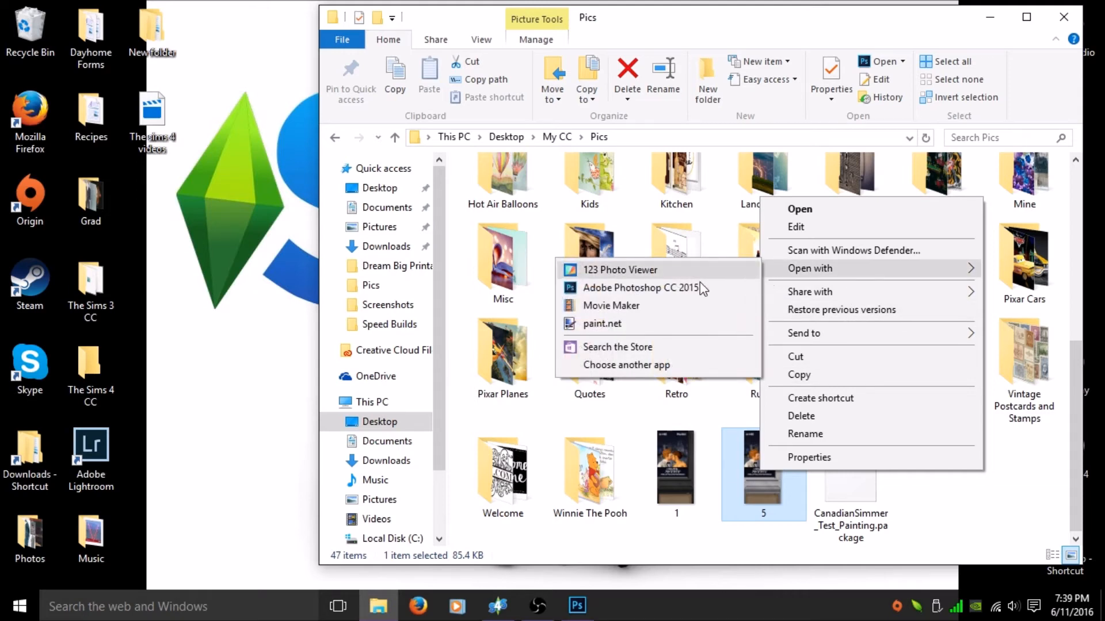
pyautogui.click(640, 287)
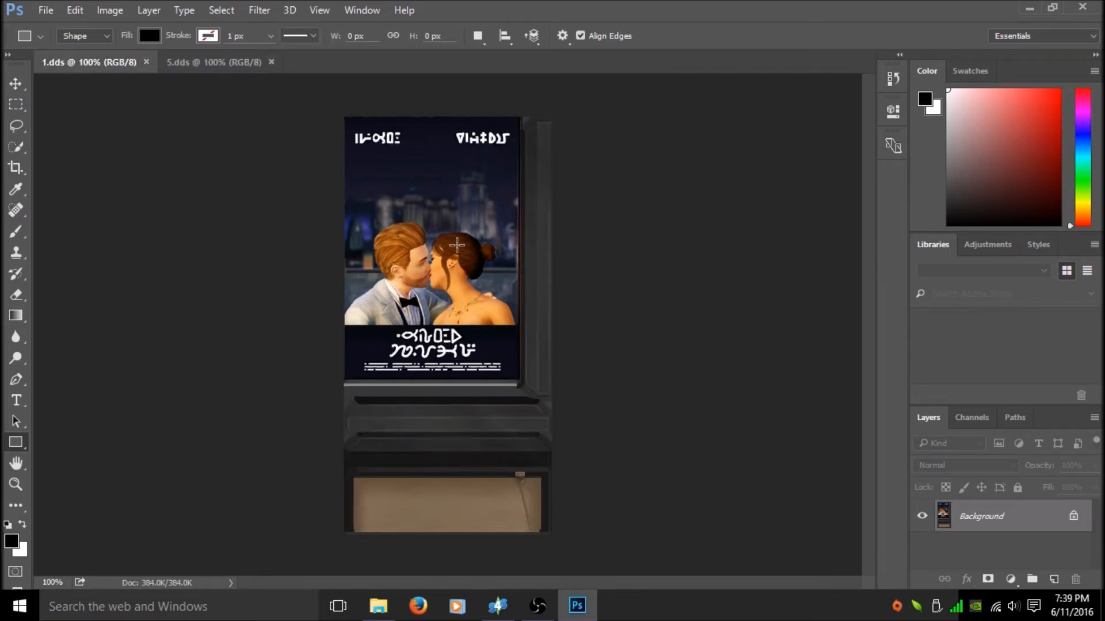
pyautogui.moveTo(541, 301)
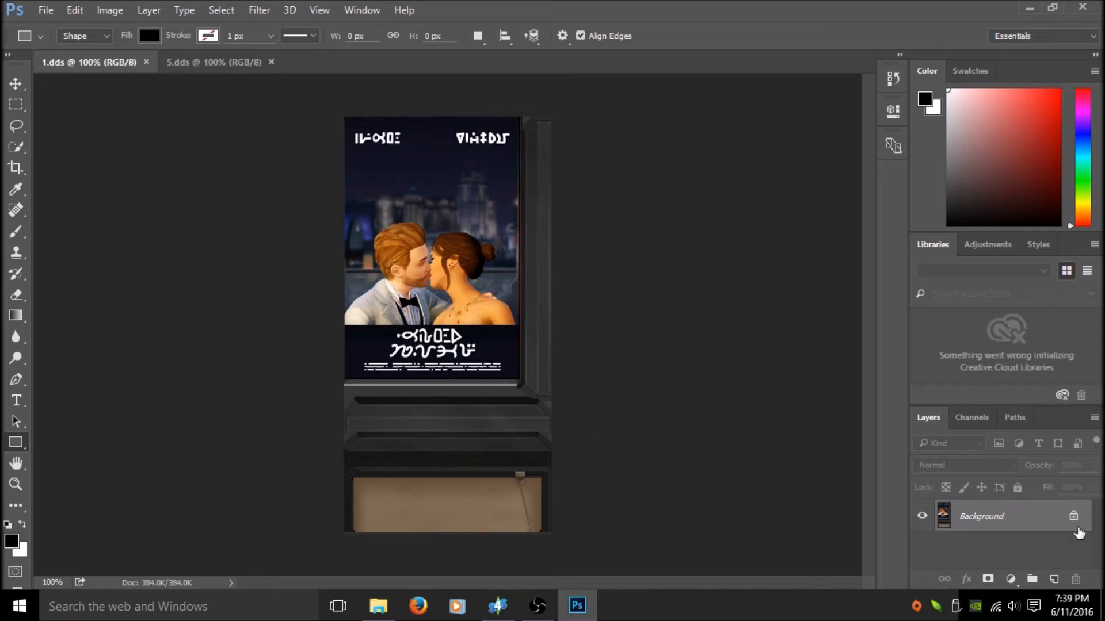
pyautogui.moveTo(1069, 547)
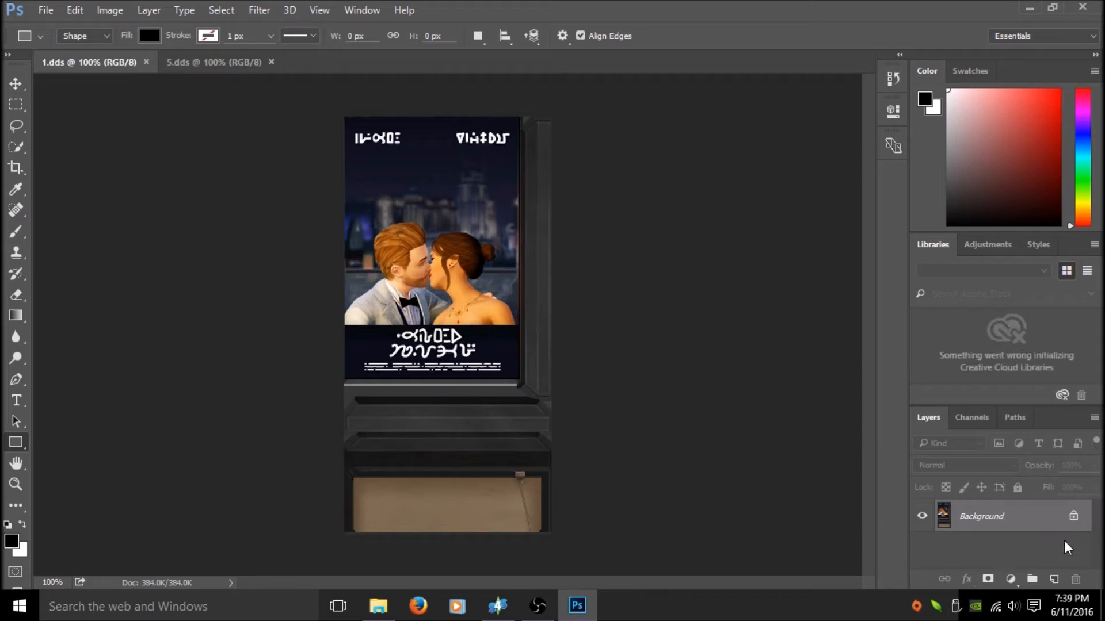
pyautogui.moveTo(977, 517)
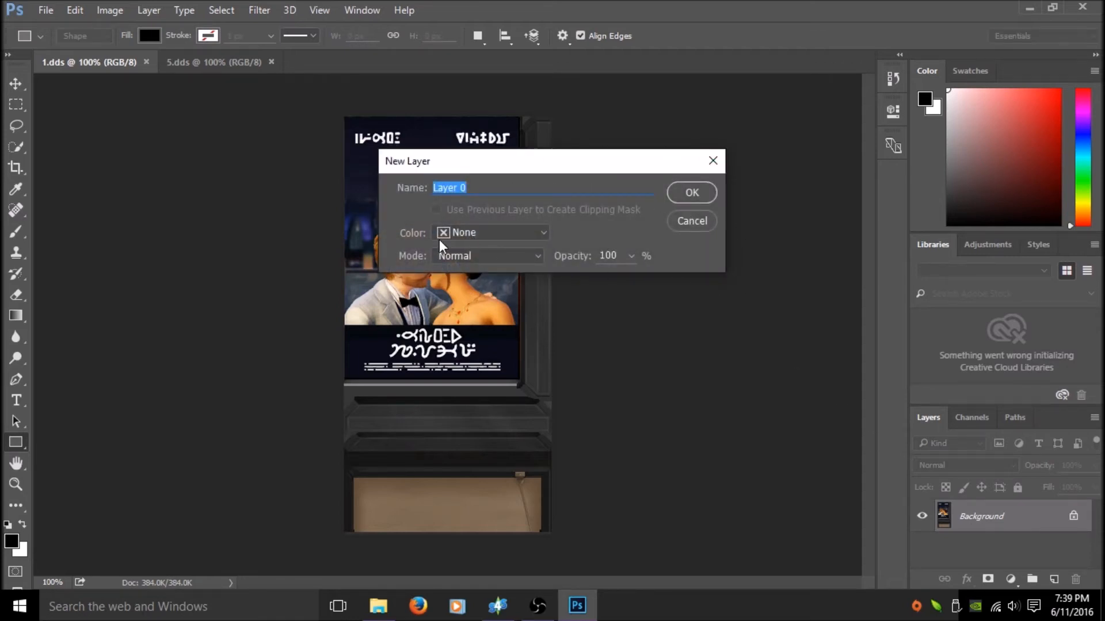
# Confirm the New Layer dialog to make texture 1's Background into Layer 0
pyautogui.click(690, 192)
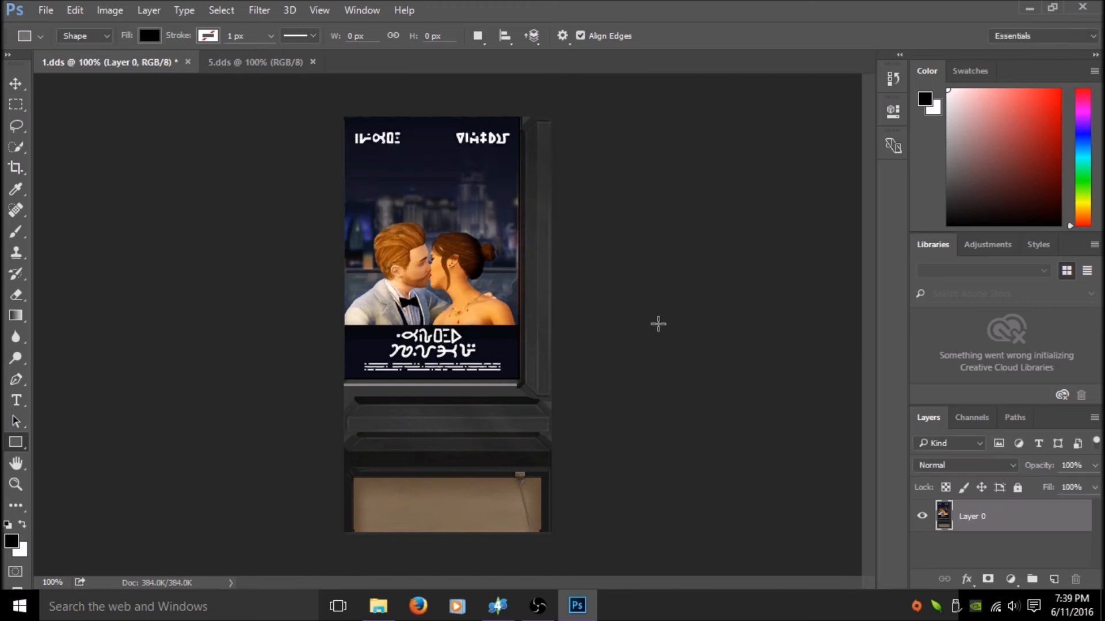
pyautogui.moveTo(95, 224)
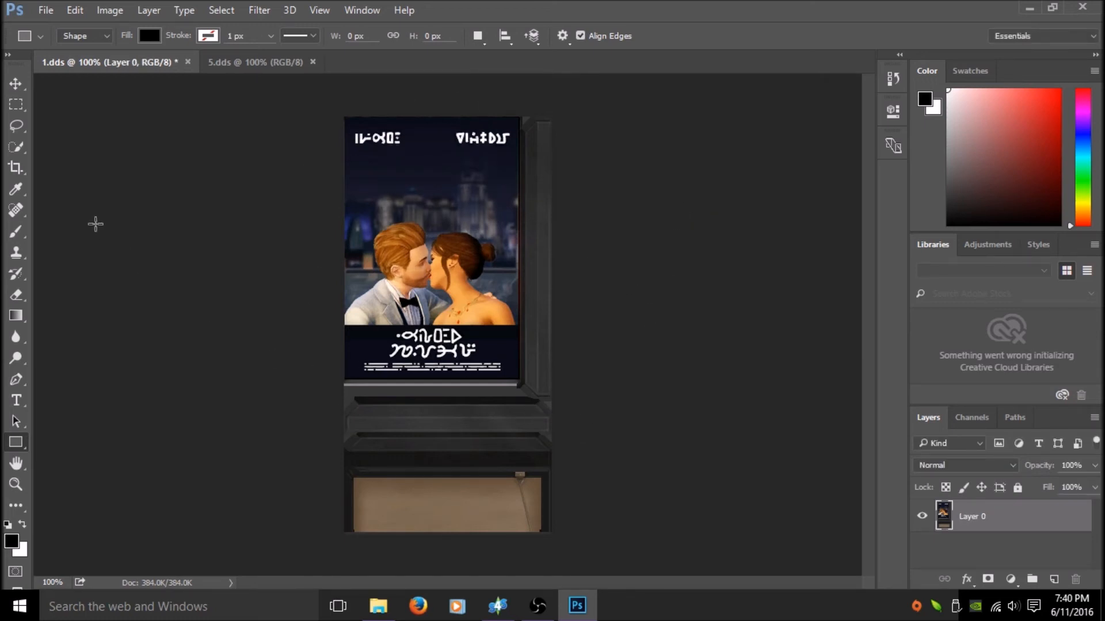
pyautogui.moveTo(6, 119)
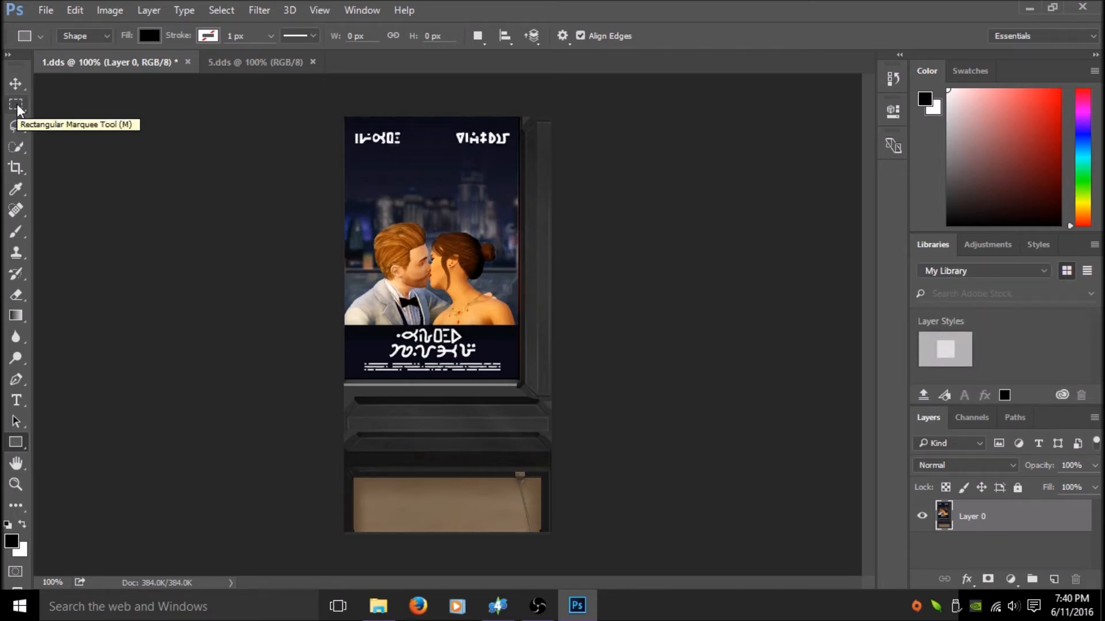
# Select the couple picture area in 1.dds with the Rectangular Marquee for erasing
pyautogui.click(15, 104)
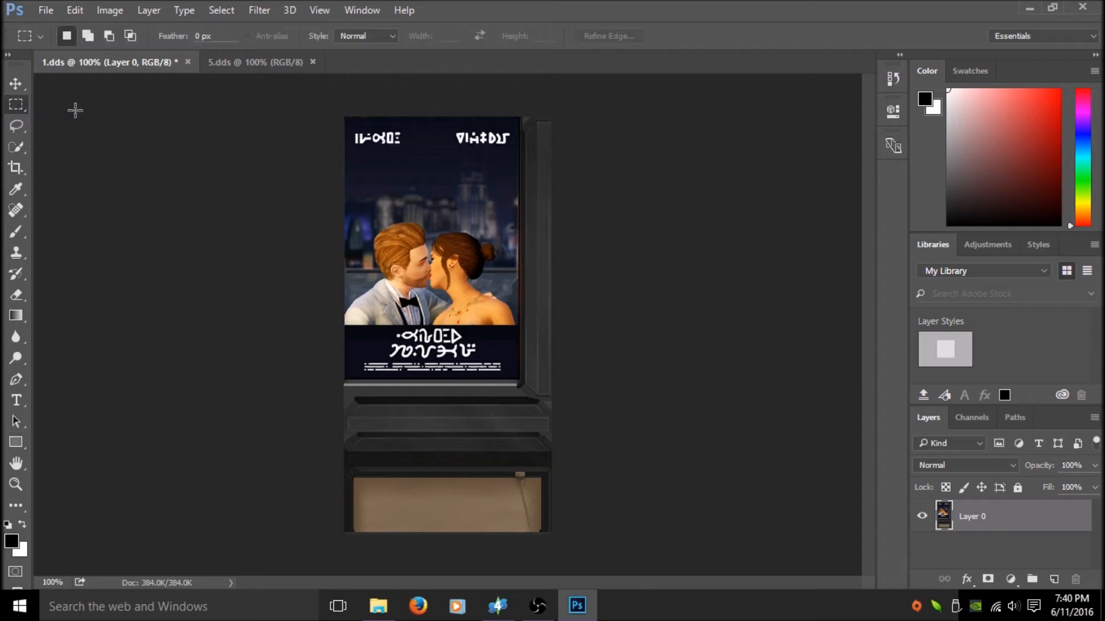
pyautogui.moveTo(340, 113)
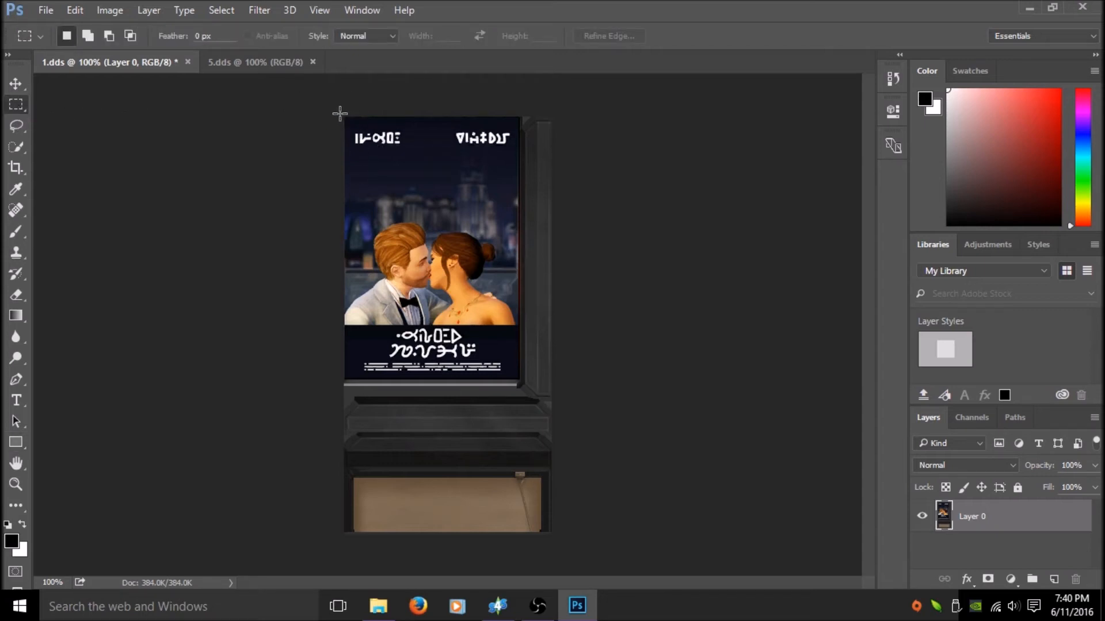
pyautogui.moveTo(345, 114); pyautogui.dragTo(383, 284)
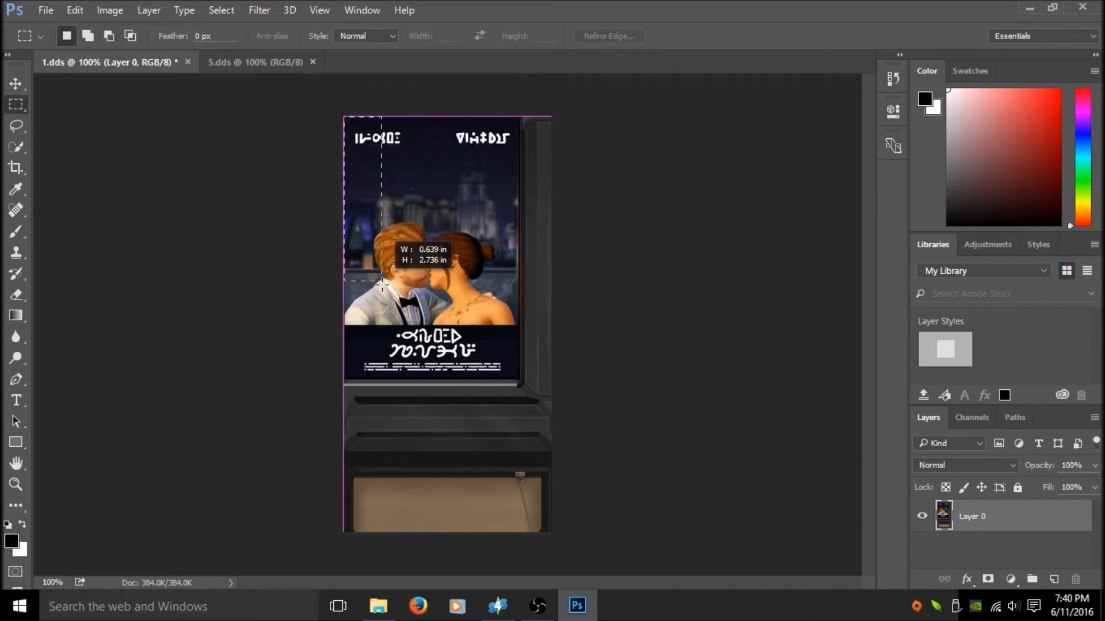
pyautogui.moveTo(380, 285); pyautogui.dragTo(500, 380)
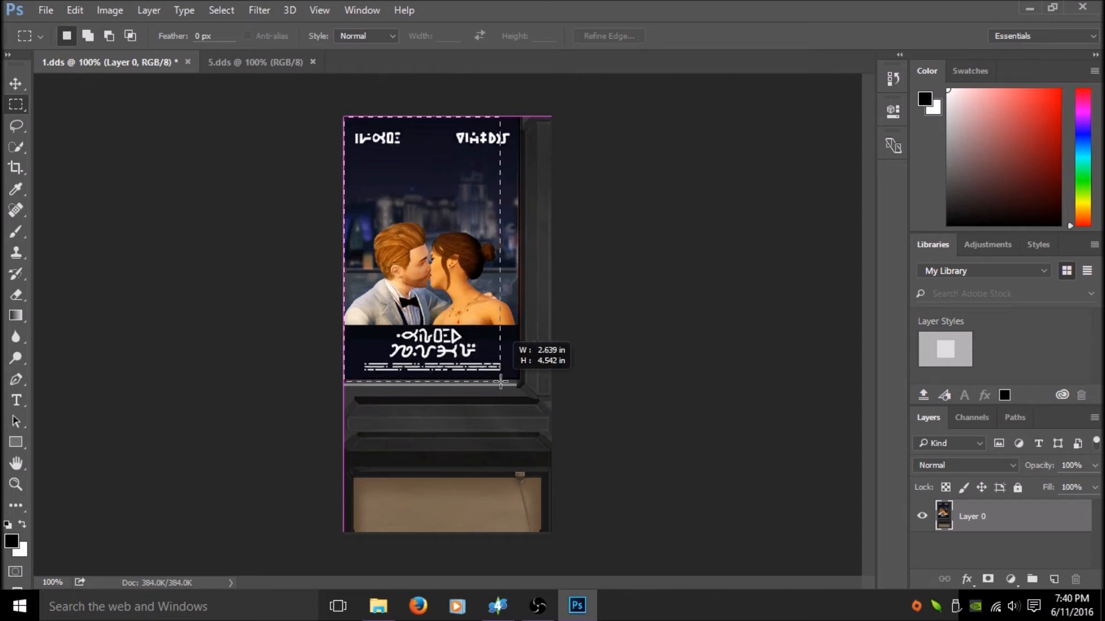
pyautogui.moveTo(500, 381); pyautogui.dragTo(520, 381)
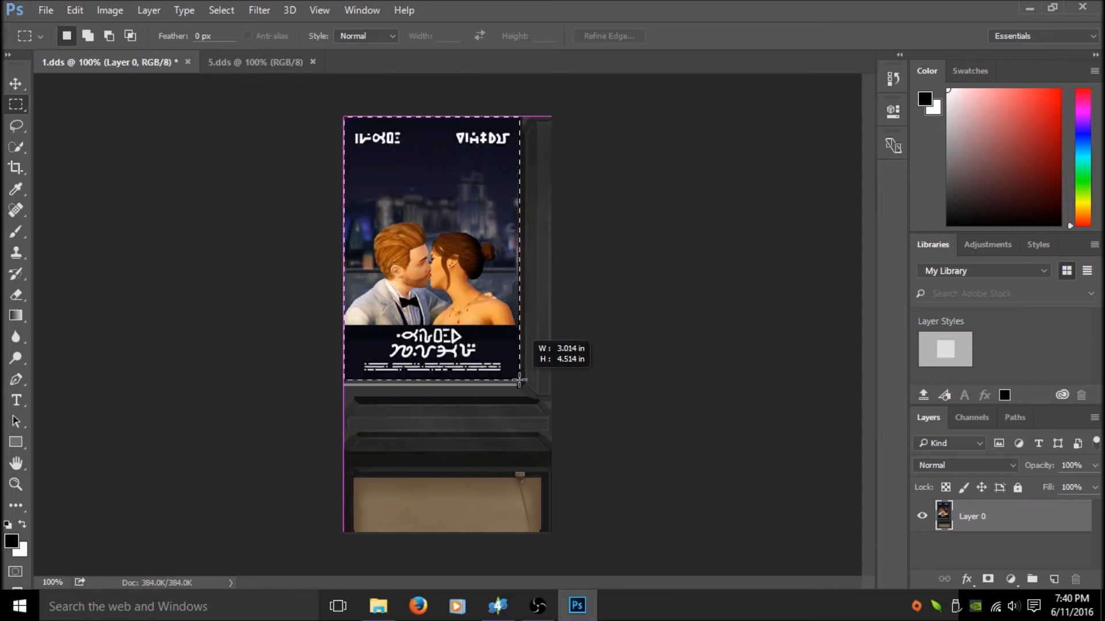
pyautogui.moveTo(520, 380); pyautogui.dragTo(523, 380)
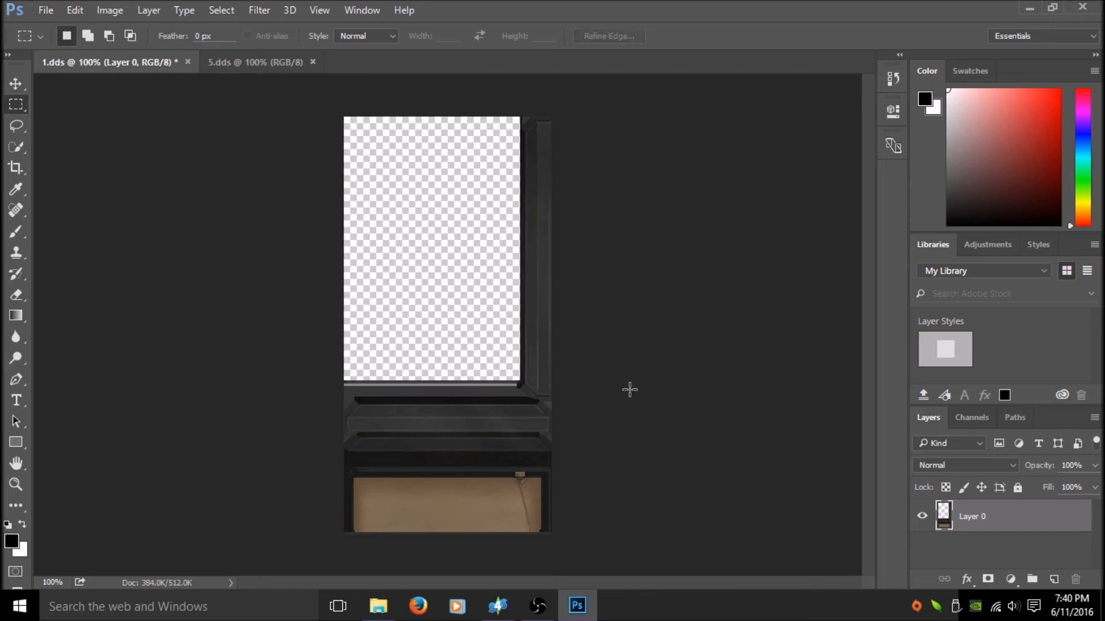
pyautogui.moveTo(472, 194)
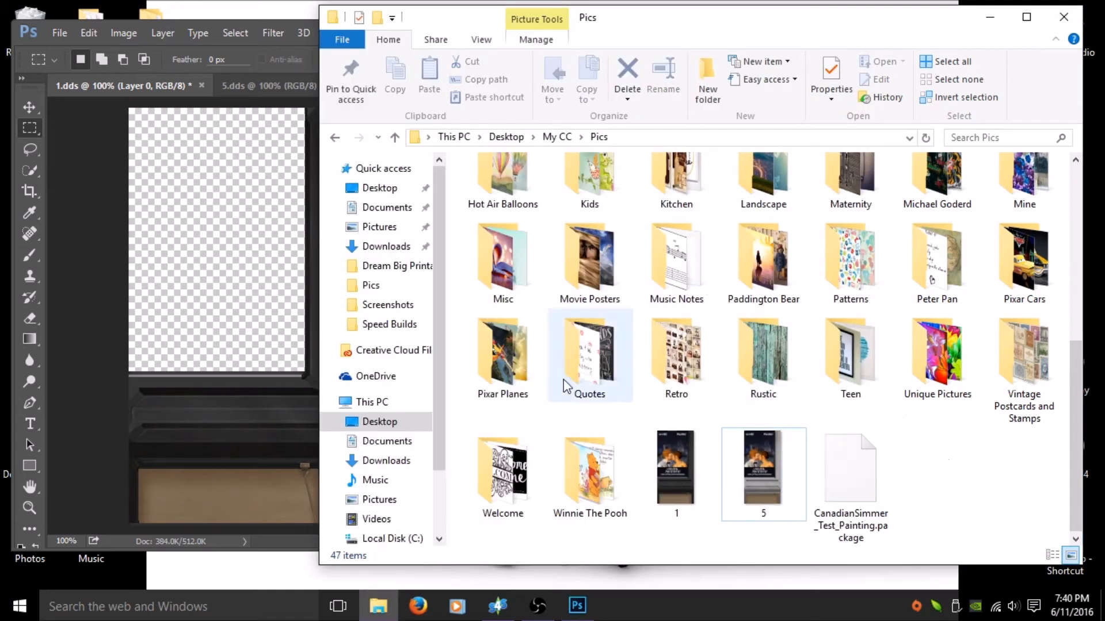
# Open the Ballerina subfolder in Pics and select the watercolour dancer image tumblr_nk3xbcgaq…
pyautogui.scroll(3)
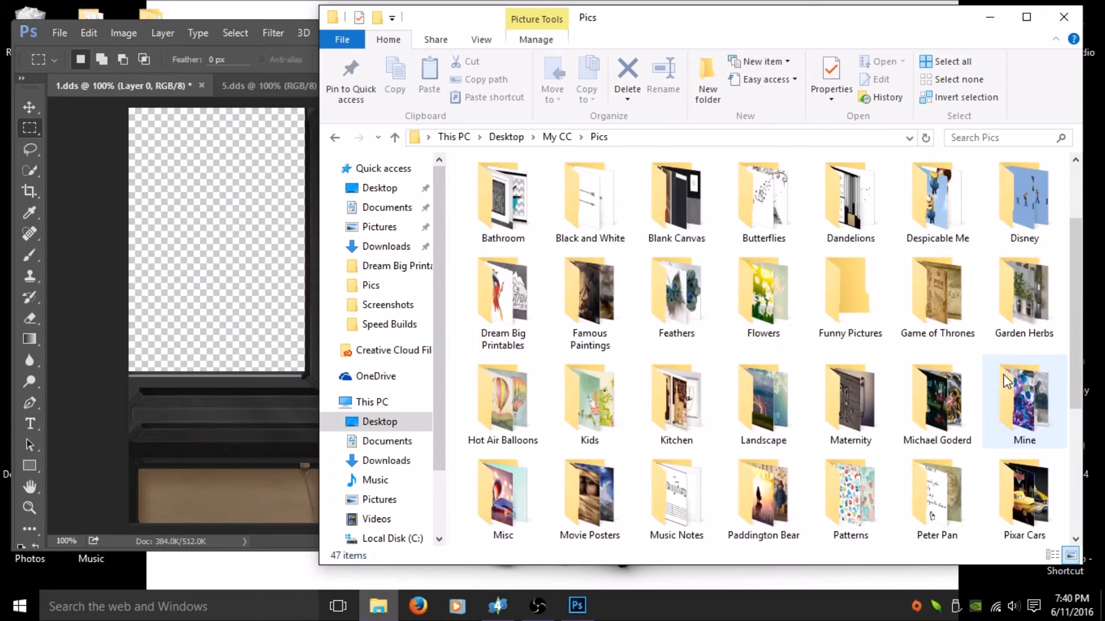
pyautogui.scroll(3)
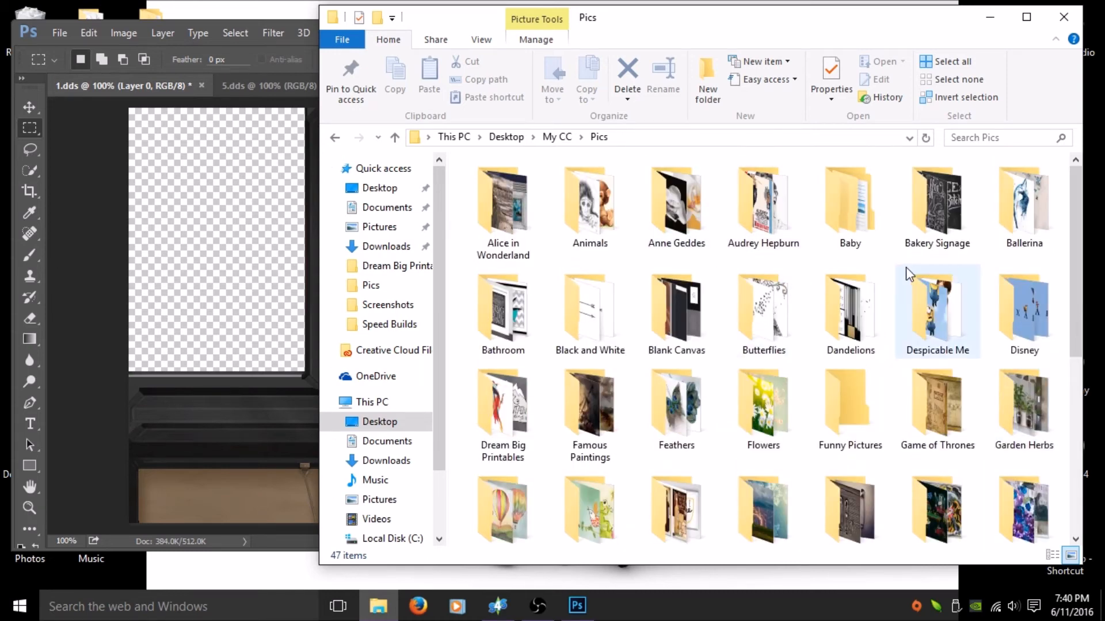
pyautogui.moveTo(982, 352)
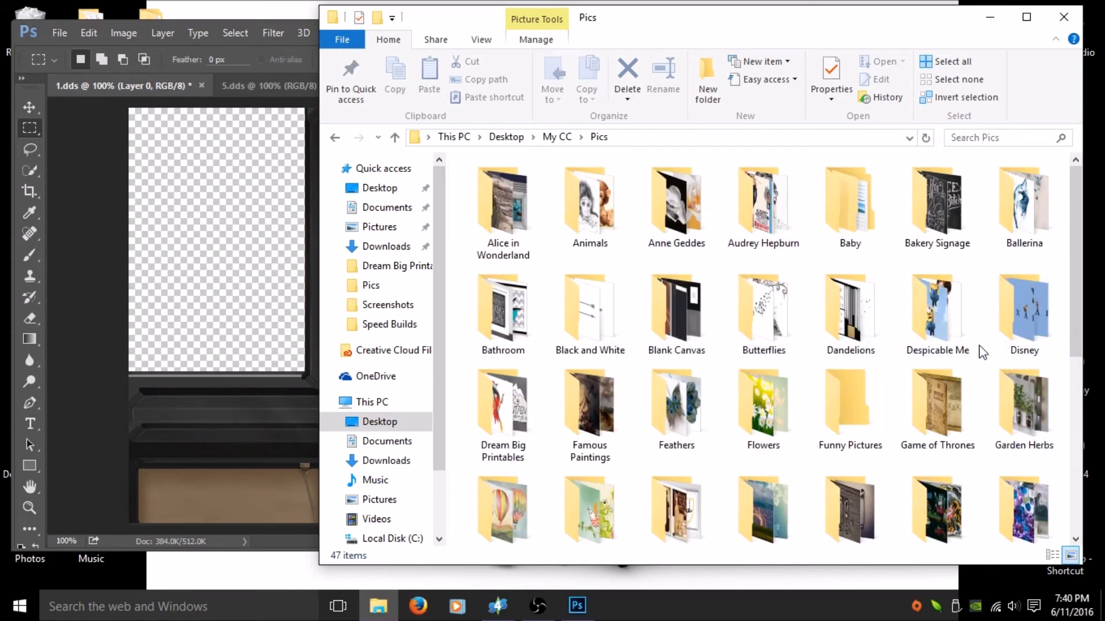
pyautogui.click(589, 205)
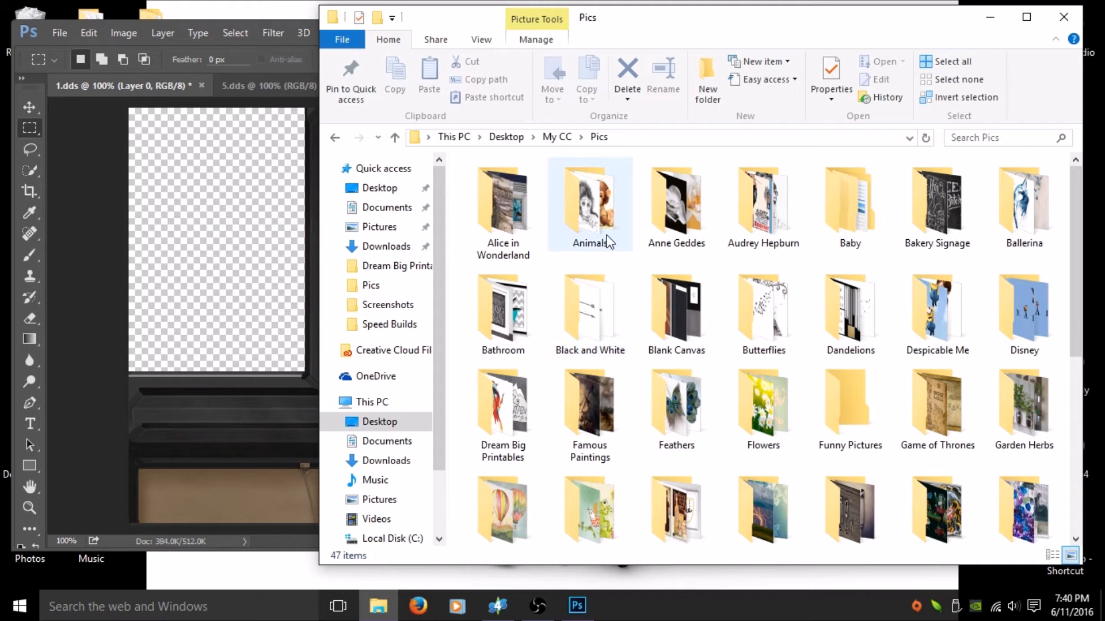
pyautogui.doubleClick(1023, 198)
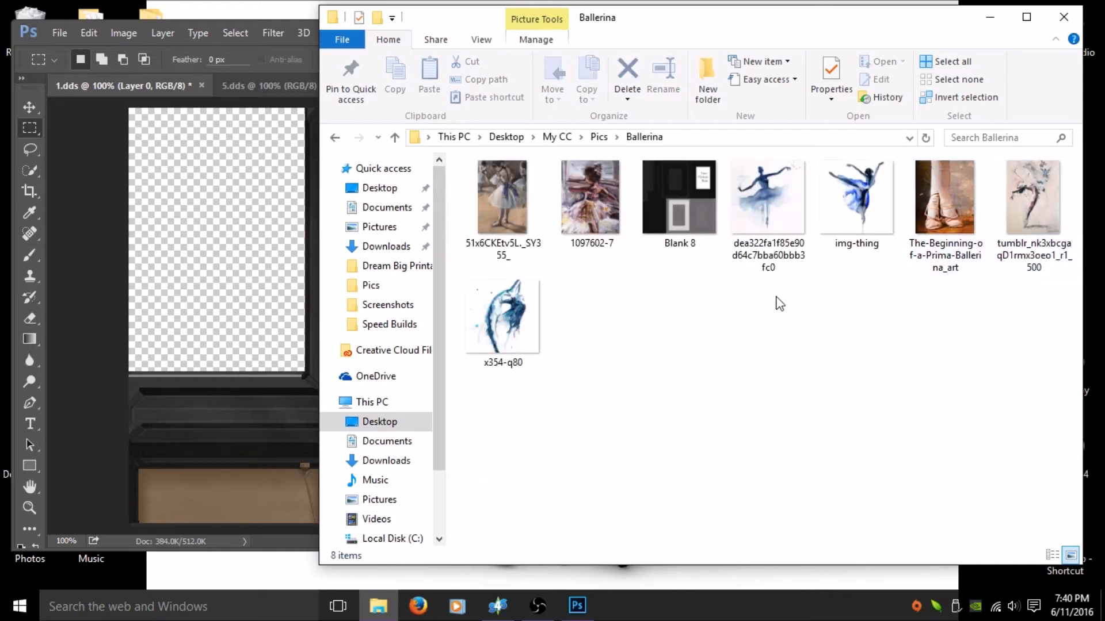
pyautogui.click(1033, 198)
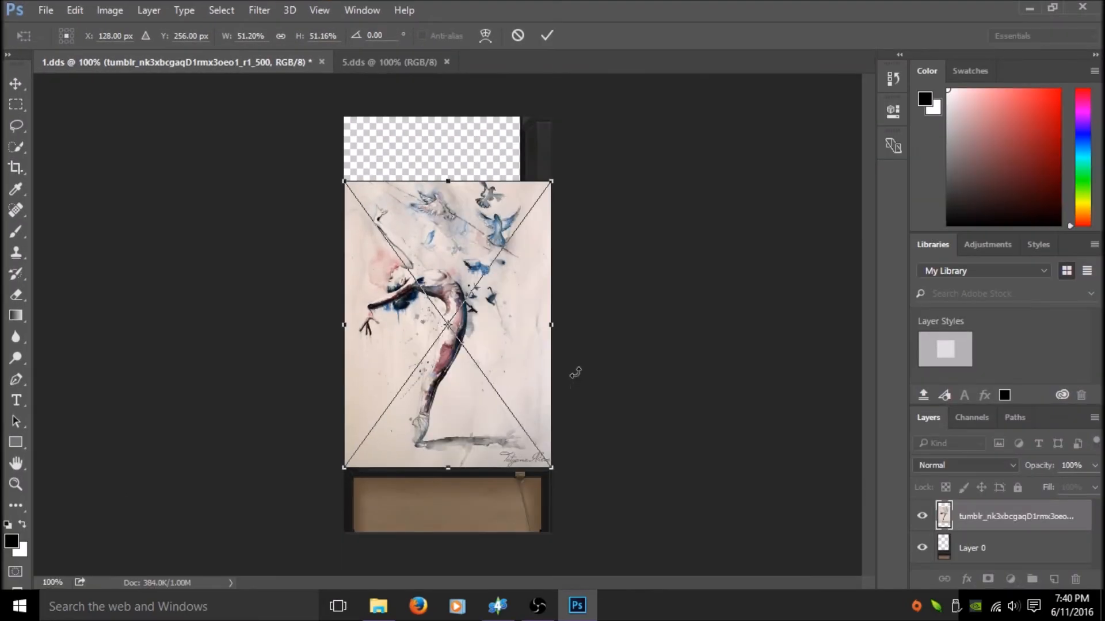
# Move and resize the dancer painting over texture 1's top panel, then flatten the image
pyautogui.moveTo(447, 325); pyautogui.dragTo(448, 269)
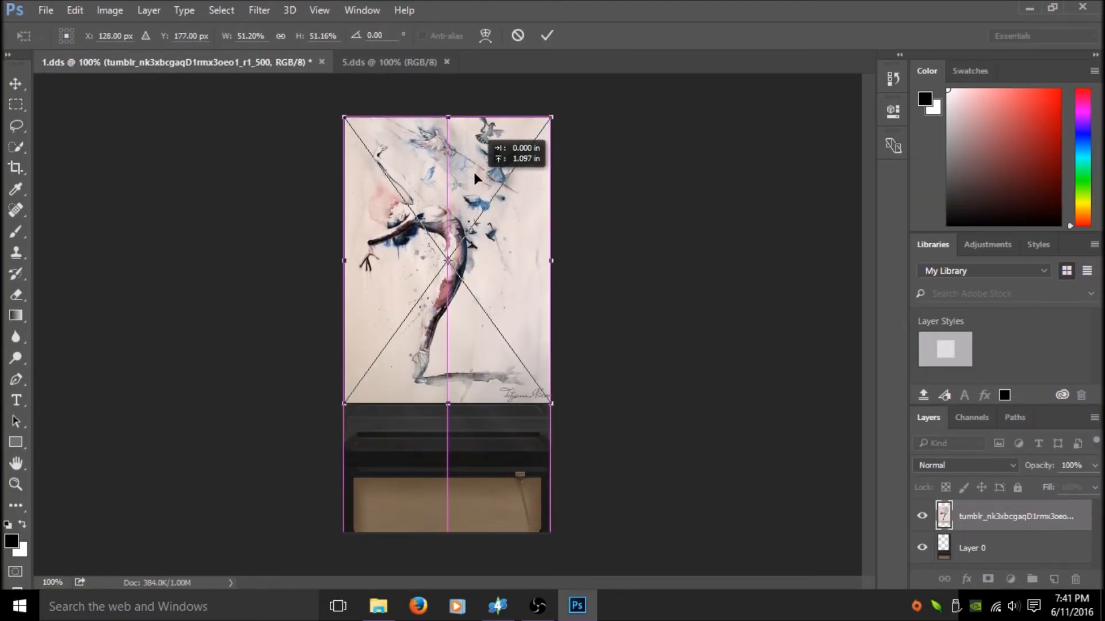
pyautogui.moveTo(551, 260); pyautogui.dragTo(506, 267)
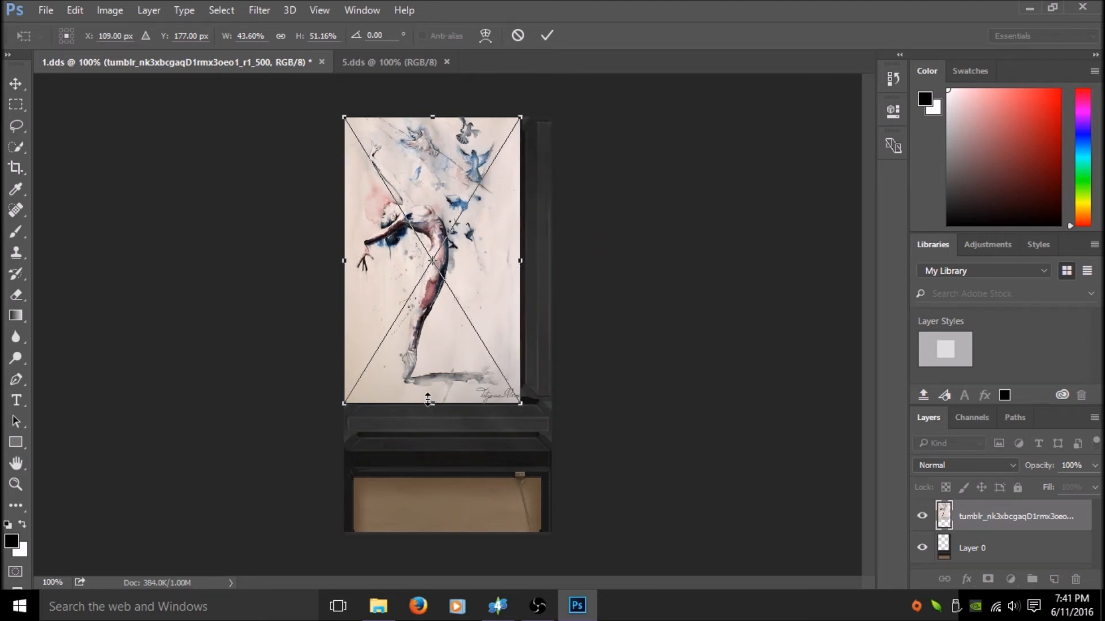
pyautogui.moveTo(431, 401); pyautogui.dragTo(435, 383)
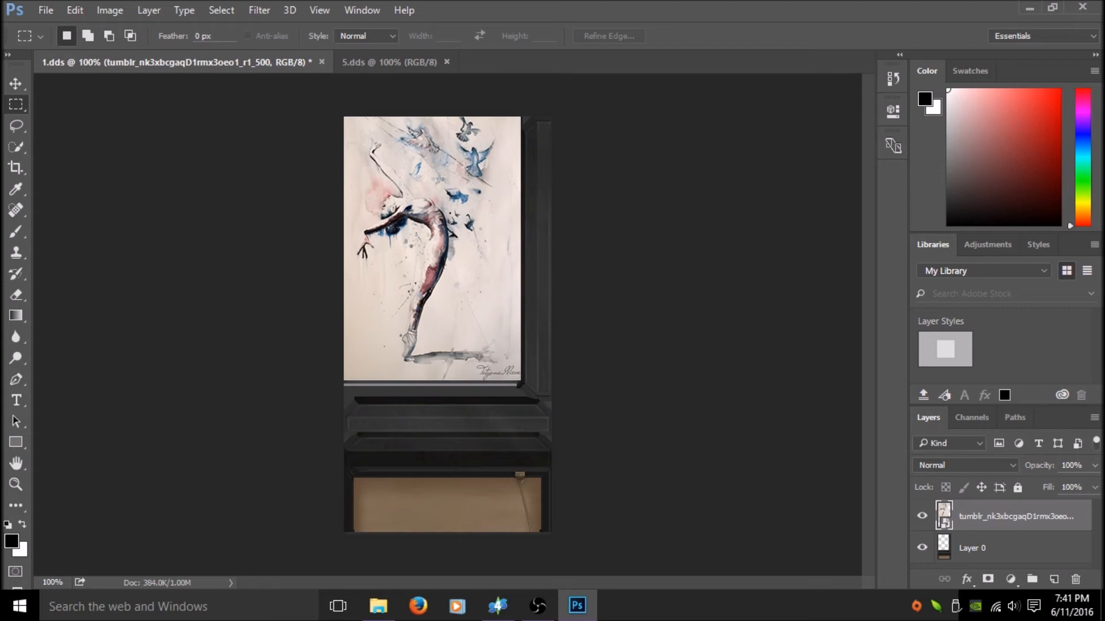
pyautogui.moveTo(989, 505)
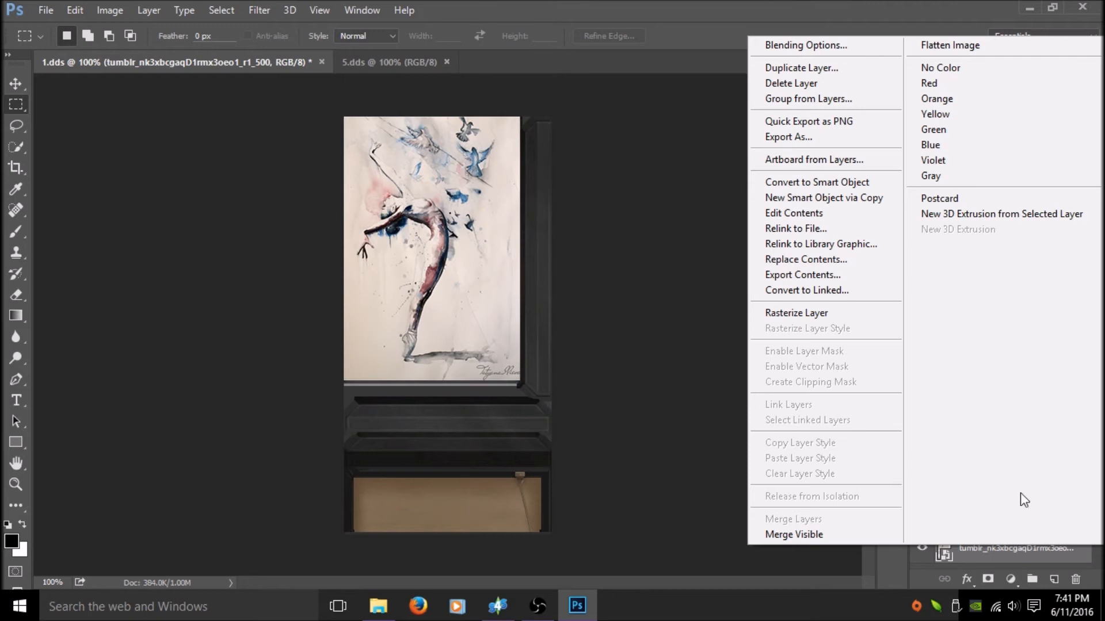
pyautogui.moveTo(950, 45)
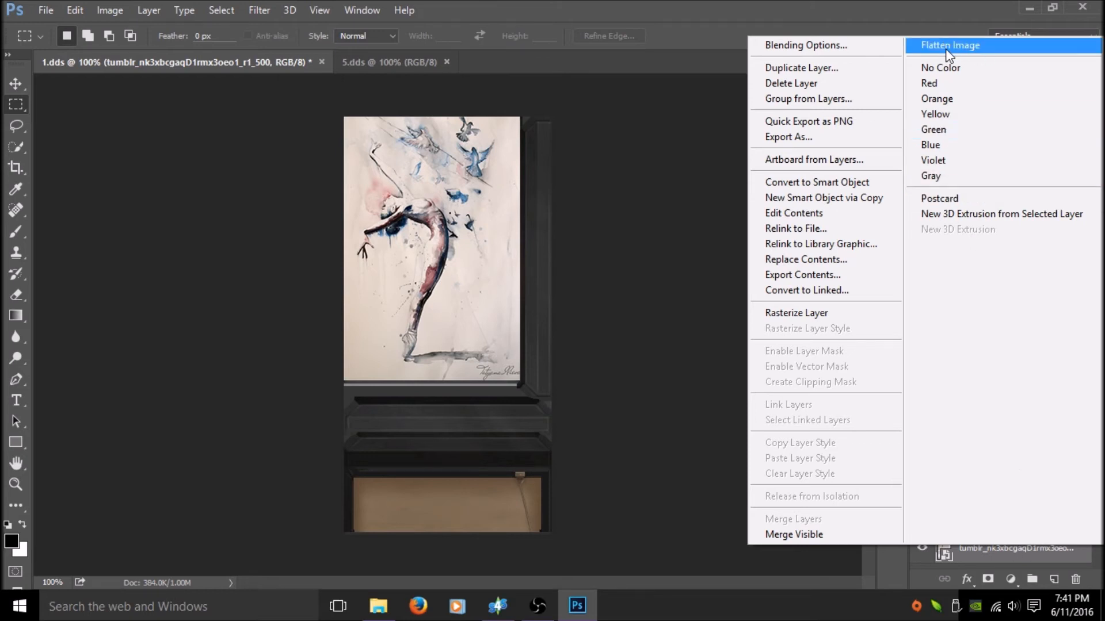
pyautogui.click(951, 45)
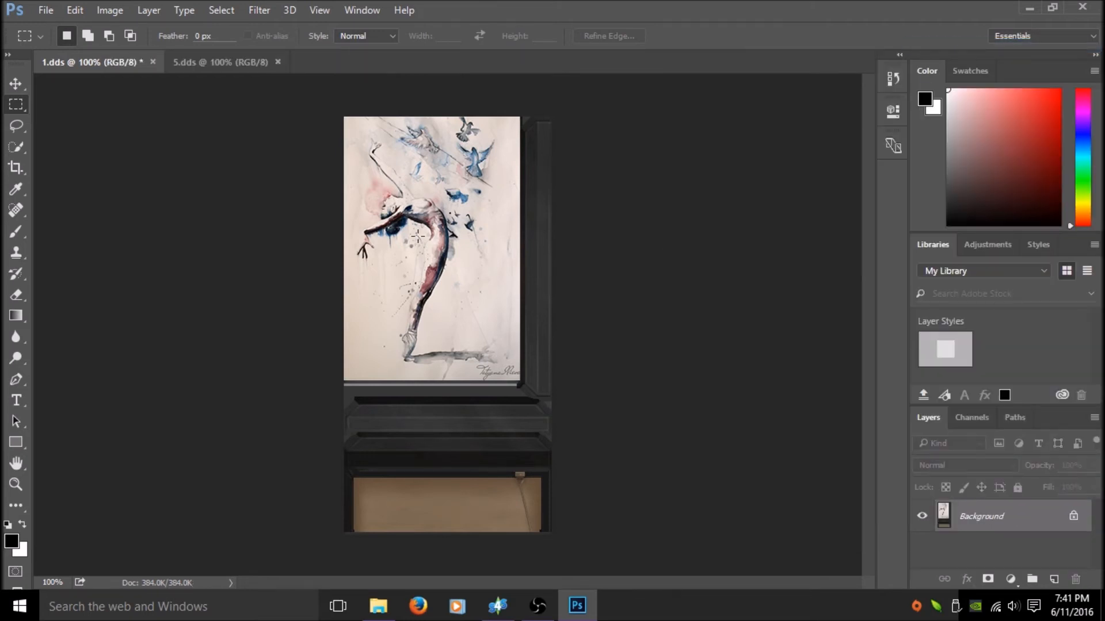
pyautogui.click(45, 9)
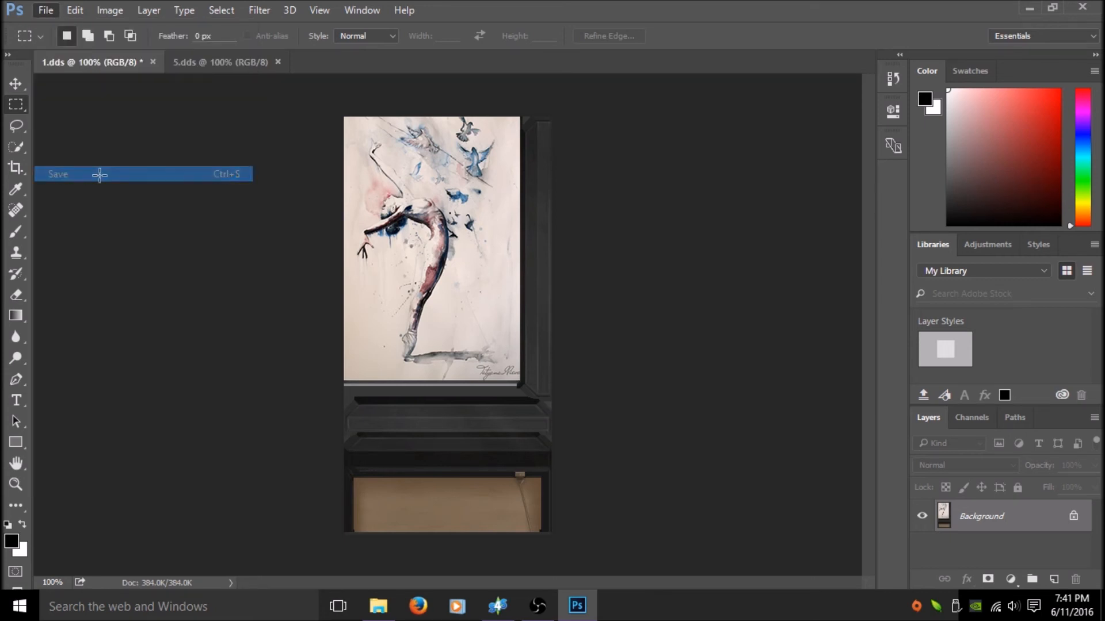
# Save texture 1 as DDS with DXT5 ARGB 8 bpp interpolated alpha compression
pyautogui.click(58, 173)
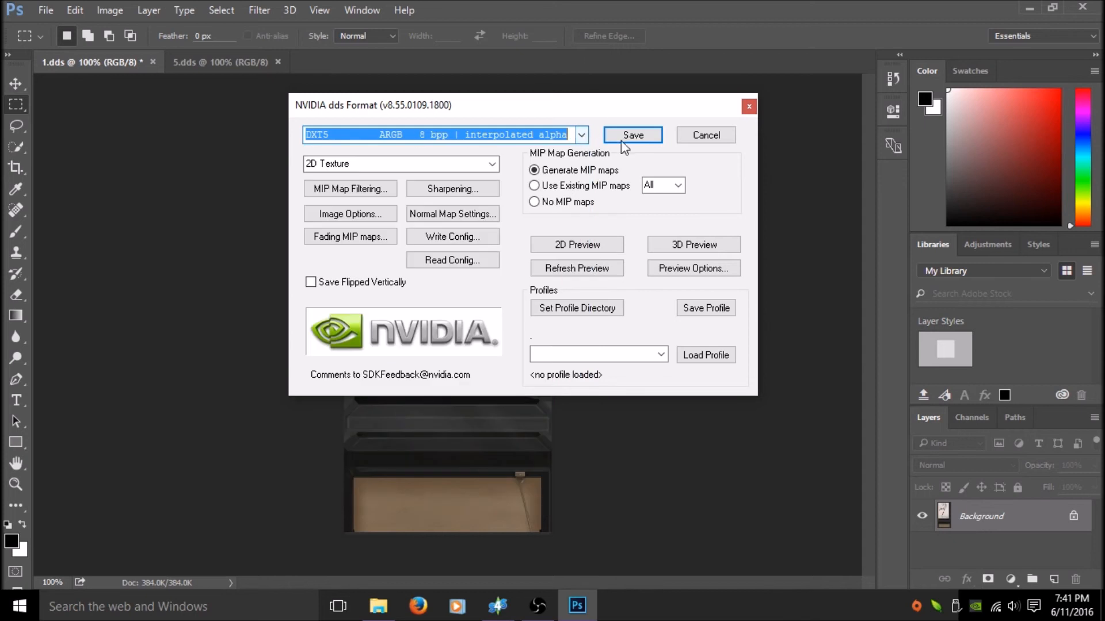
pyautogui.click(632, 135)
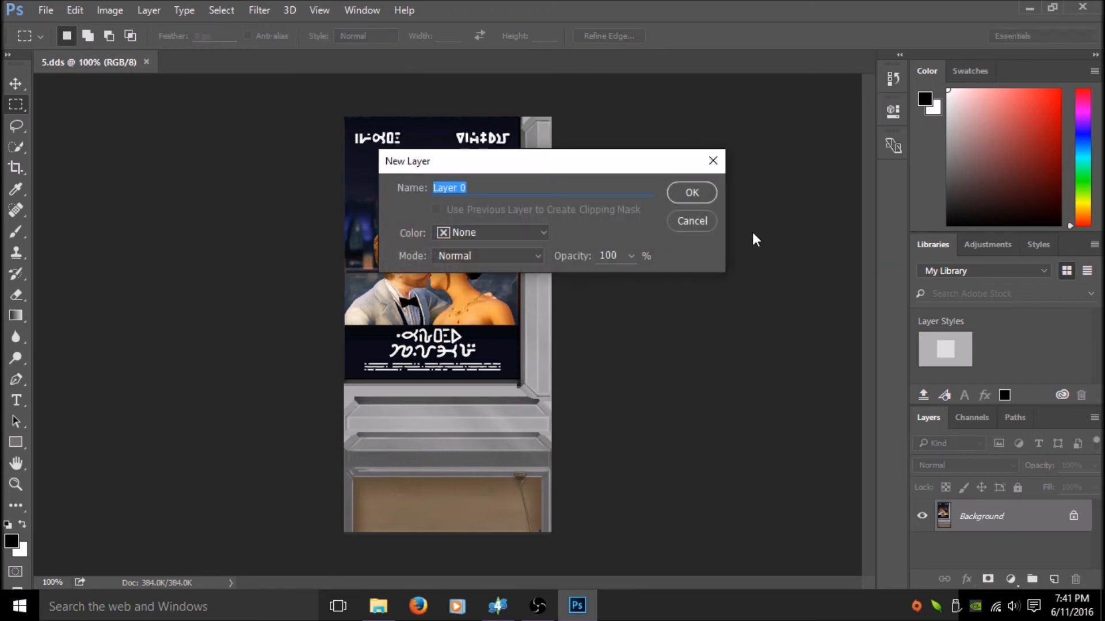
# Convert texture 5's Background into Layer 0 and delete the old couple picture from the top panel
pyautogui.click(690, 192)
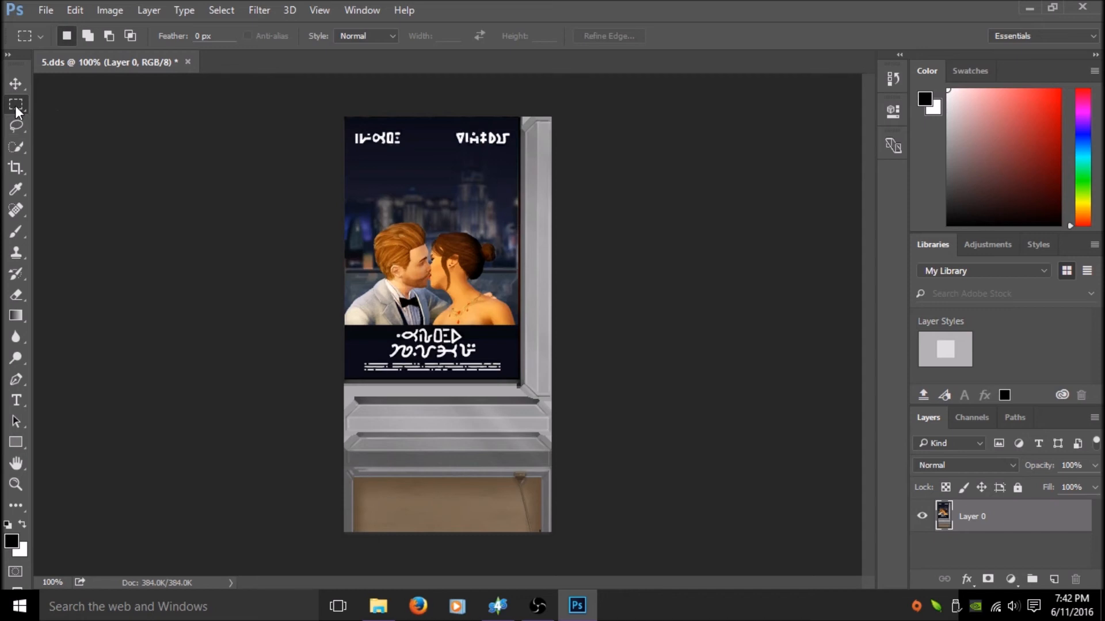
pyautogui.moveTo(334, 117)
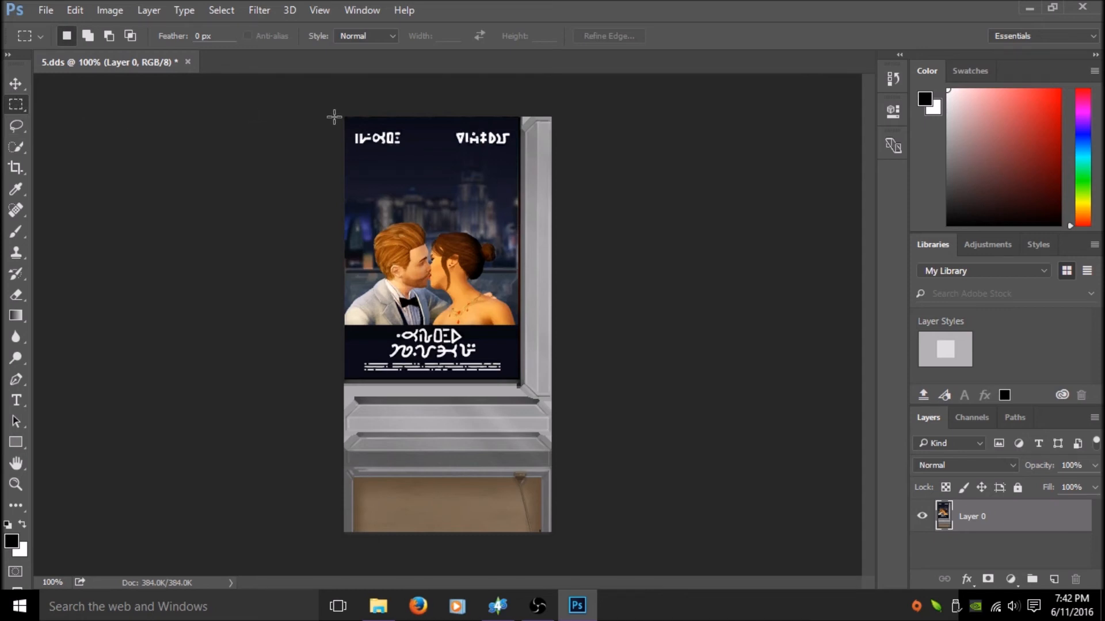
pyautogui.moveTo(344, 115)
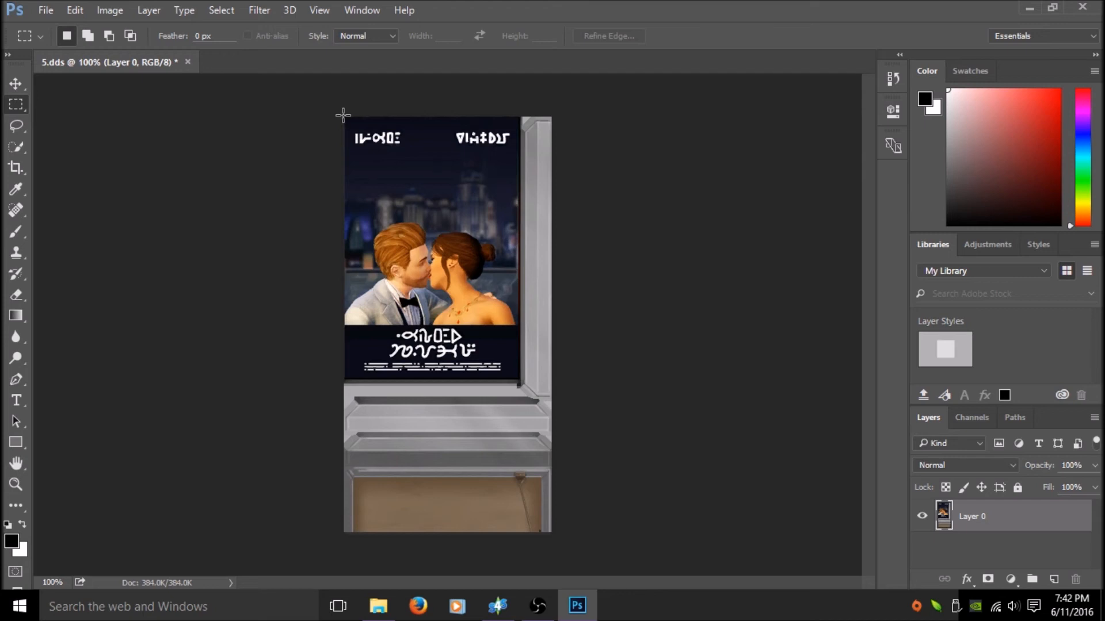
pyautogui.moveTo(345, 115); pyautogui.dragTo(520, 380)
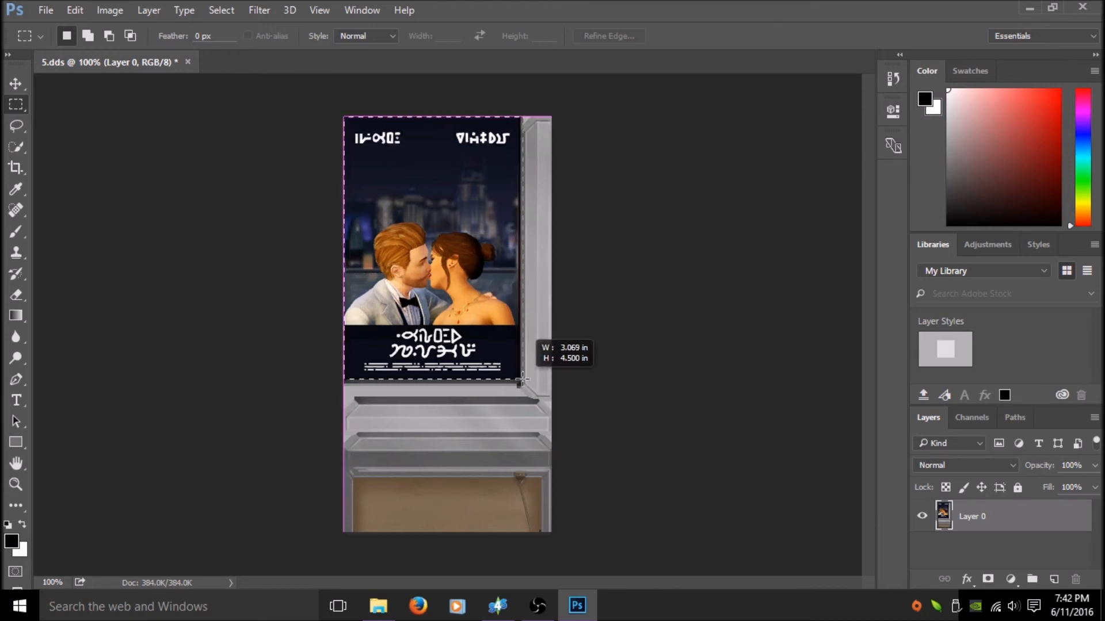
pyautogui.press('Delete')
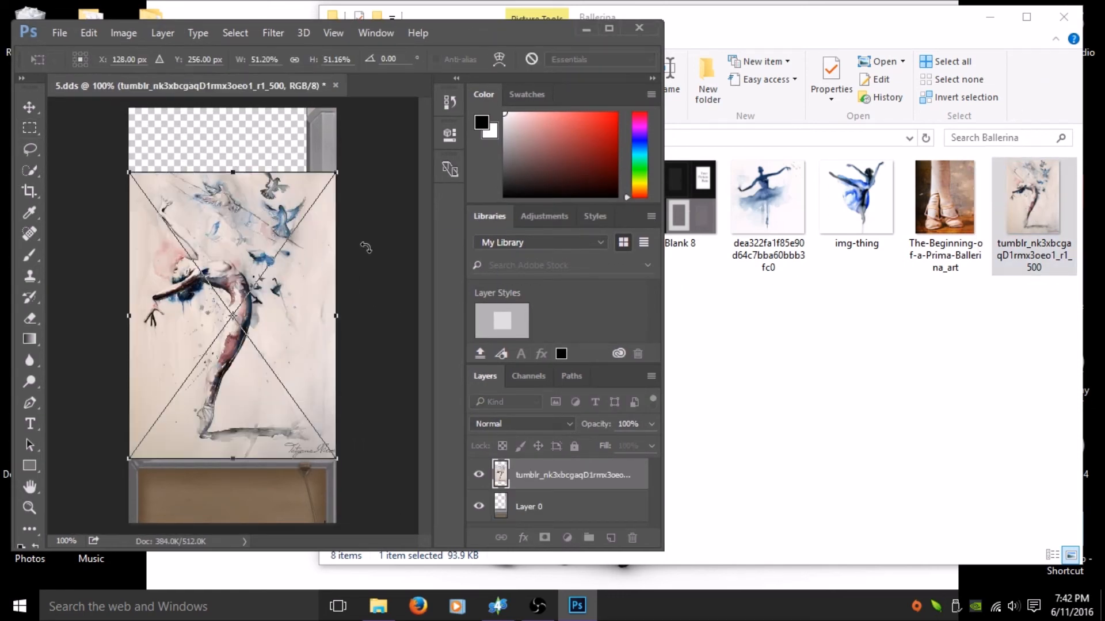
# Move, shorten and narrow the dancer painting to fit texture 5's top picture panel
pyautogui.click(609, 27)
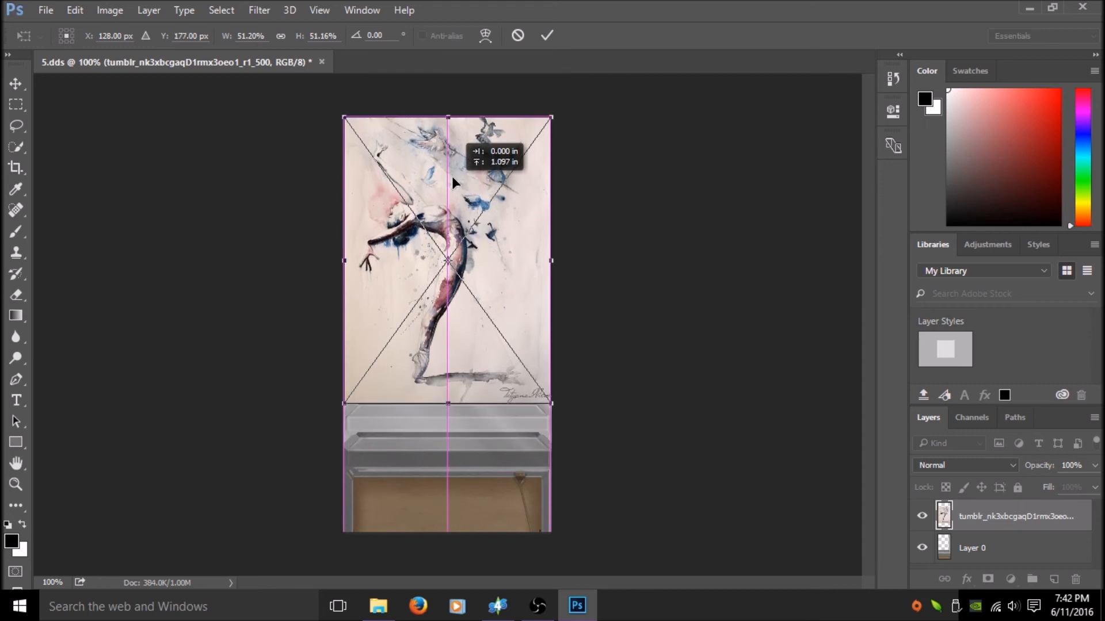
pyautogui.moveTo(446, 403); pyautogui.dragTo(446, 374)
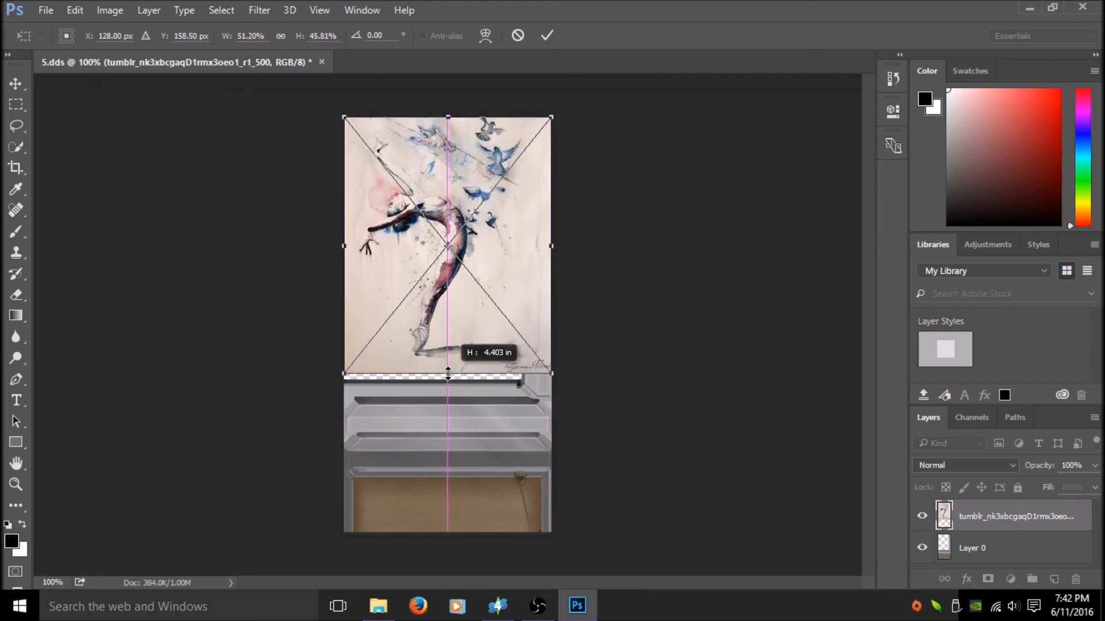
pyautogui.moveTo(448, 374); pyautogui.dragTo(447, 380)
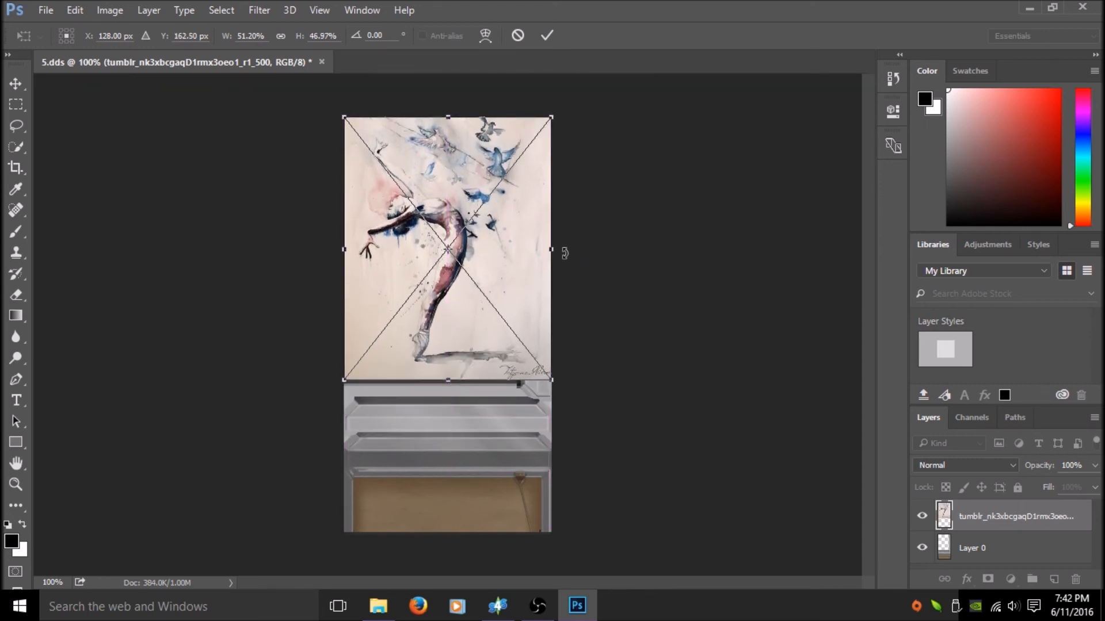
pyautogui.moveTo(553, 250); pyautogui.dragTo(520, 251)
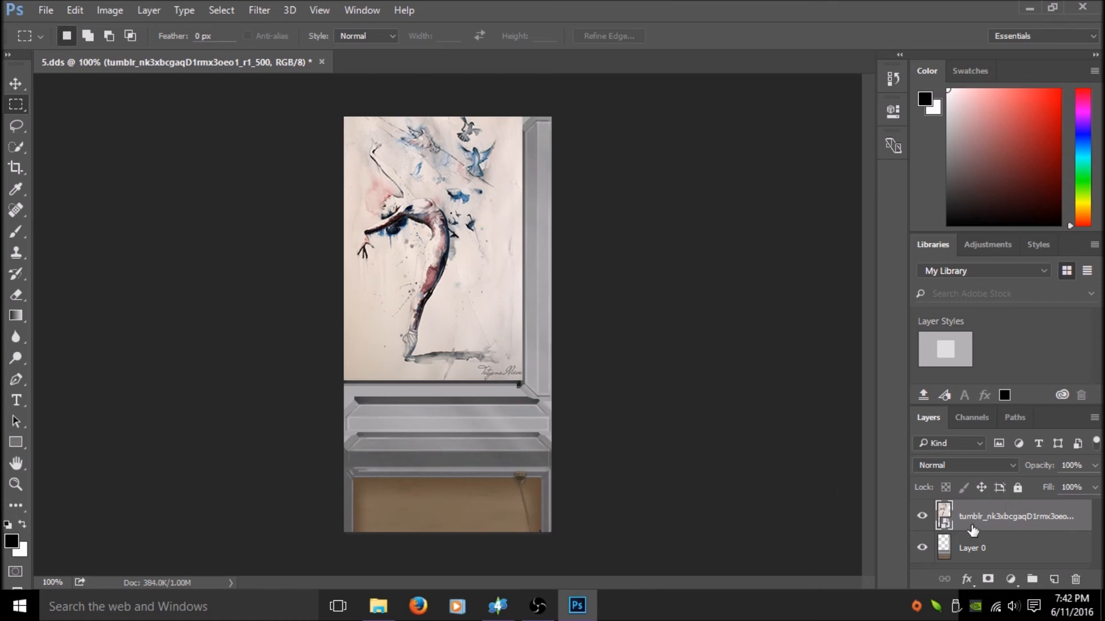
# Flatten texture 5 into one Background layer and save it
pyautogui.moveTo(1014, 515); pyautogui.dragTo(1015, 548)
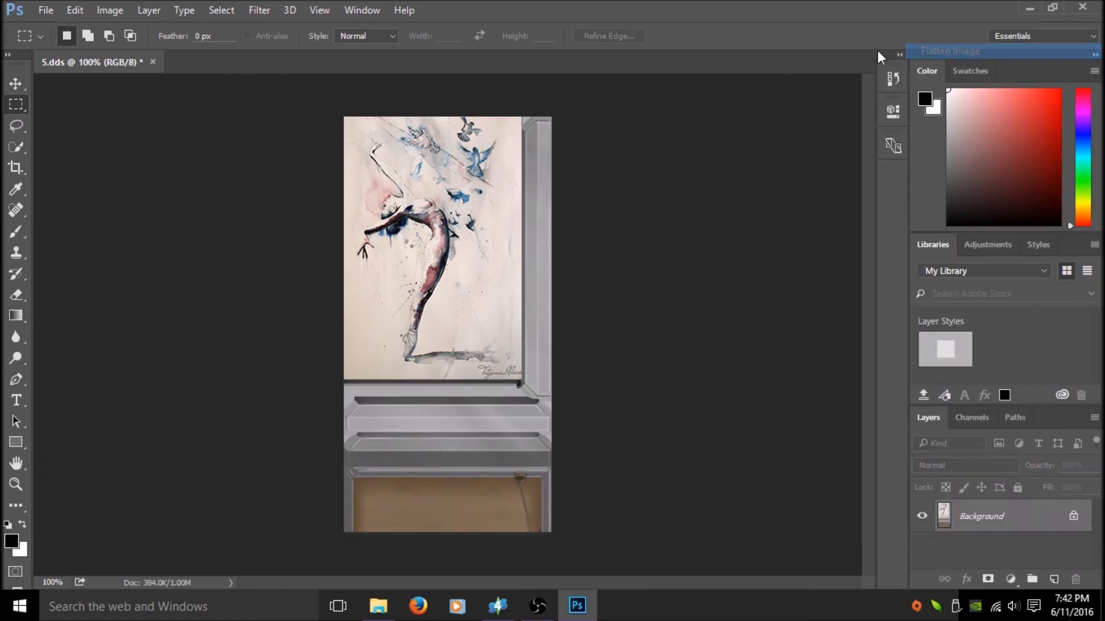
pyautogui.click(44, 10)
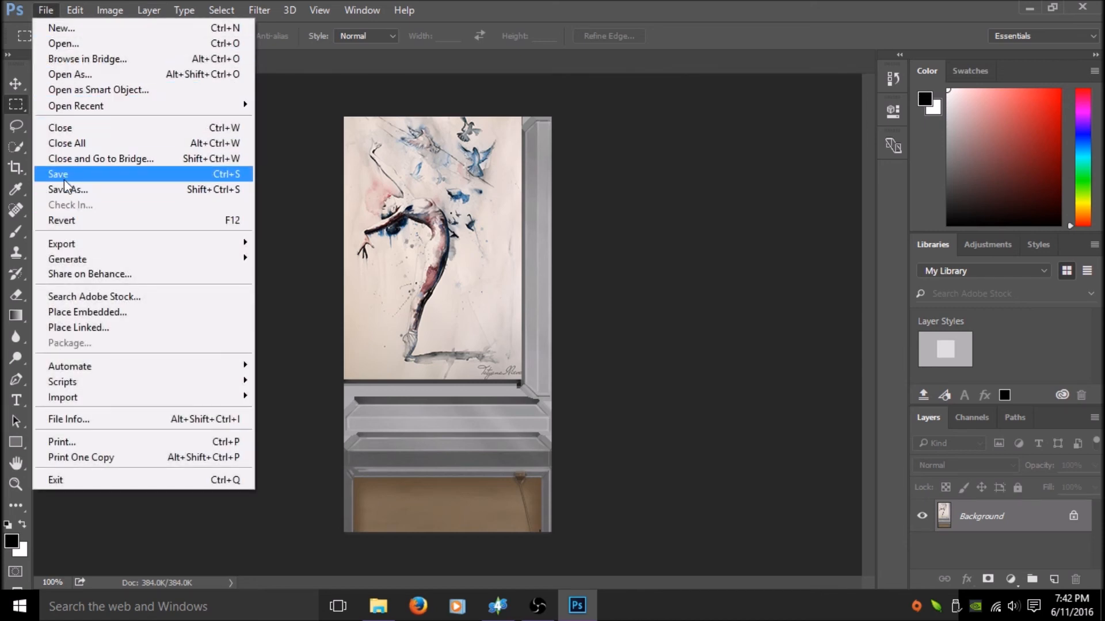
pyautogui.click(58, 174)
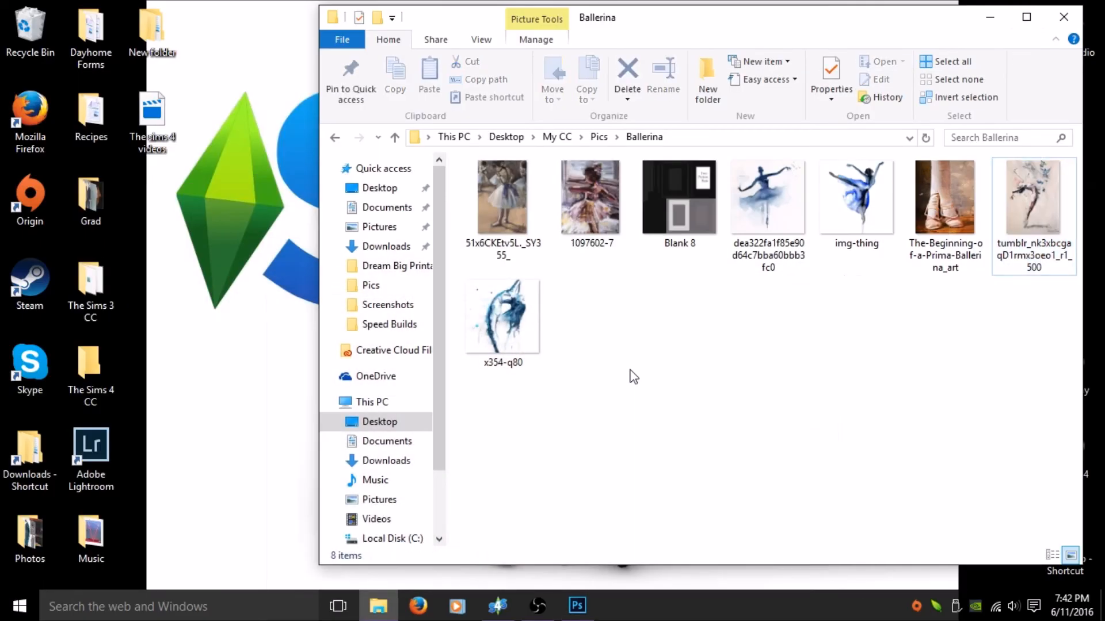
# Go up to the Pics folder and open CanadianSimmer_Test_Painting.package in Sims 4 Studio
pyautogui.click(395, 137)
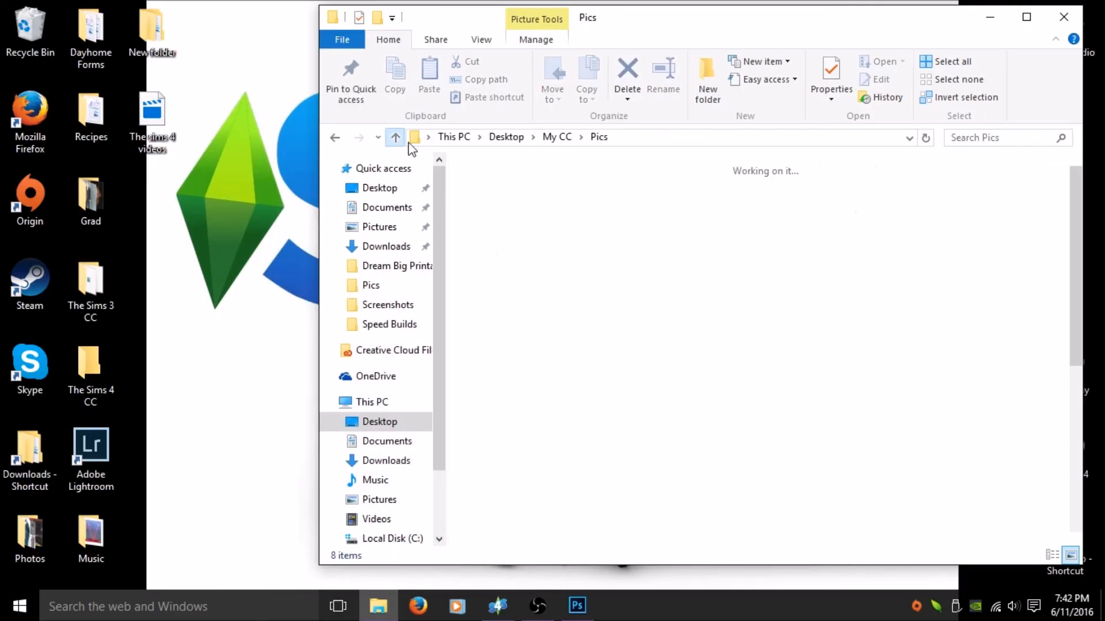
pyautogui.click(394, 137)
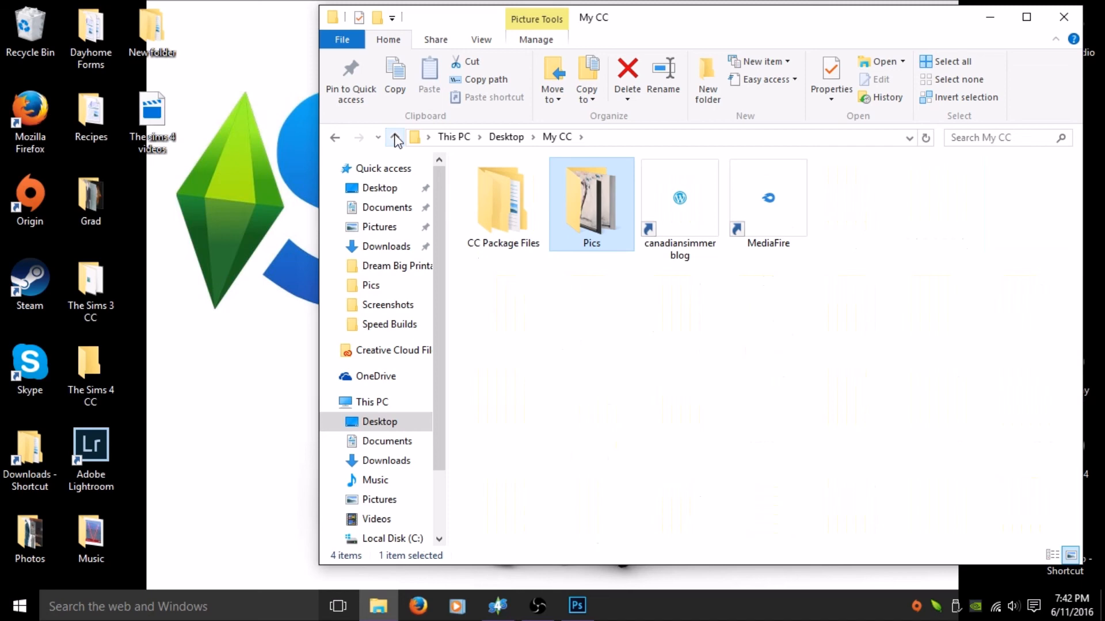
pyautogui.doubleClick(591, 199)
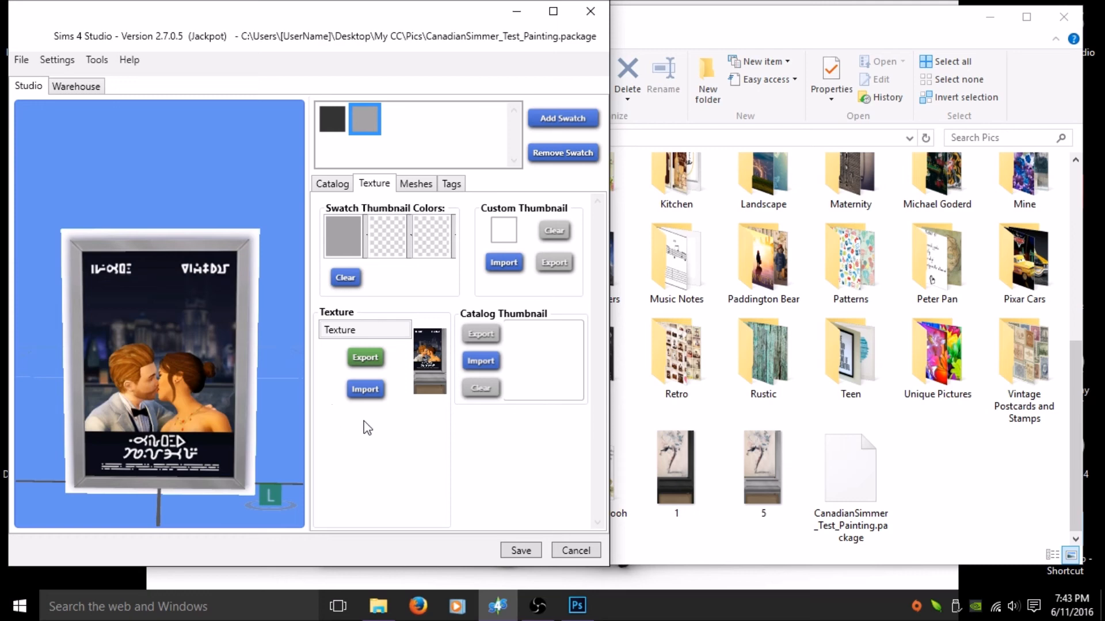
# Import ballerina image 1 onto the silver and black frame swatches and save the package
pyautogui.click(364, 389)
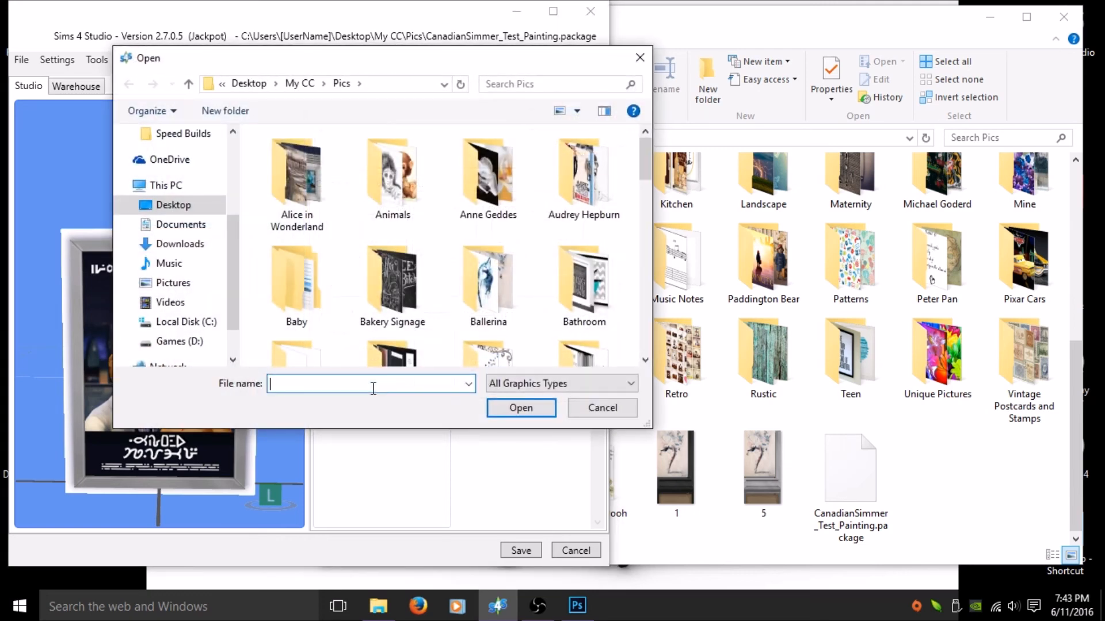
pyautogui.scroll(-3)
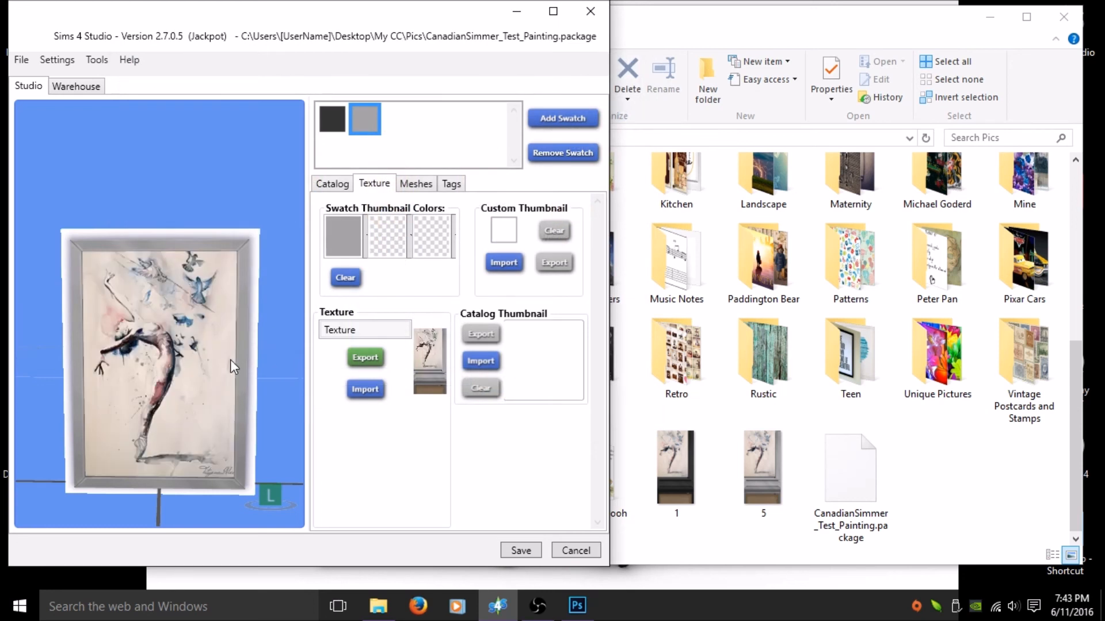
pyautogui.moveTo(253, 392)
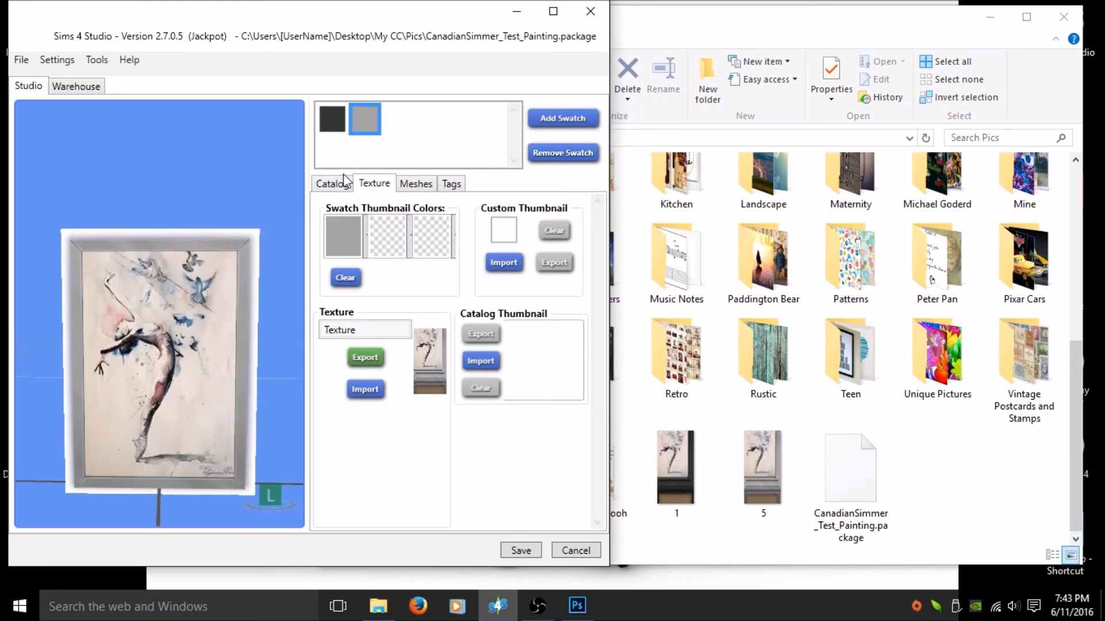
pyautogui.click(365, 389)
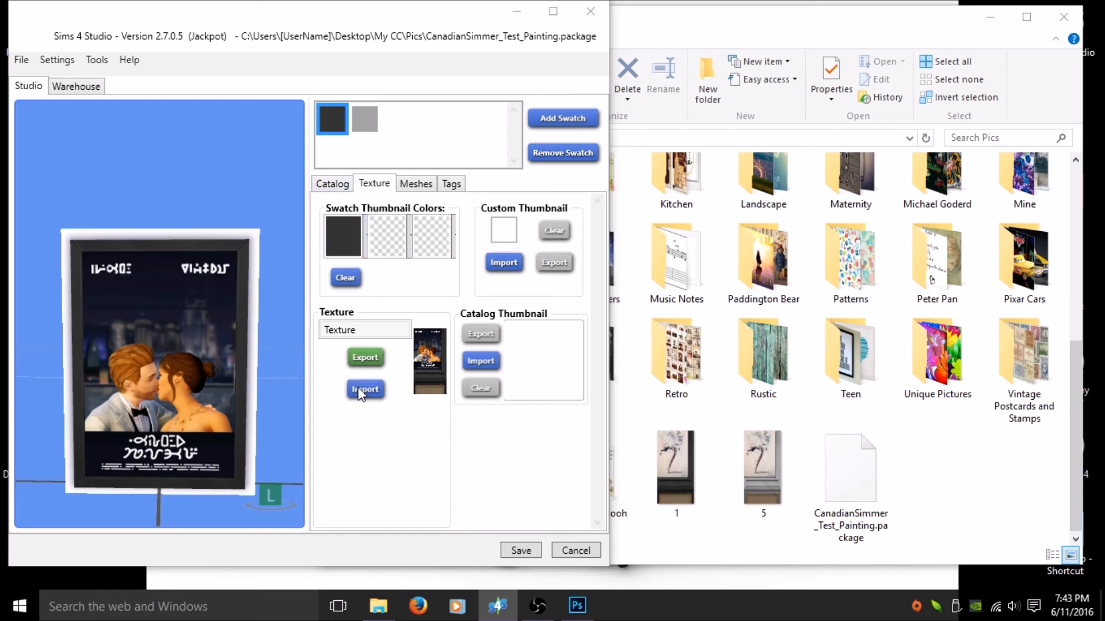
pyautogui.click(364, 389)
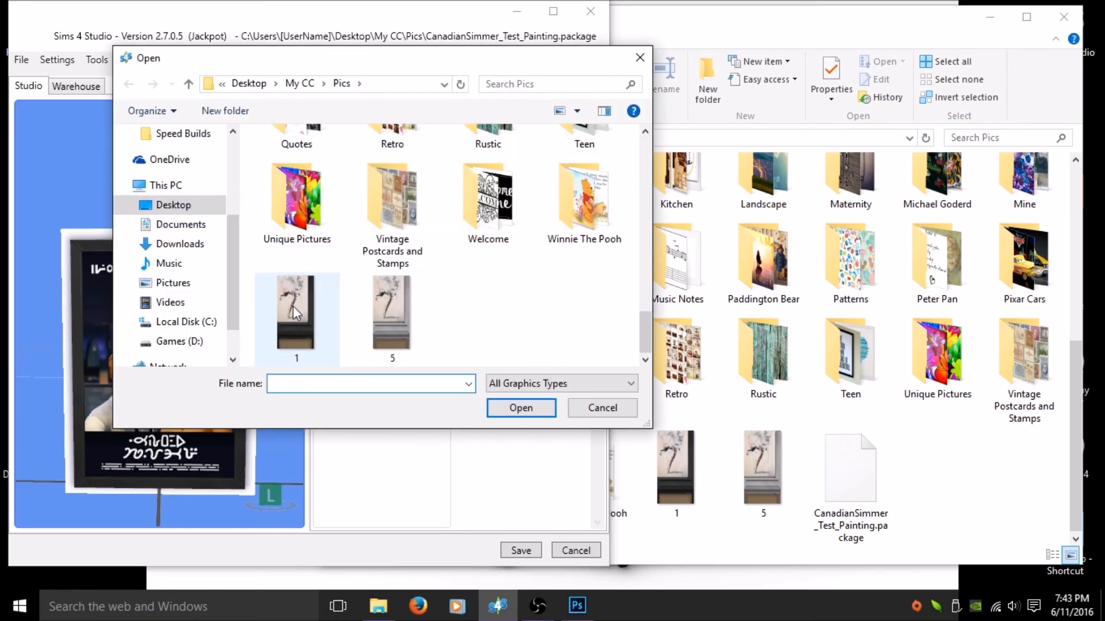
pyautogui.click(520, 408)
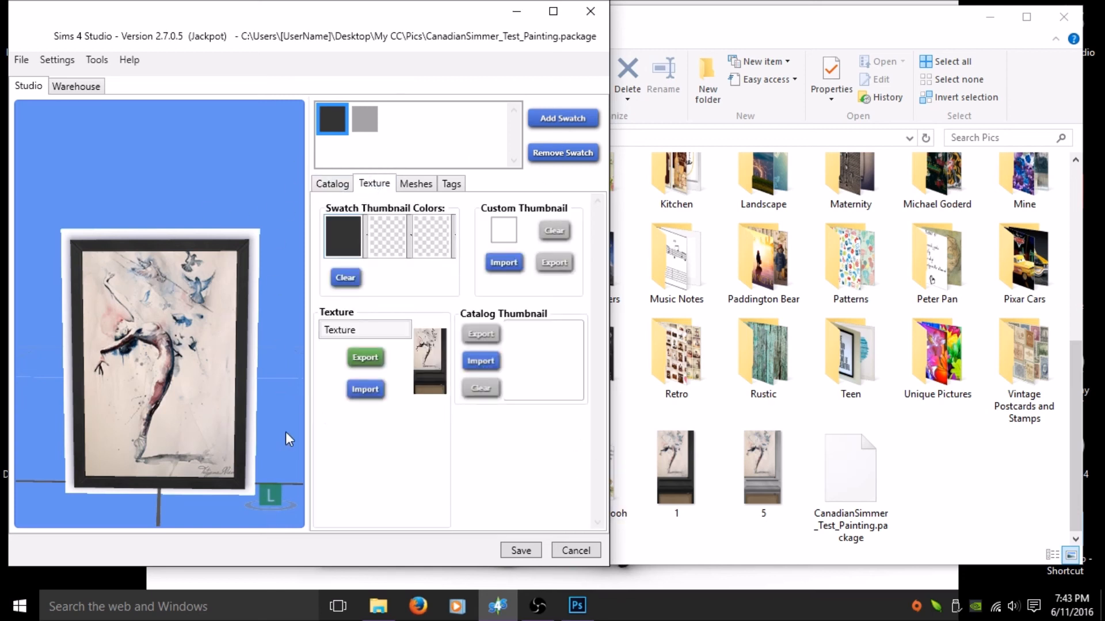
pyautogui.click(520, 550)
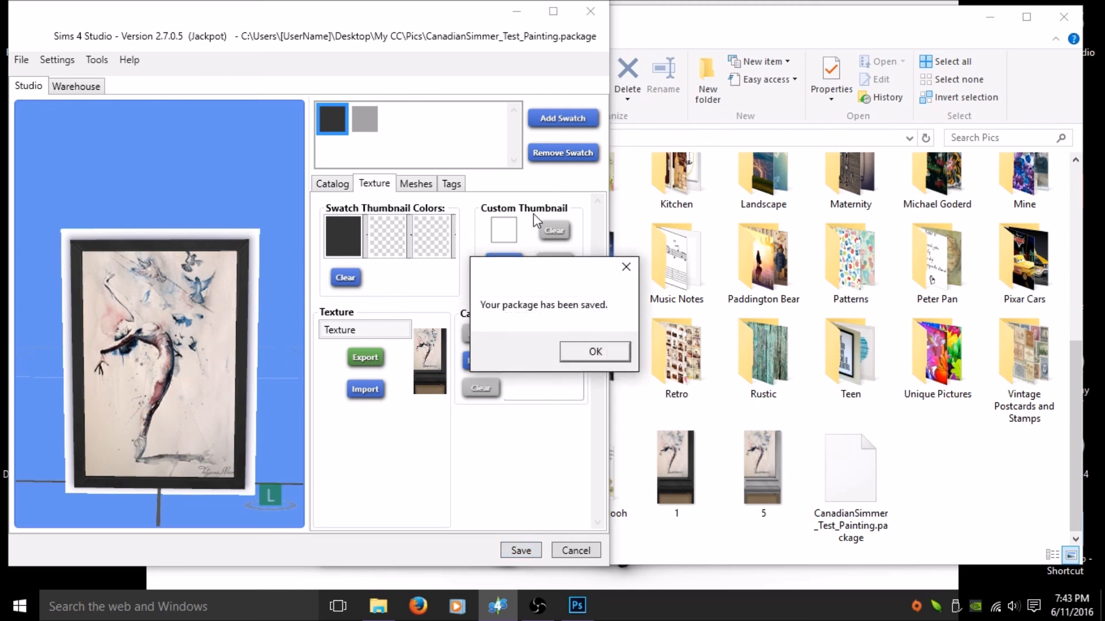
pyautogui.click(593, 351)
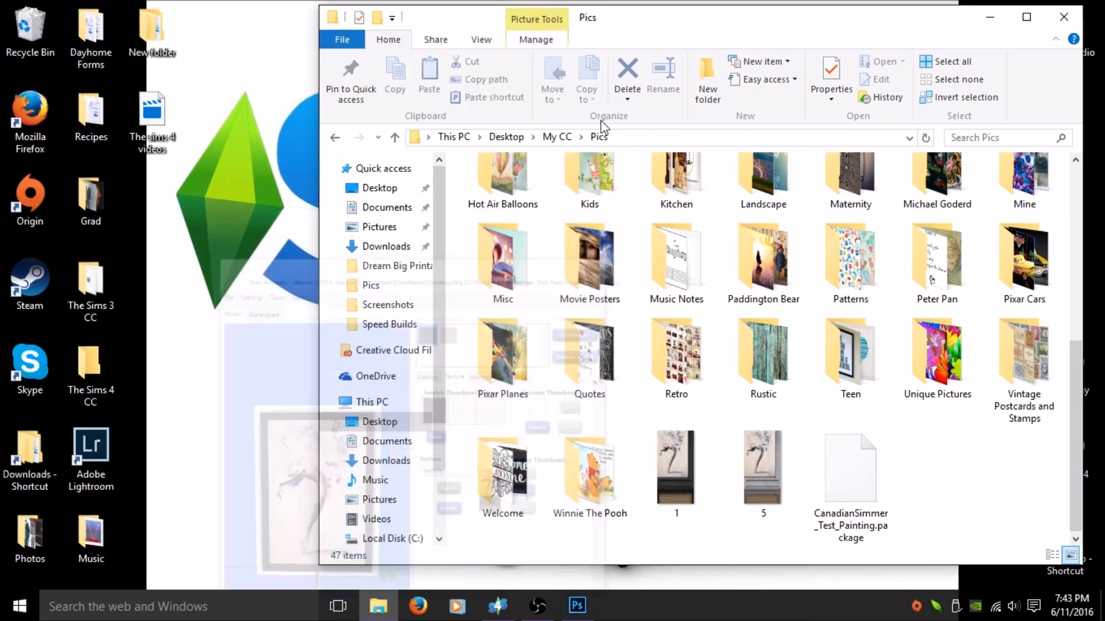
# Copy the CanadianSimmer_Test_Painting package file from Pics, then go to Documents
pyautogui.click(762, 468)
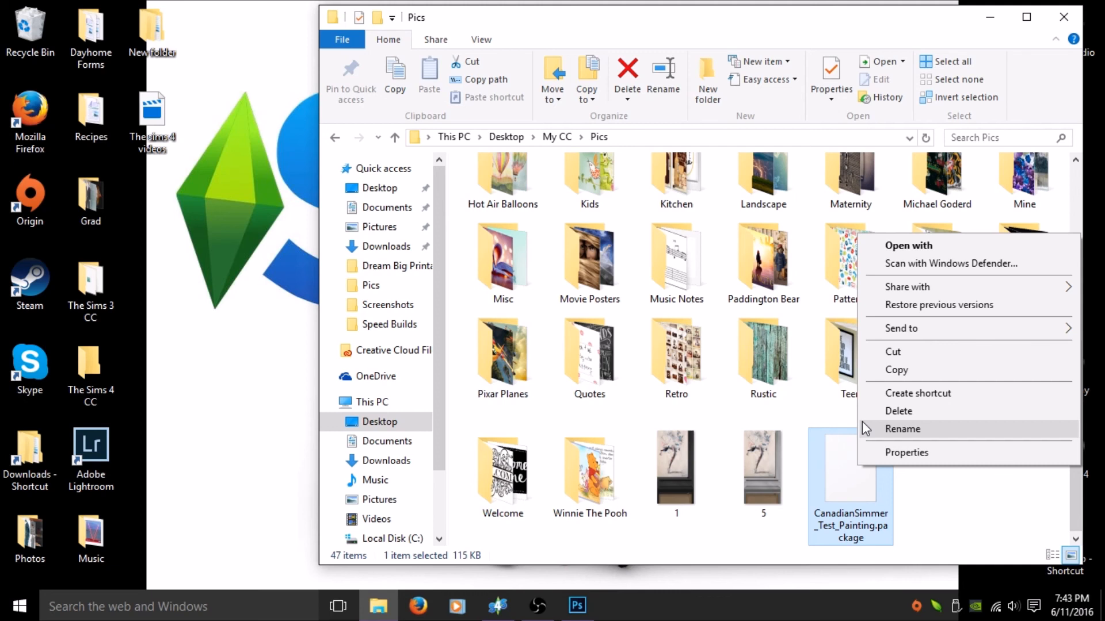
pyautogui.click(941, 478)
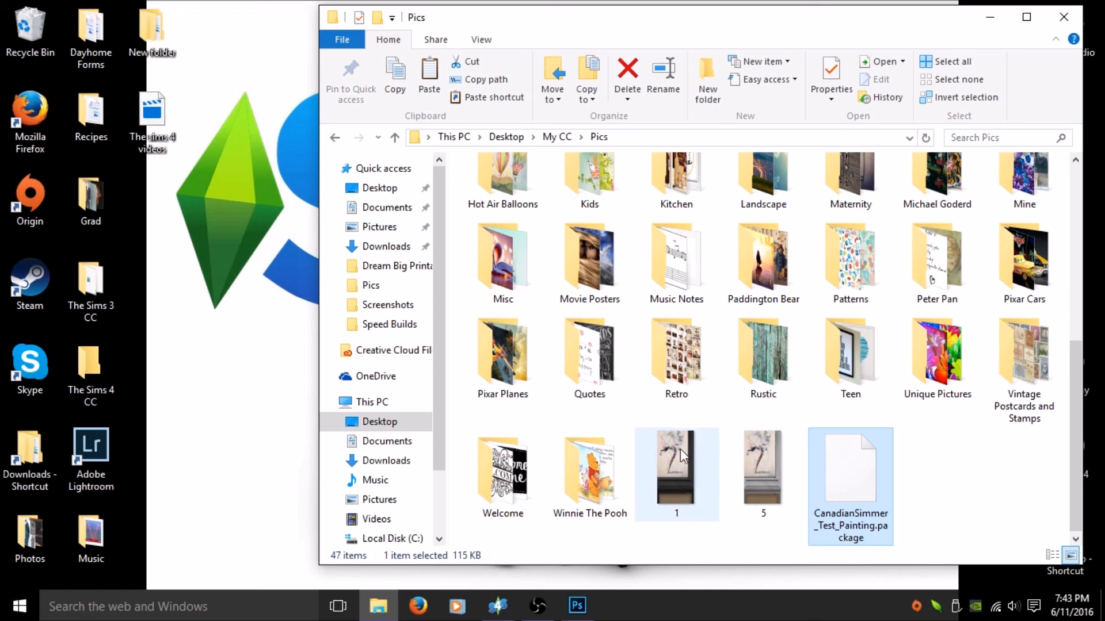
pyautogui.click(386, 207)
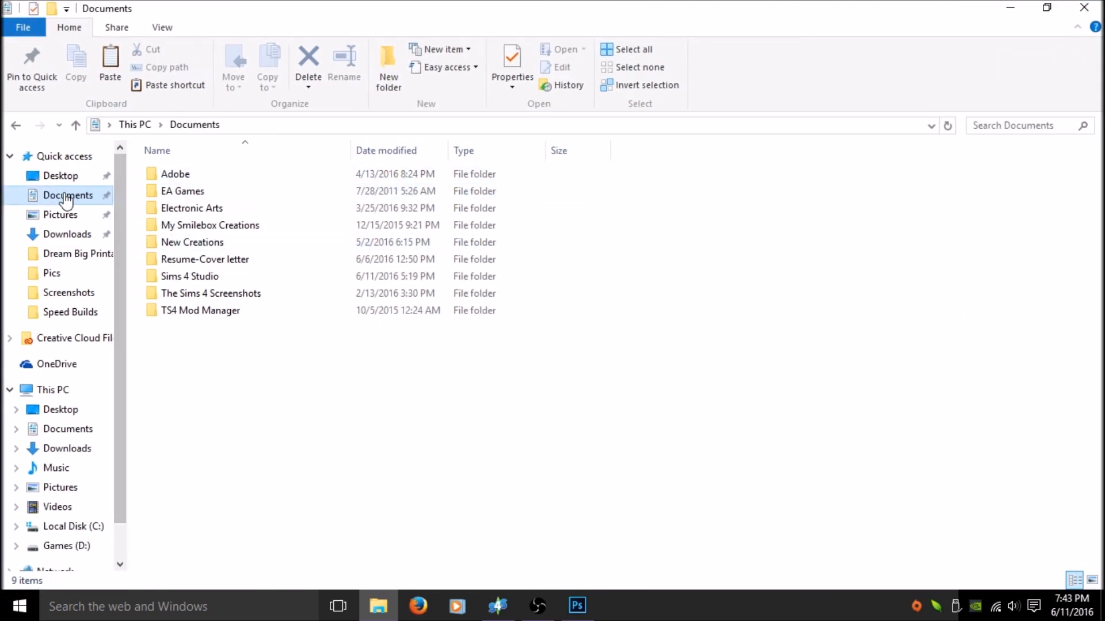
# Navigate through The Sims 4 and Mods into the My CC Paintings folder
pyautogui.click(191, 207)
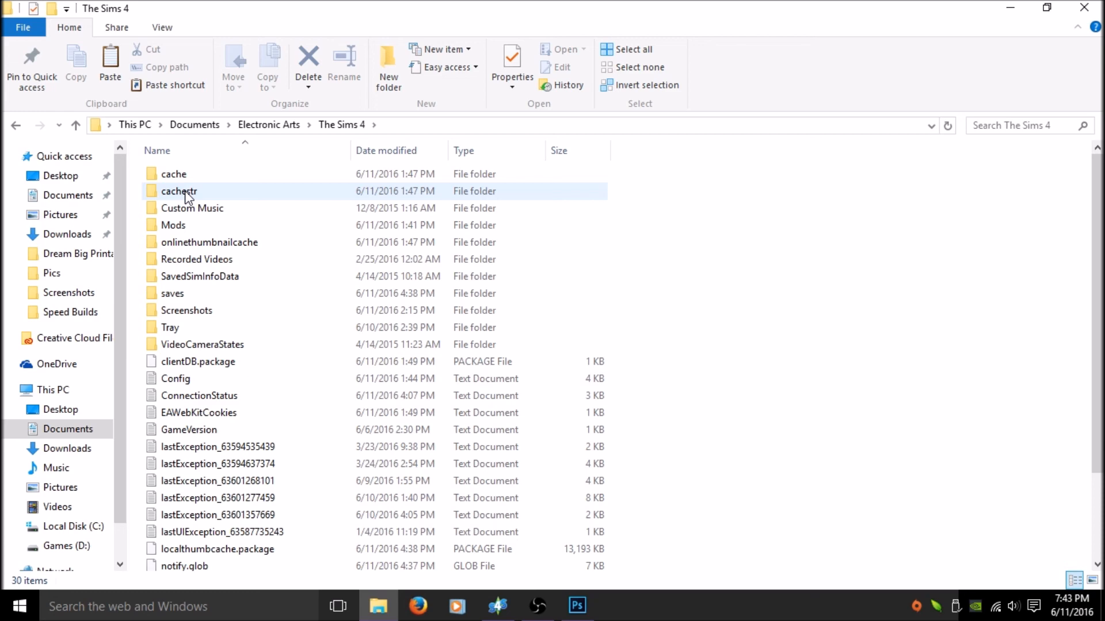
pyautogui.doubleClick(173, 224)
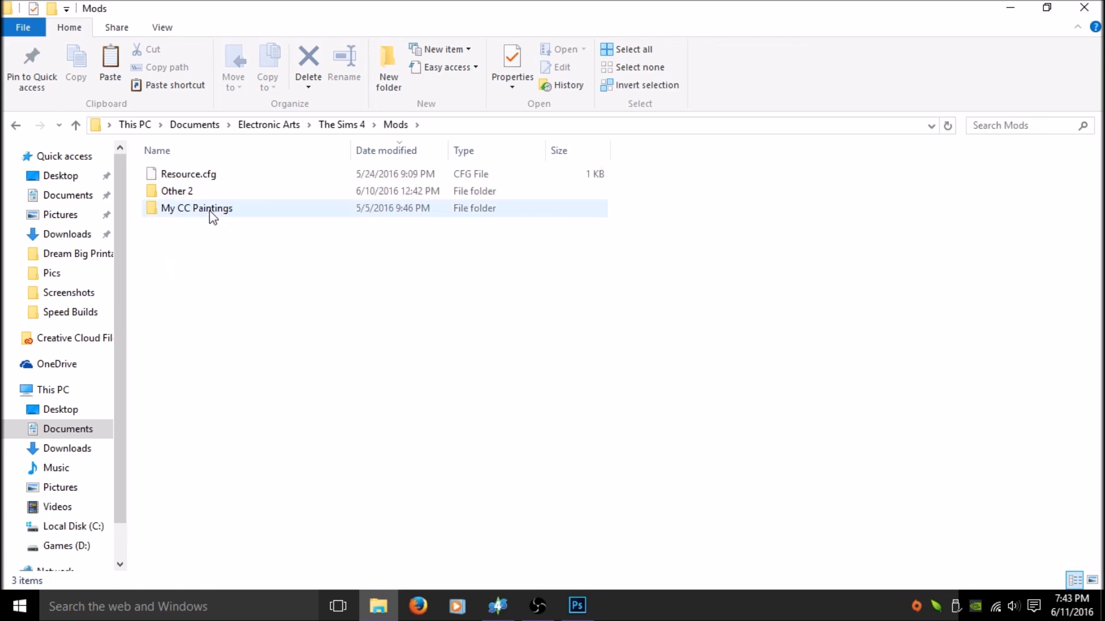
pyautogui.moveTo(190, 222)
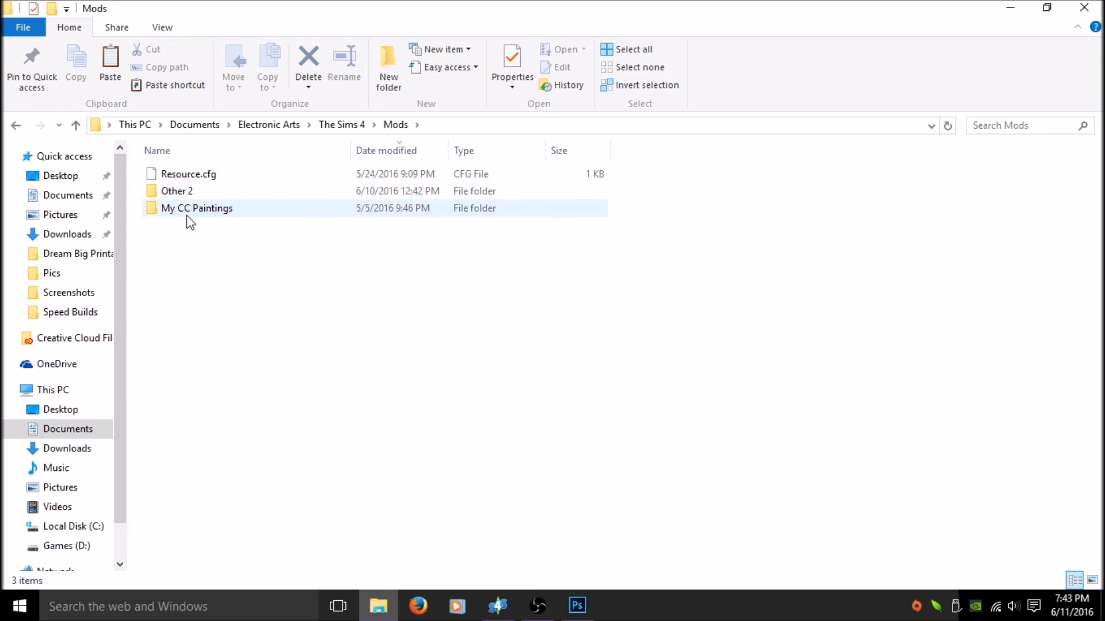
pyautogui.doubleClick(197, 207)
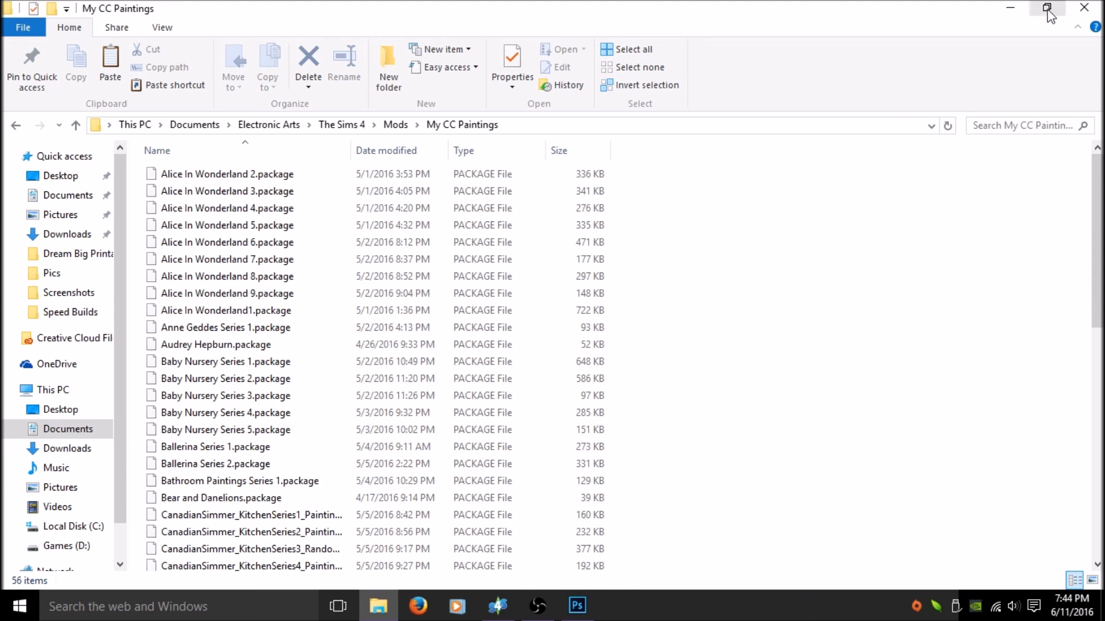
pyautogui.moveTo(868, 365)
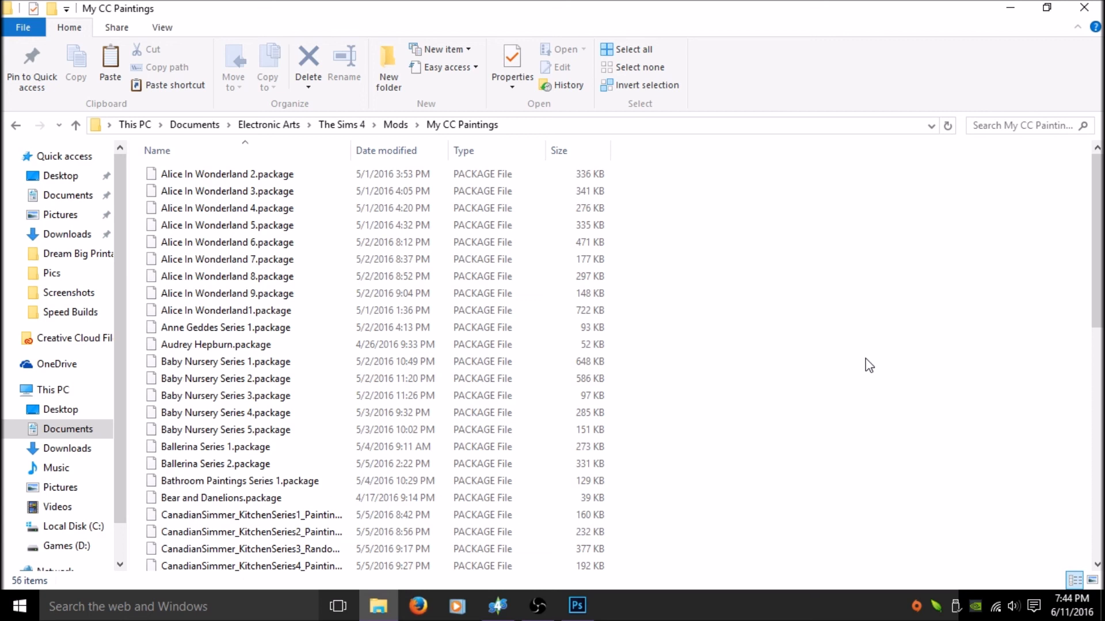
pyautogui.moveTo(797, 315)
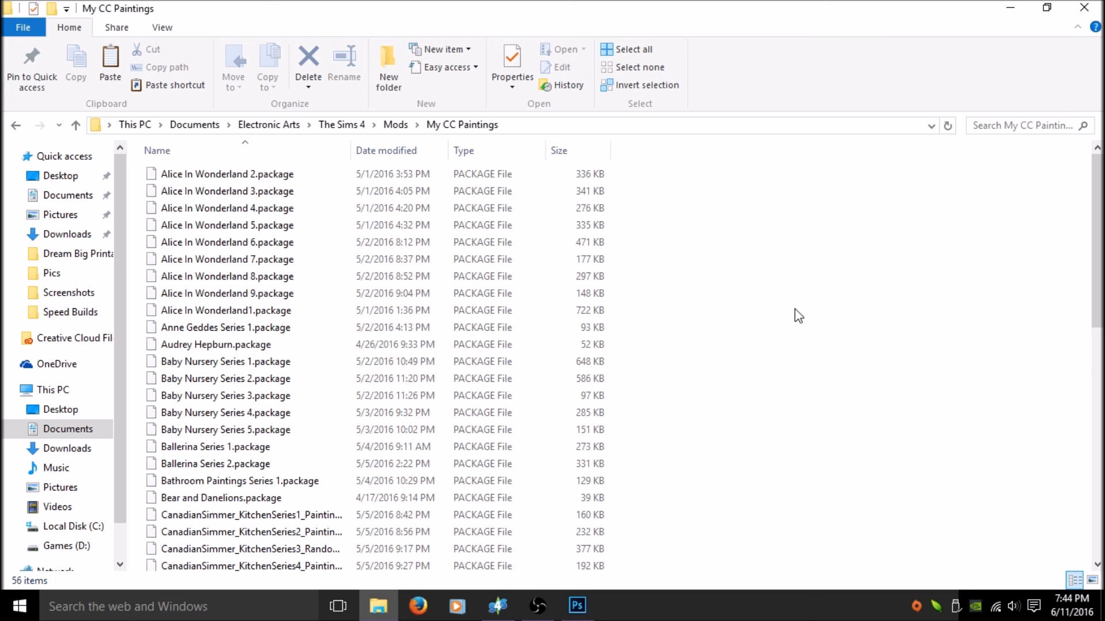
pyautogui.moveTo(742, 361)
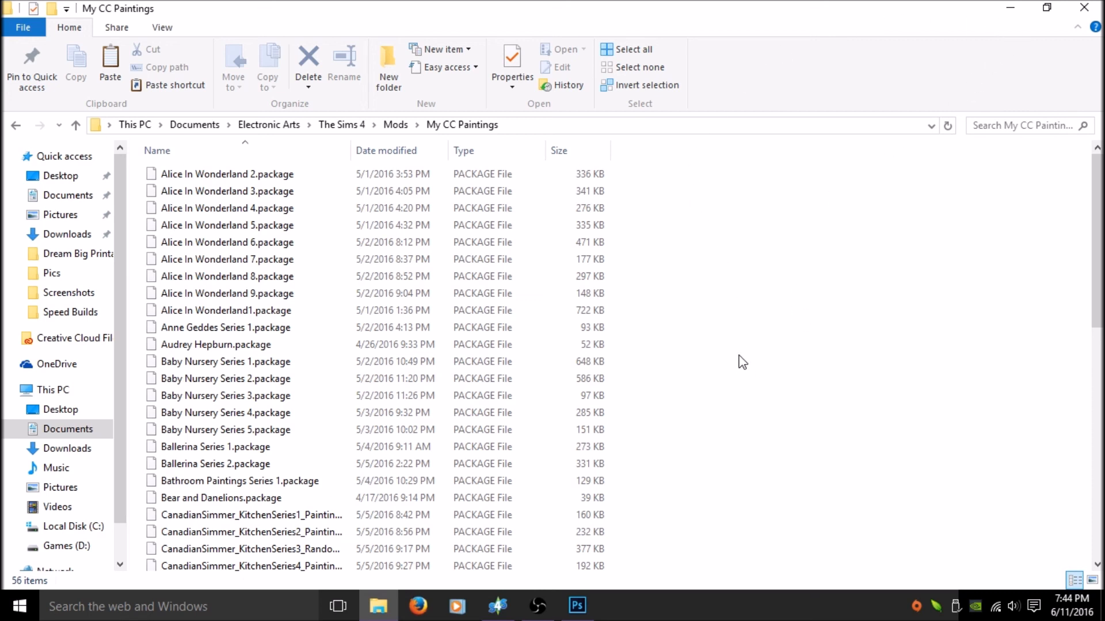
pyautogui.moveTo(766, 391)
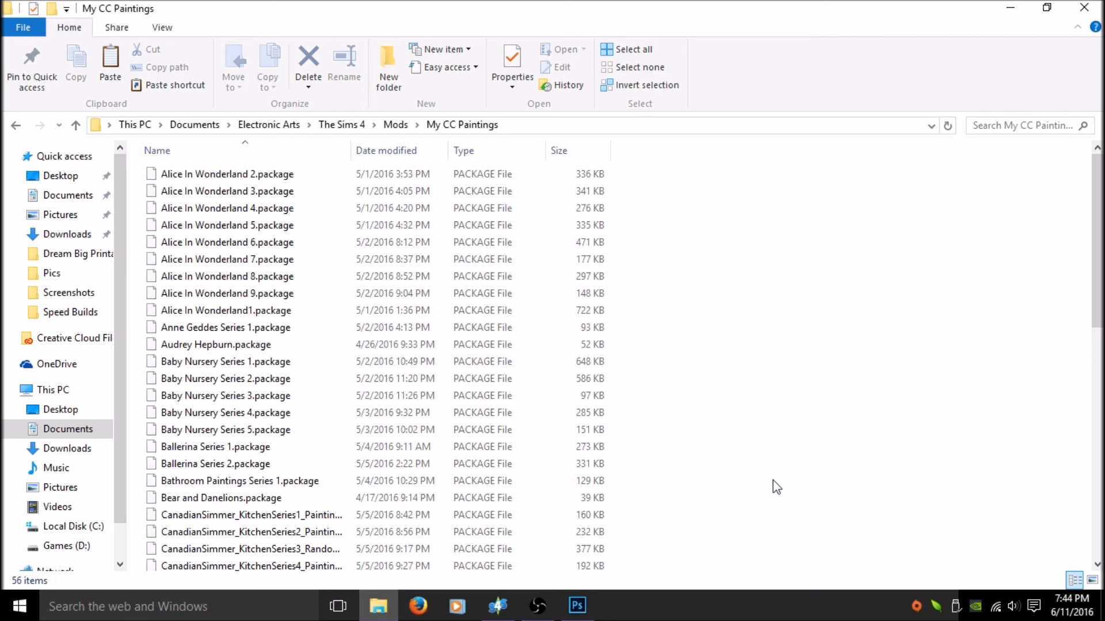
pyautogui.moveTo(774, 360)
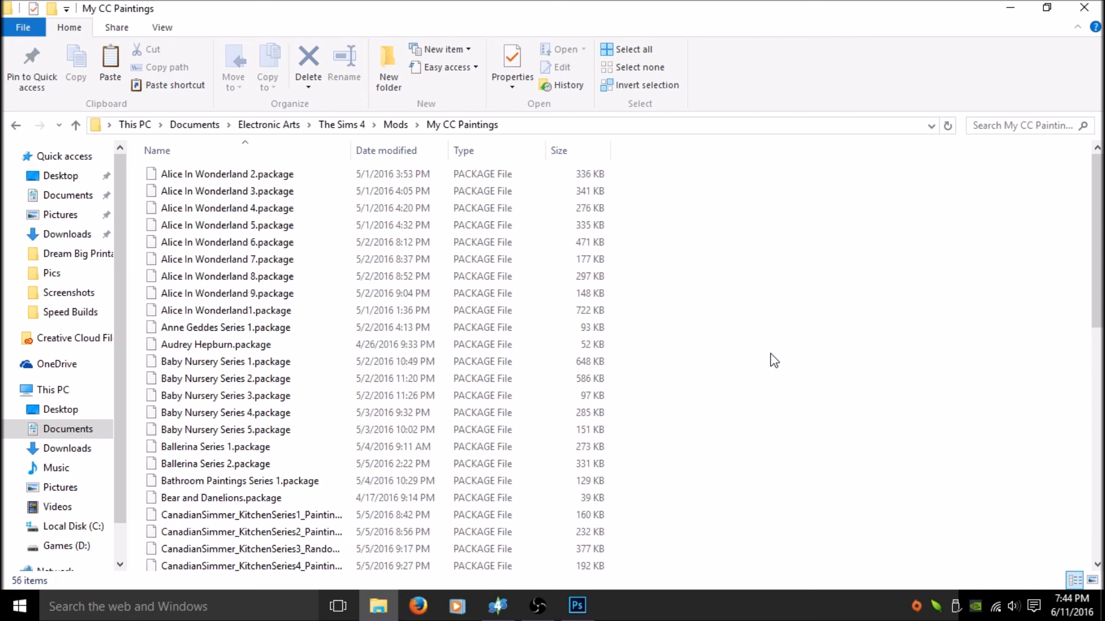
pyautogui.moveTo(810, 404)
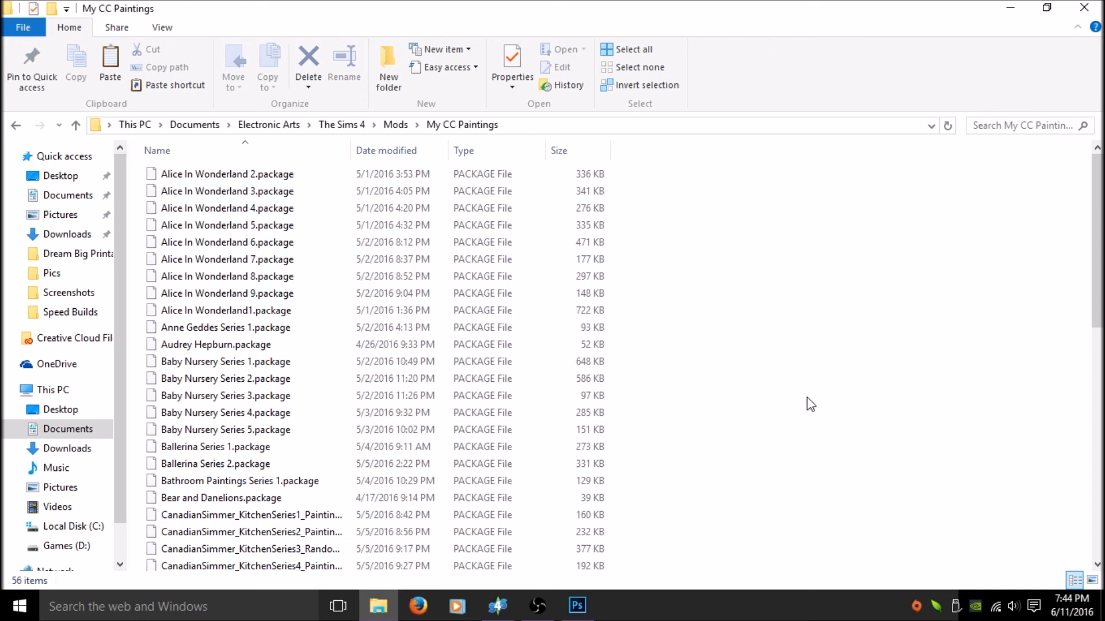
pyautogui.moveTo(801, 443)
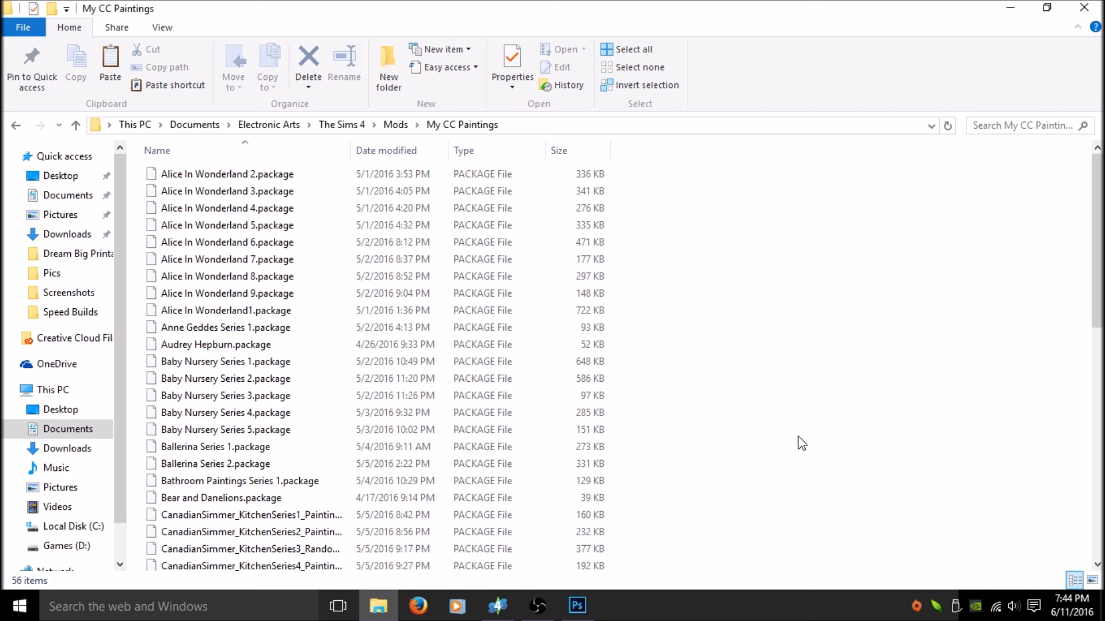